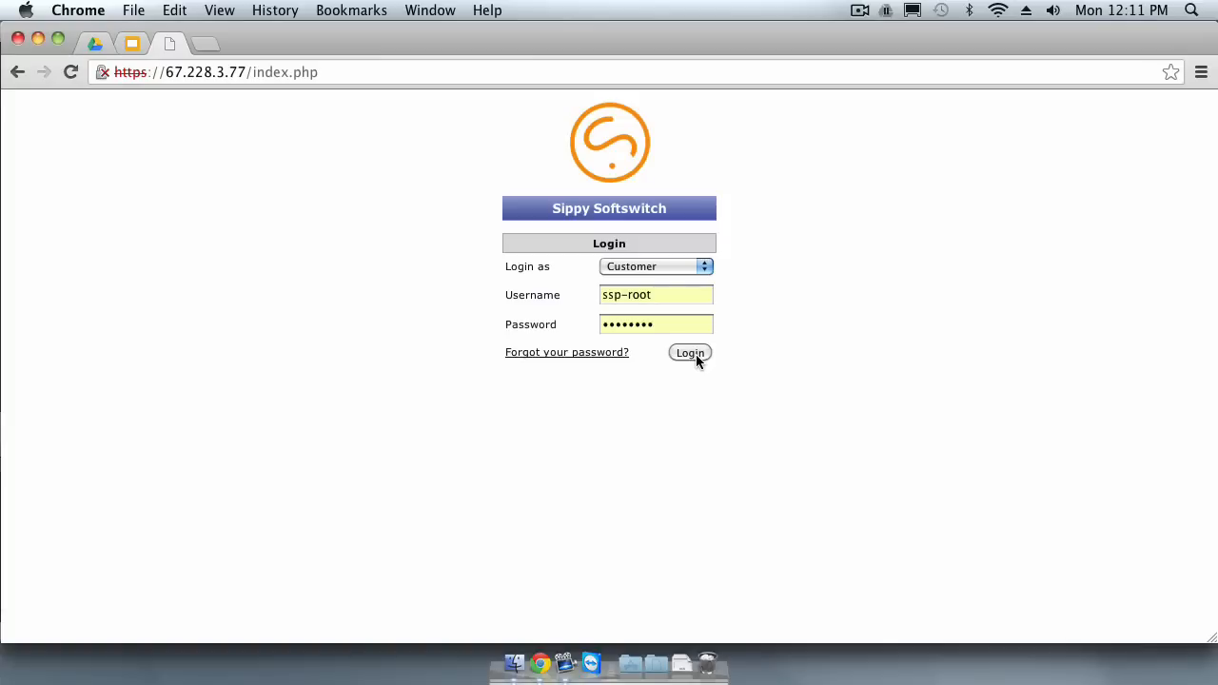
Log in as the ssp-root customer and open the empty Vendors list.
click(689, 353)
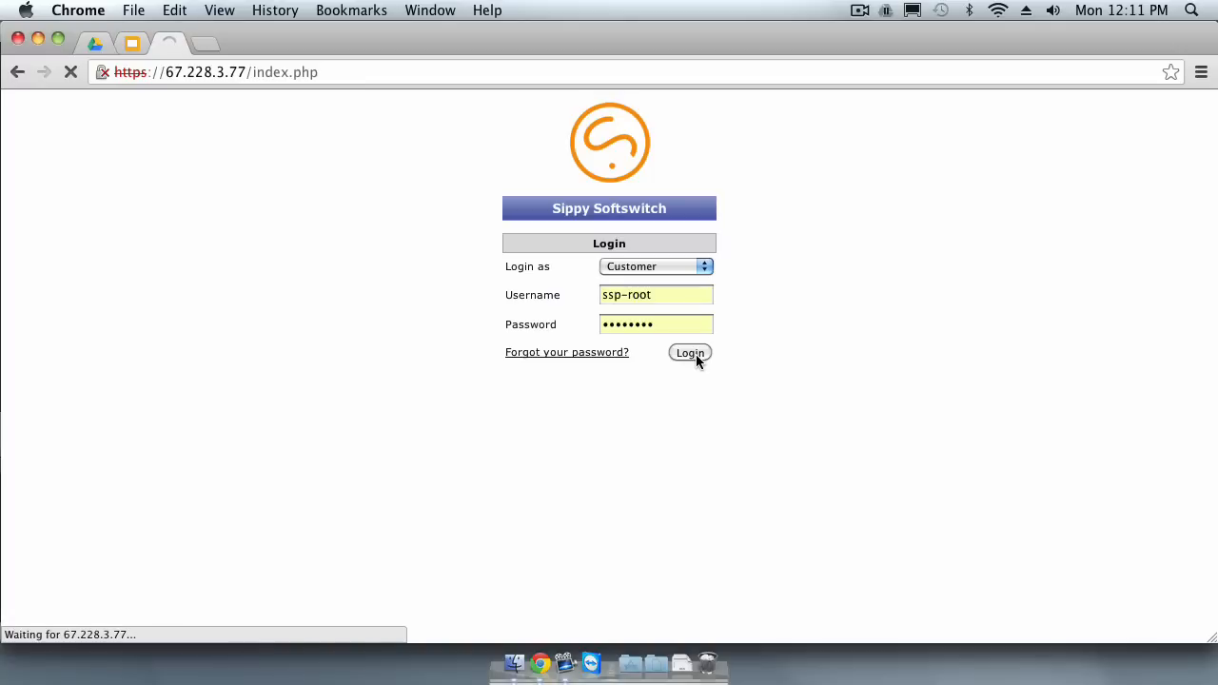
click(690, 353)
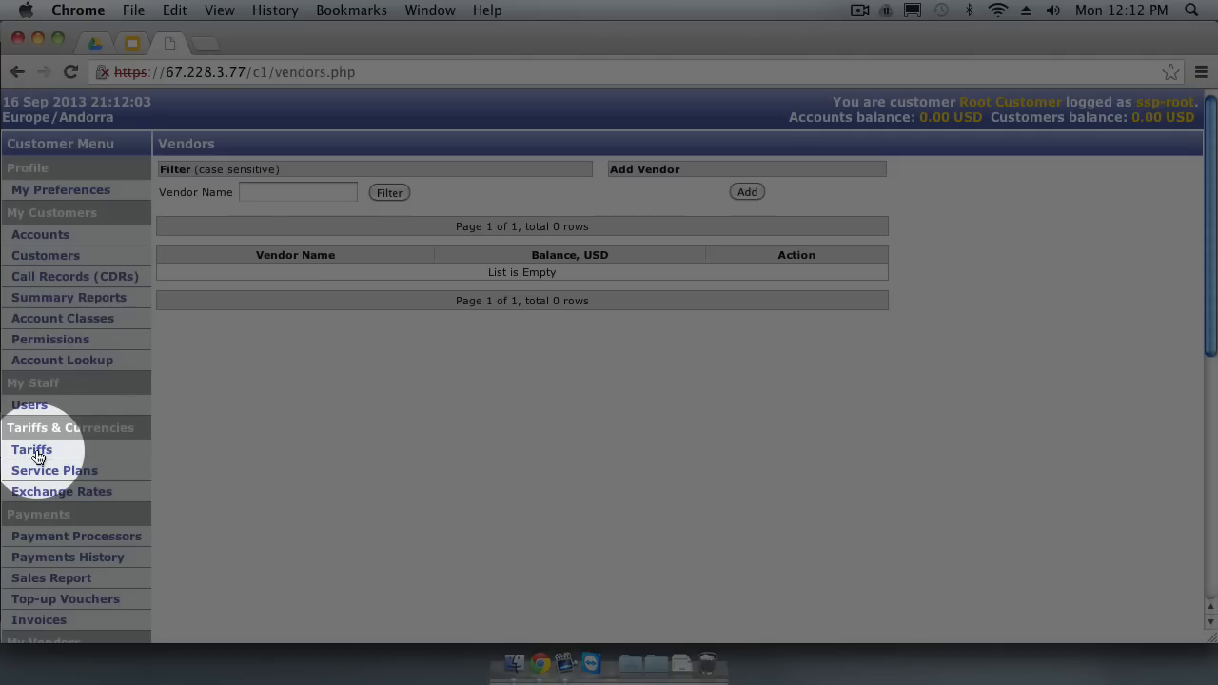
mouse_move(736, 224)
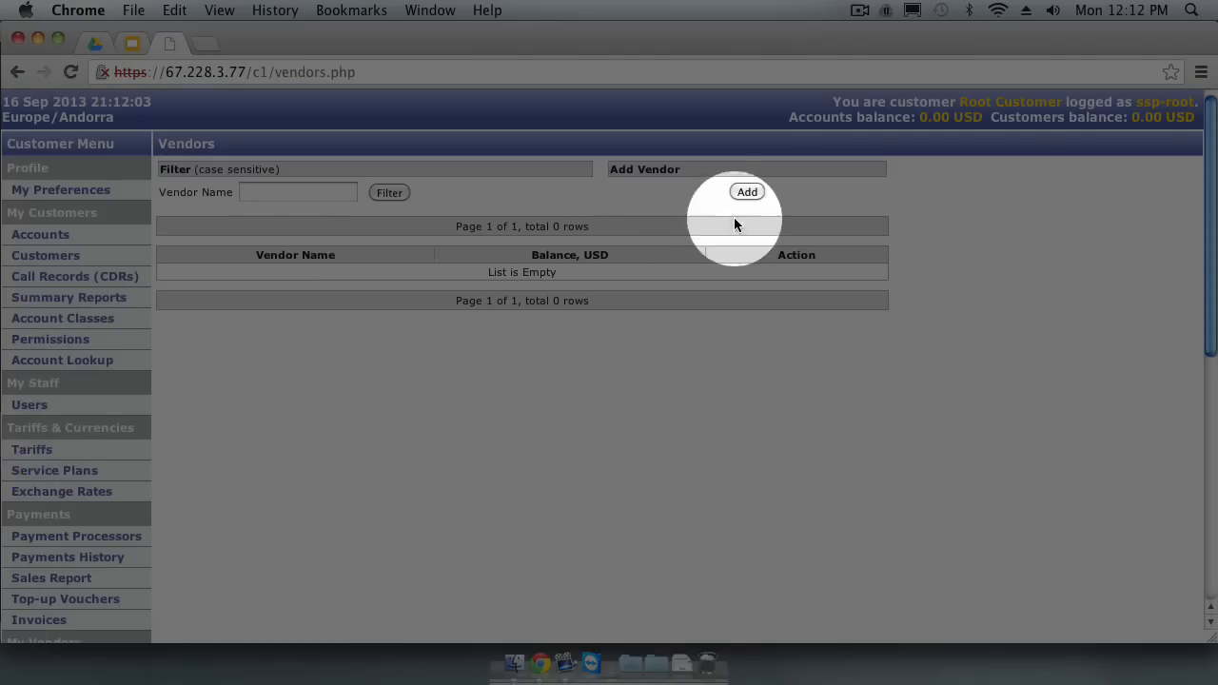
Add vendor 'TeleTest Vendor' with a 200 USD balance and save it.
click(747, 191)
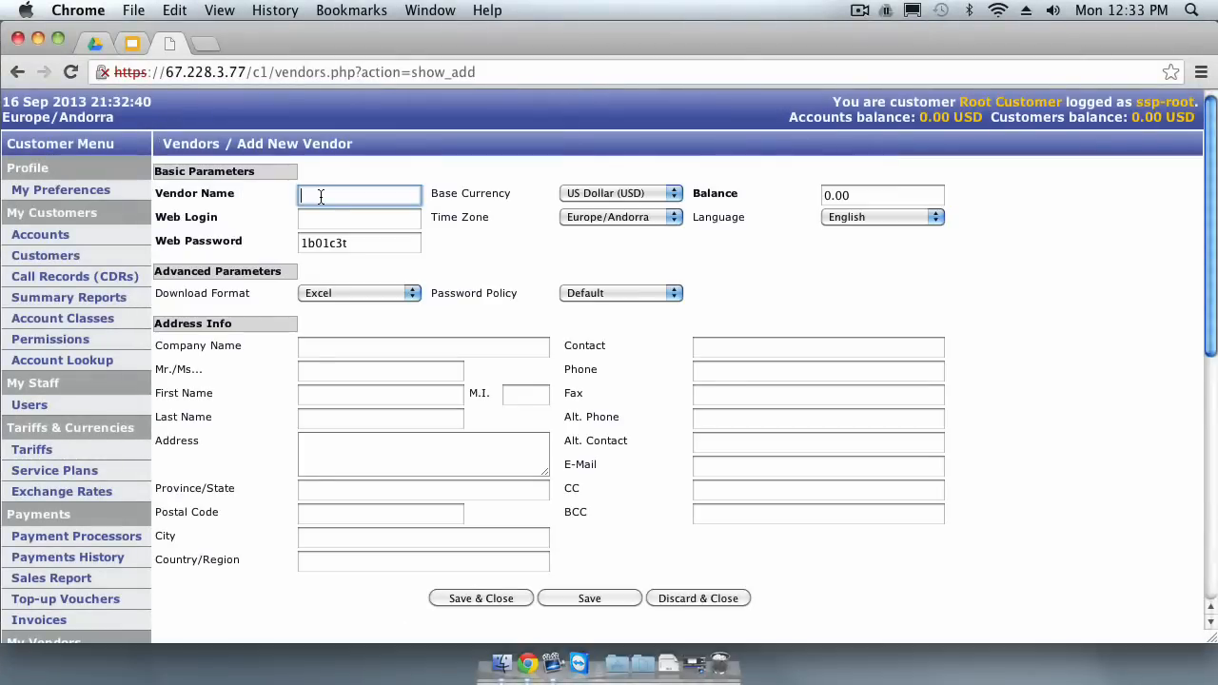
text(TeleTest Vendor)
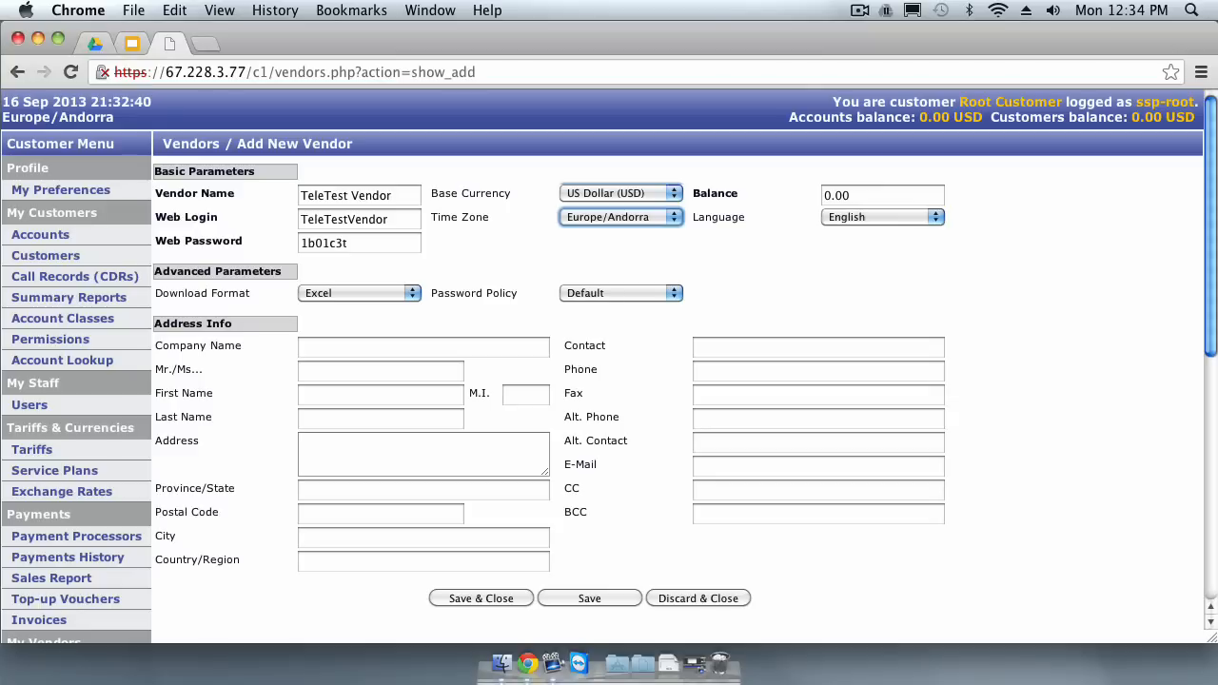
click(880, 195)
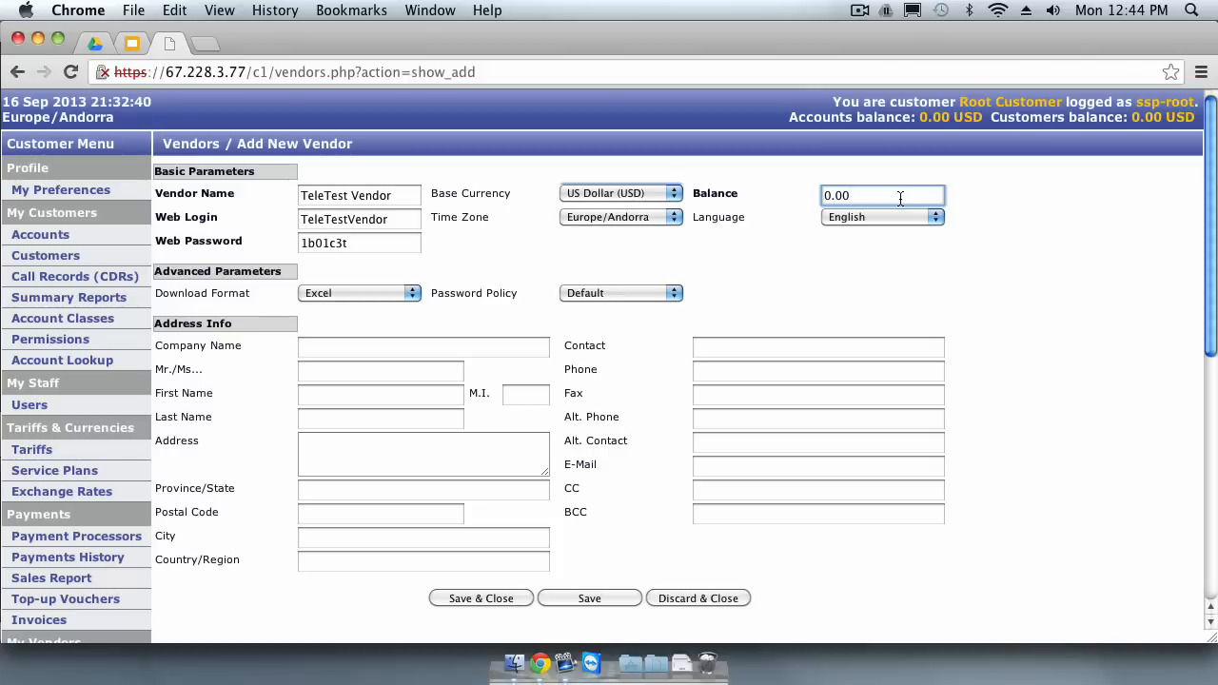
text(200)
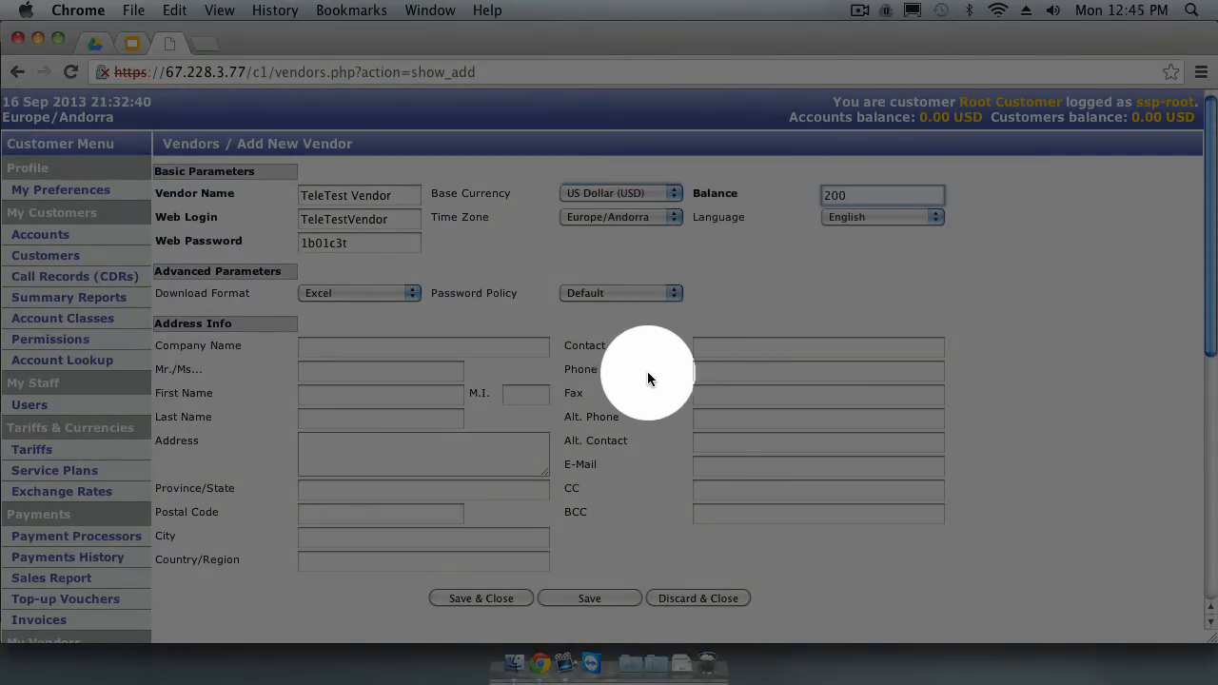
mouse_move(481, 598)
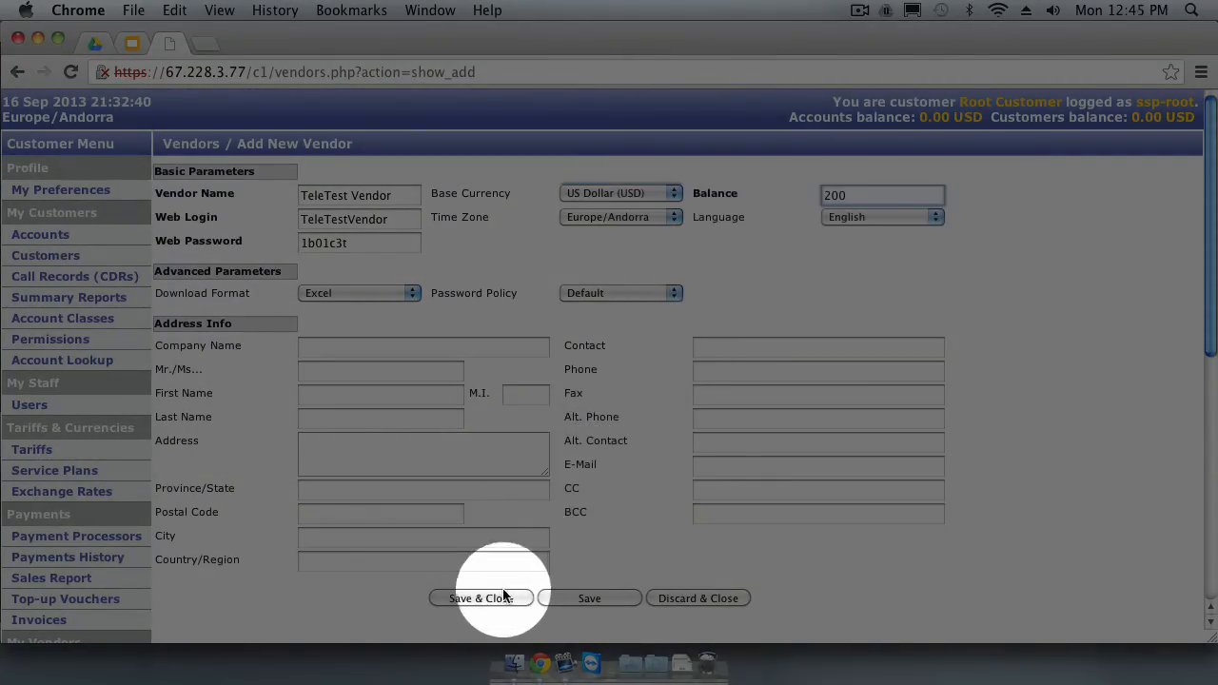
click(480, 598)
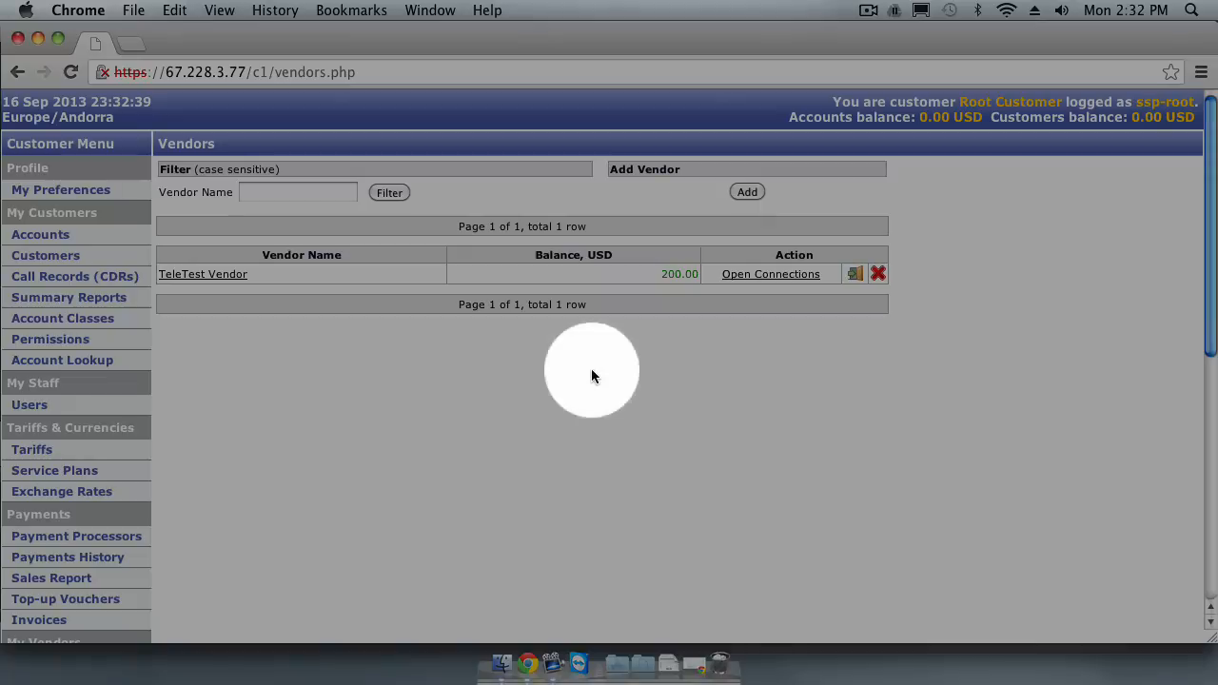
Add a TeleTest Vendor connection named 'Gateway 1' with destination pbx.sippysoft.com.
click(771, 274)
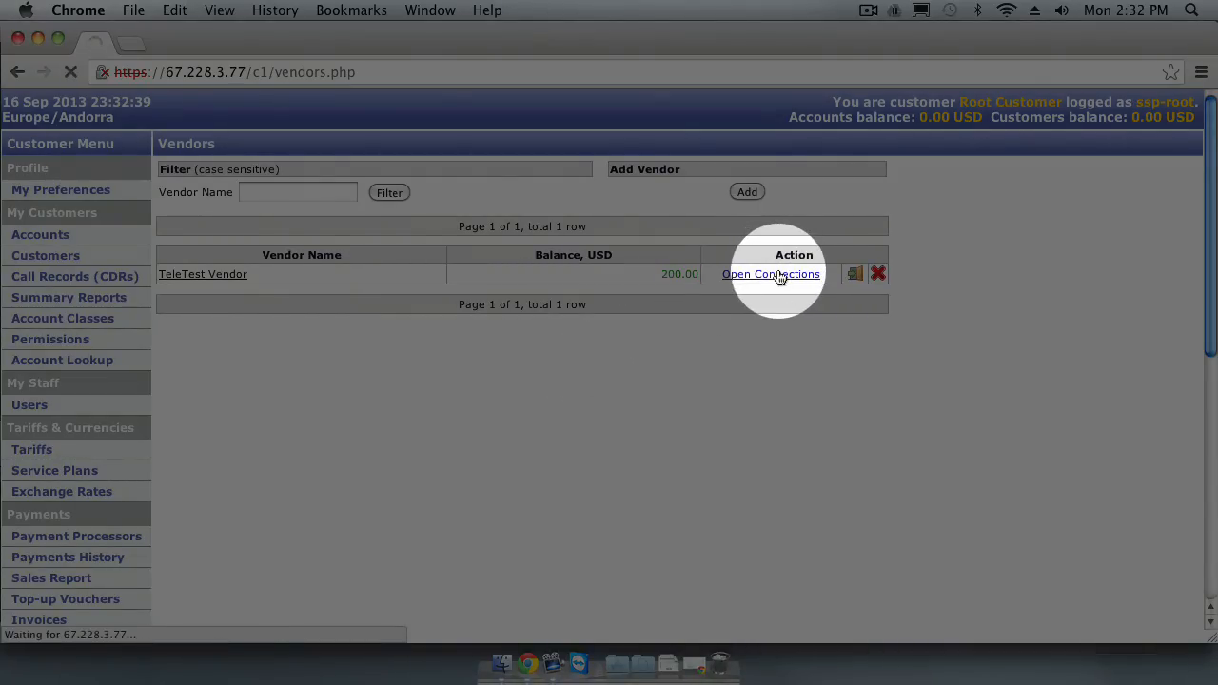
click(771, 274)
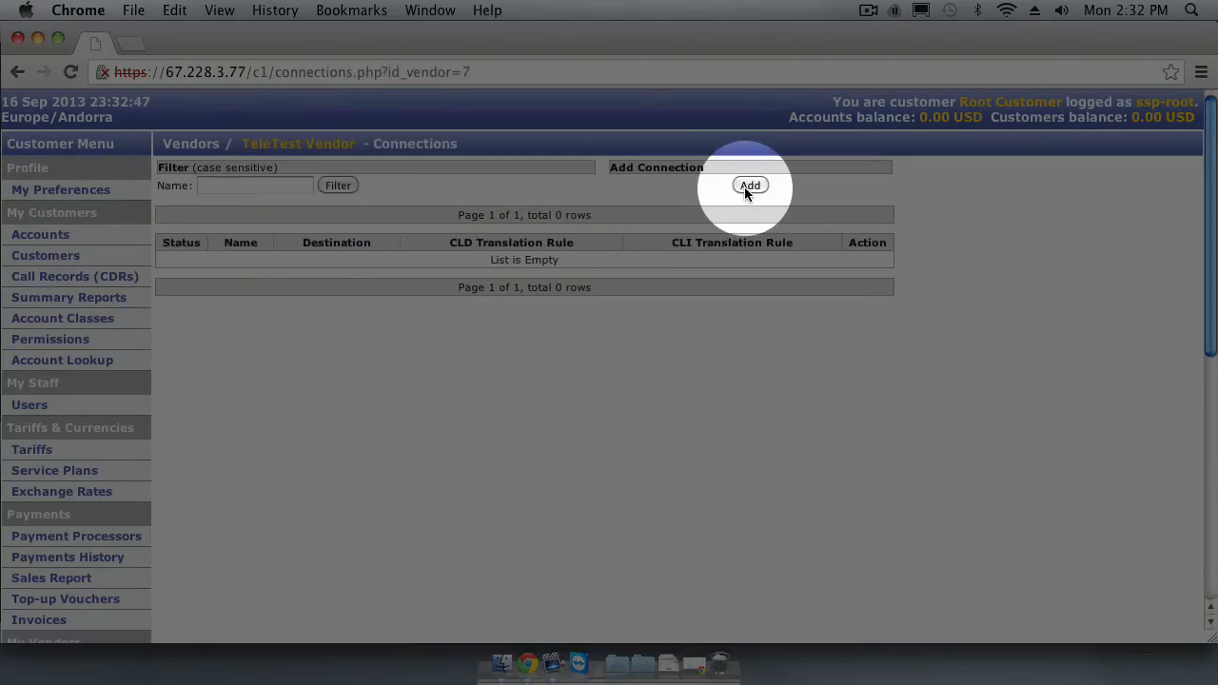
click(750, 184)
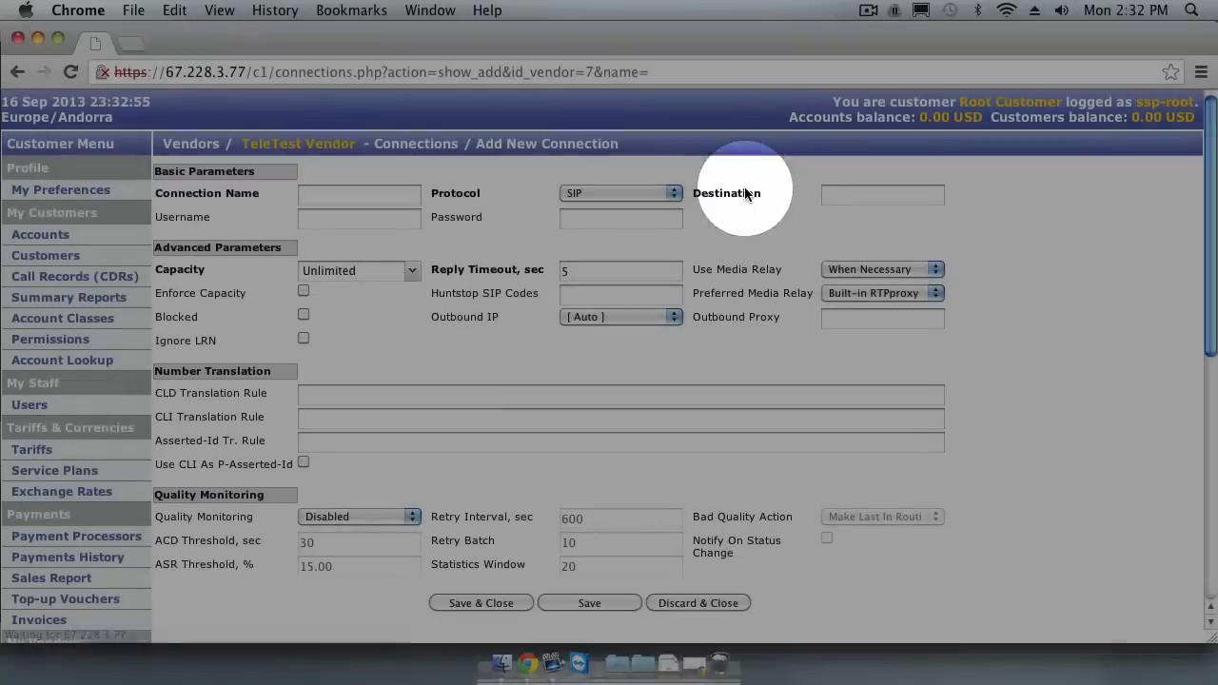
click(359, 195)
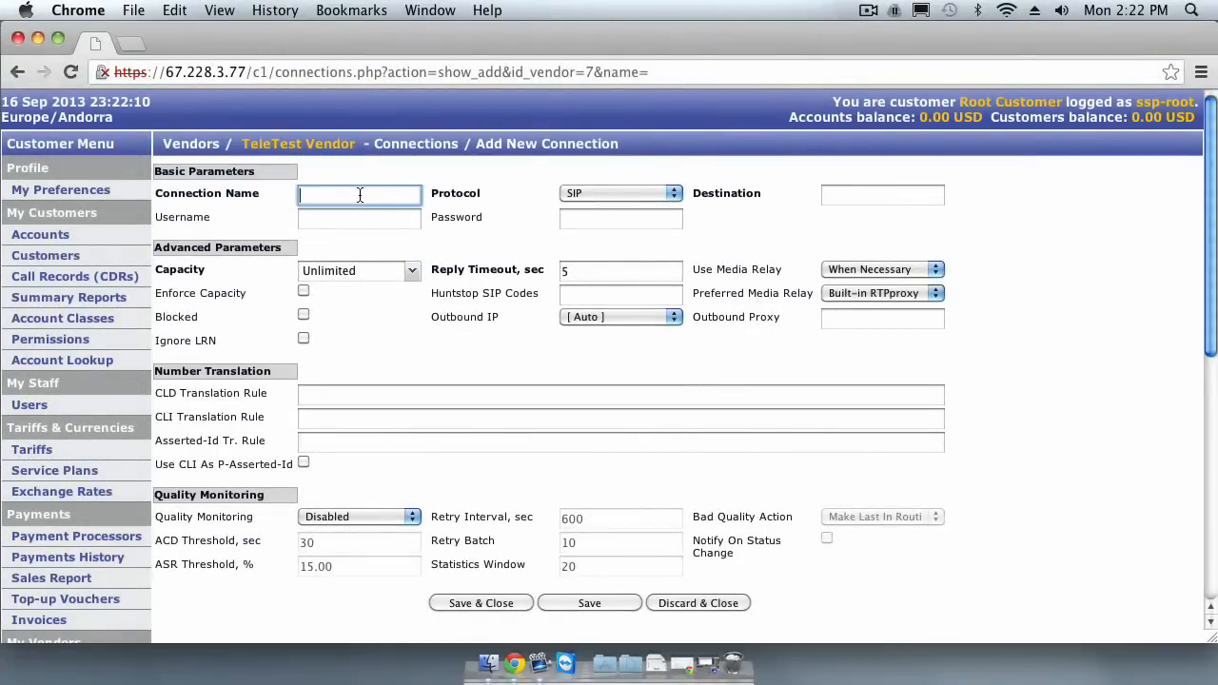
text(Gateway 1)
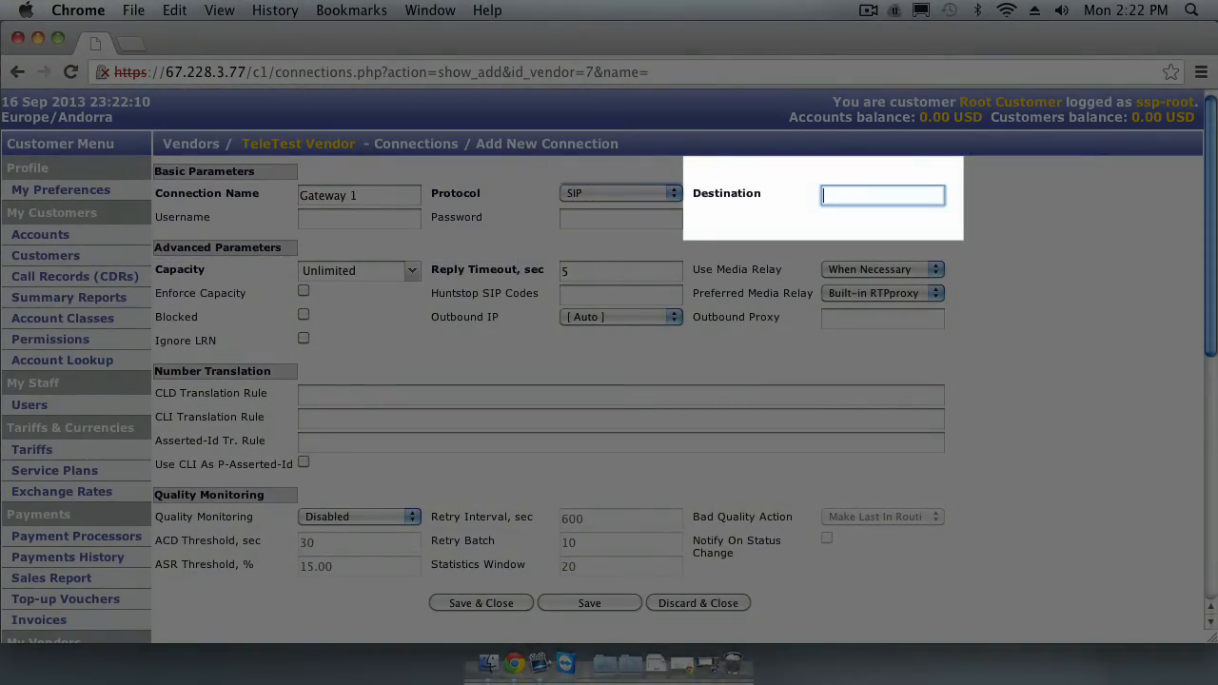
text(174.36.24)
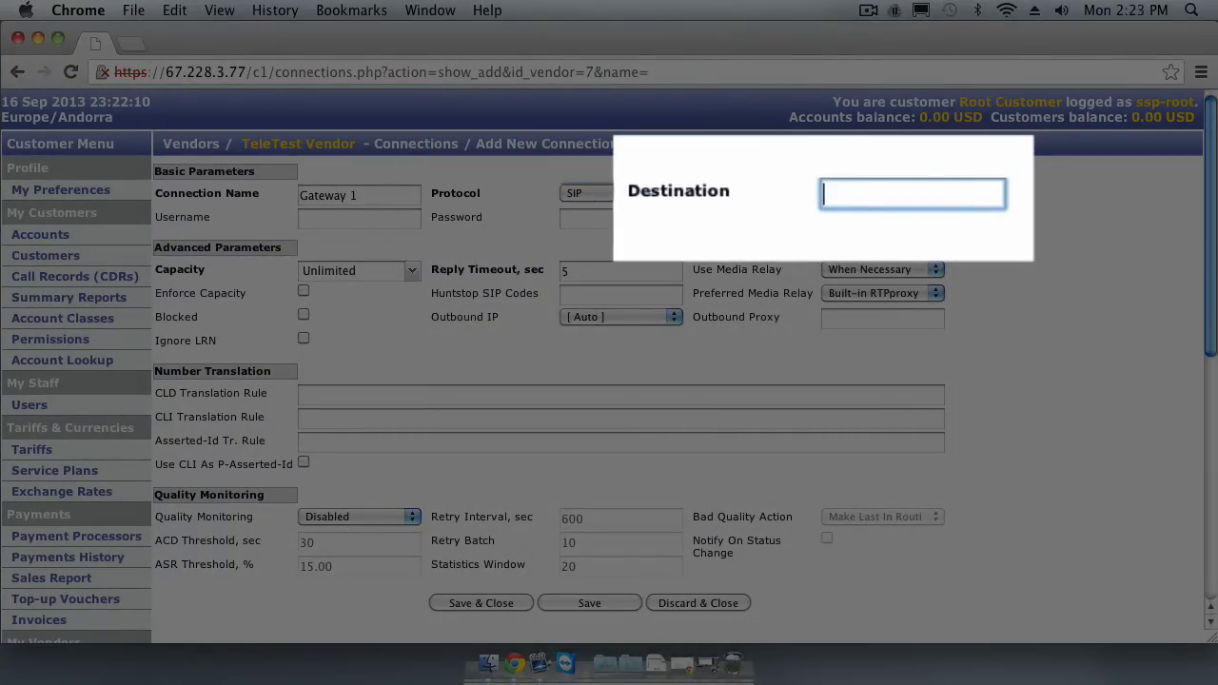
text(pbx.sippysoft.com)
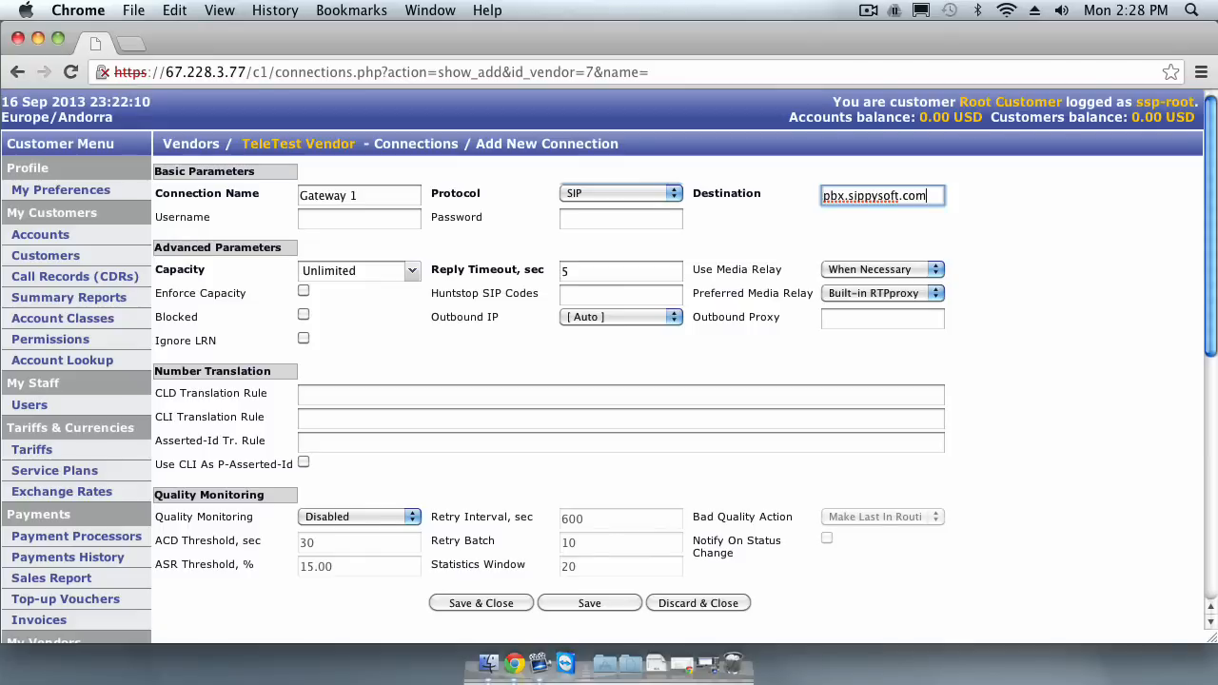
Set connection username 555, clear the CLD translation rule, and save Gateway 1.
click(359, 217)
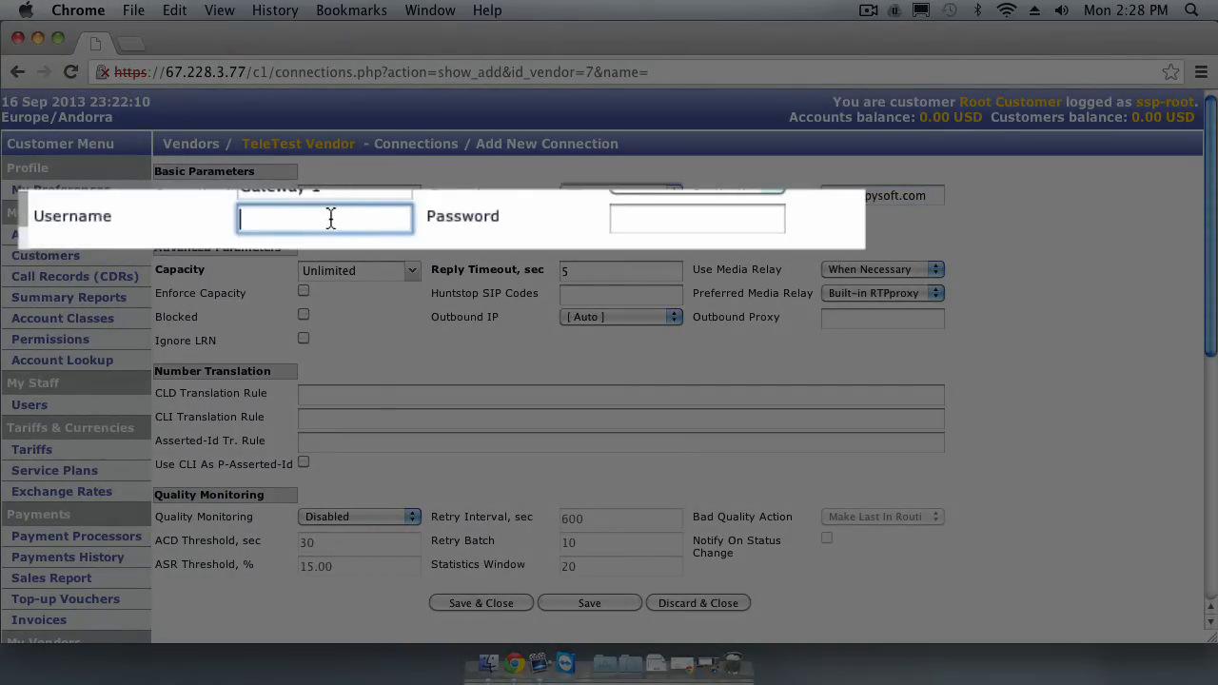
text(555)
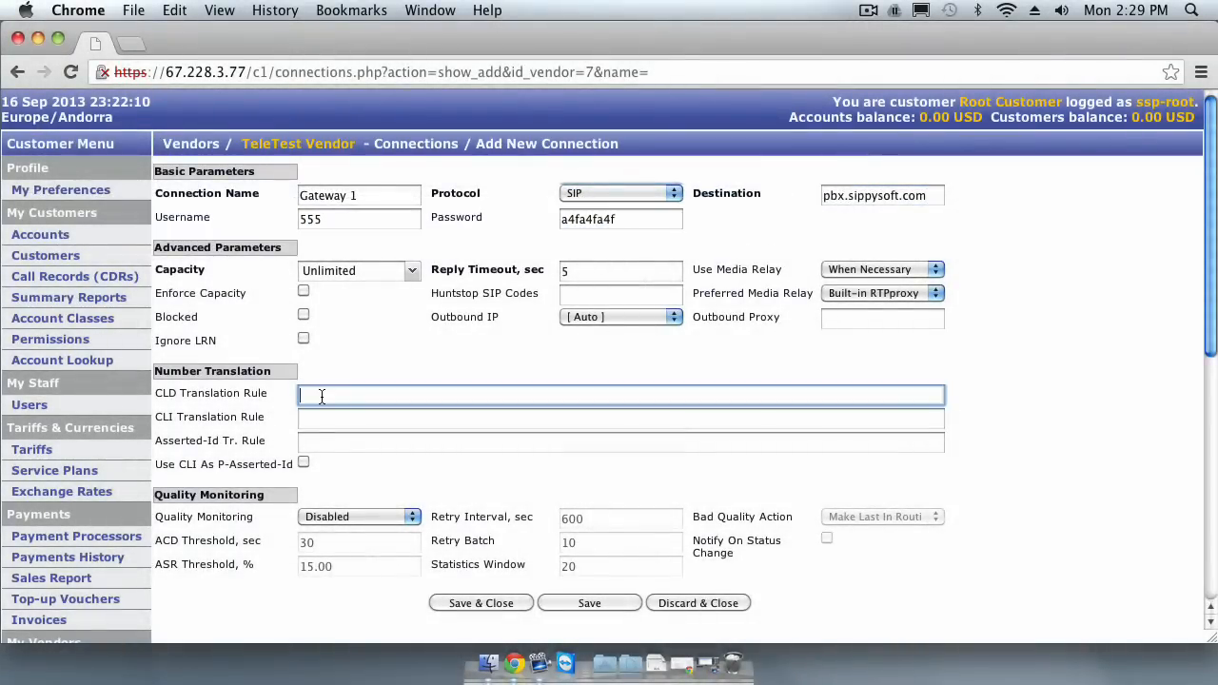
text(s/^/)
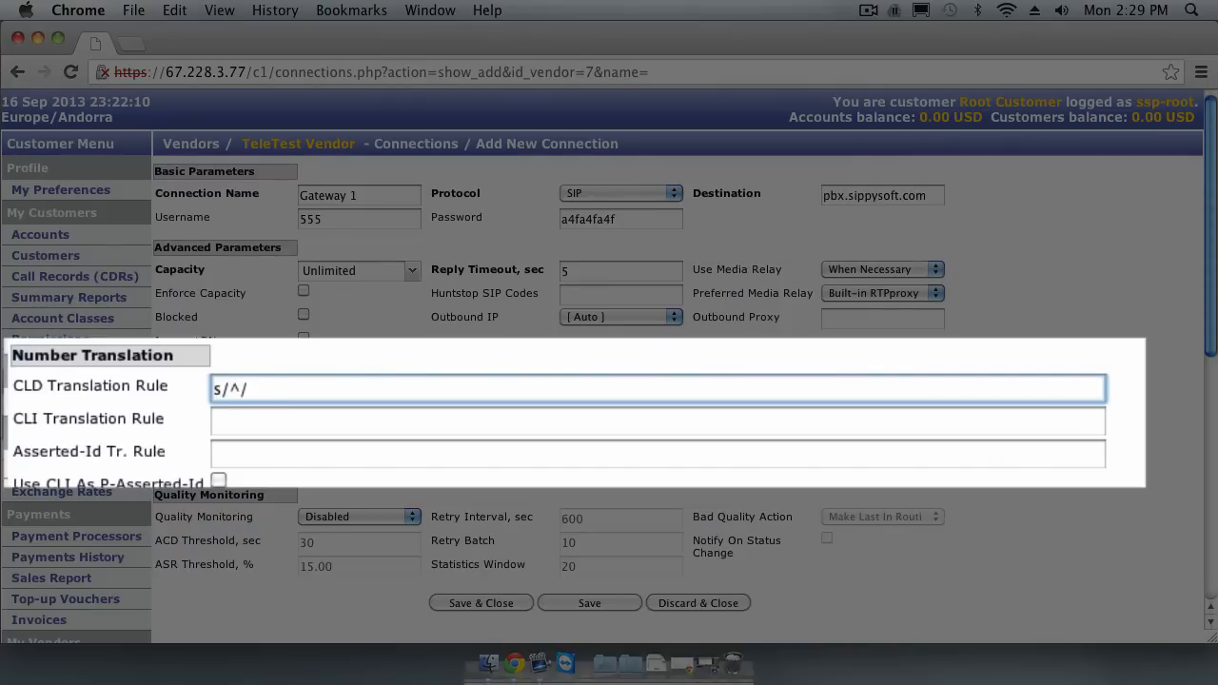
text(123456)
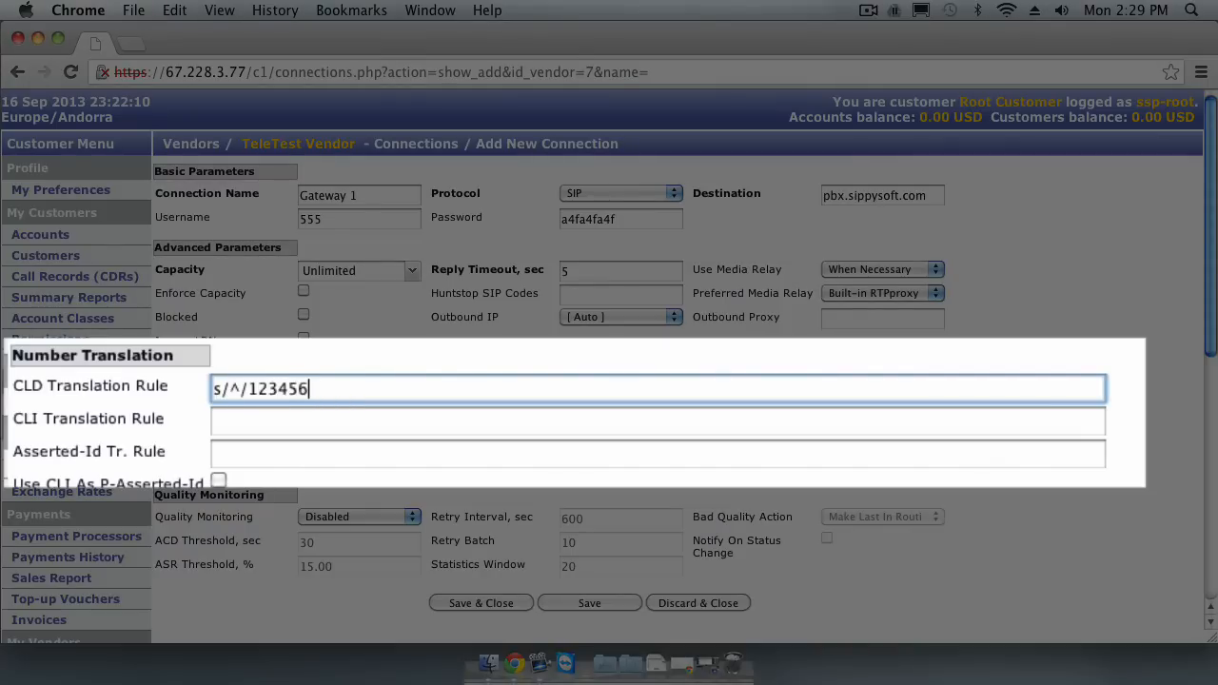
text(/)
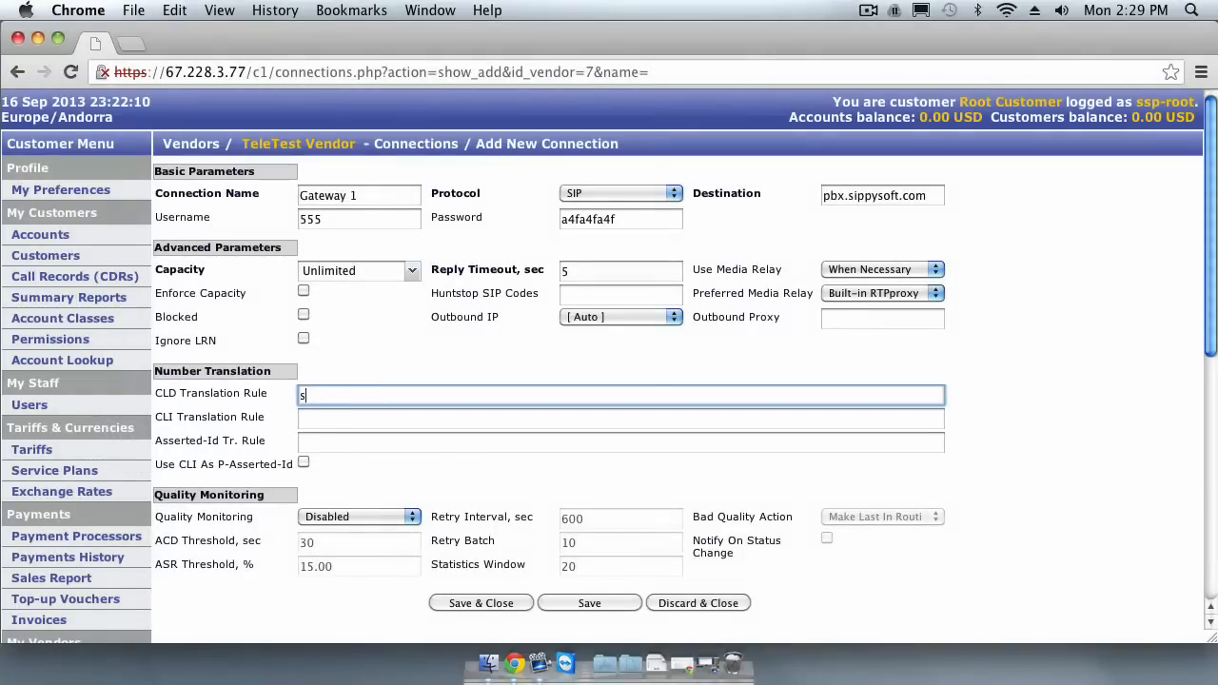
key(Backspace)
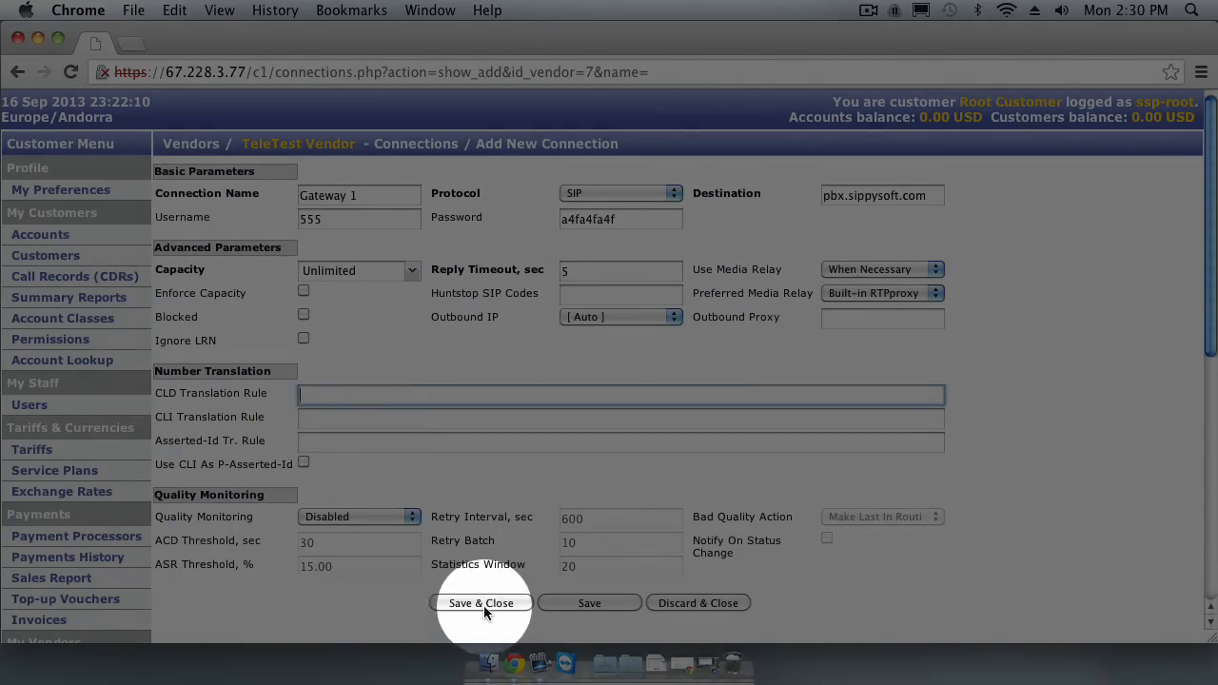
click(481, 603)
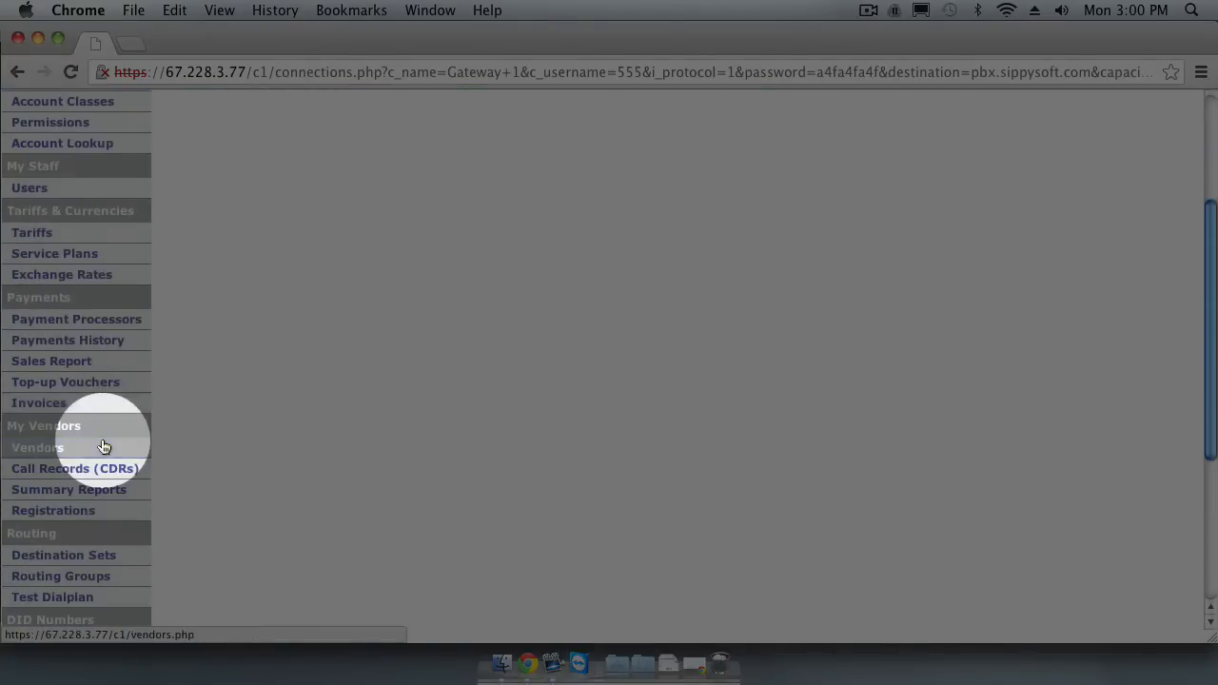
Create the destination set 'My Super Destination Set' and open its empty routes page.
click(64, 555)
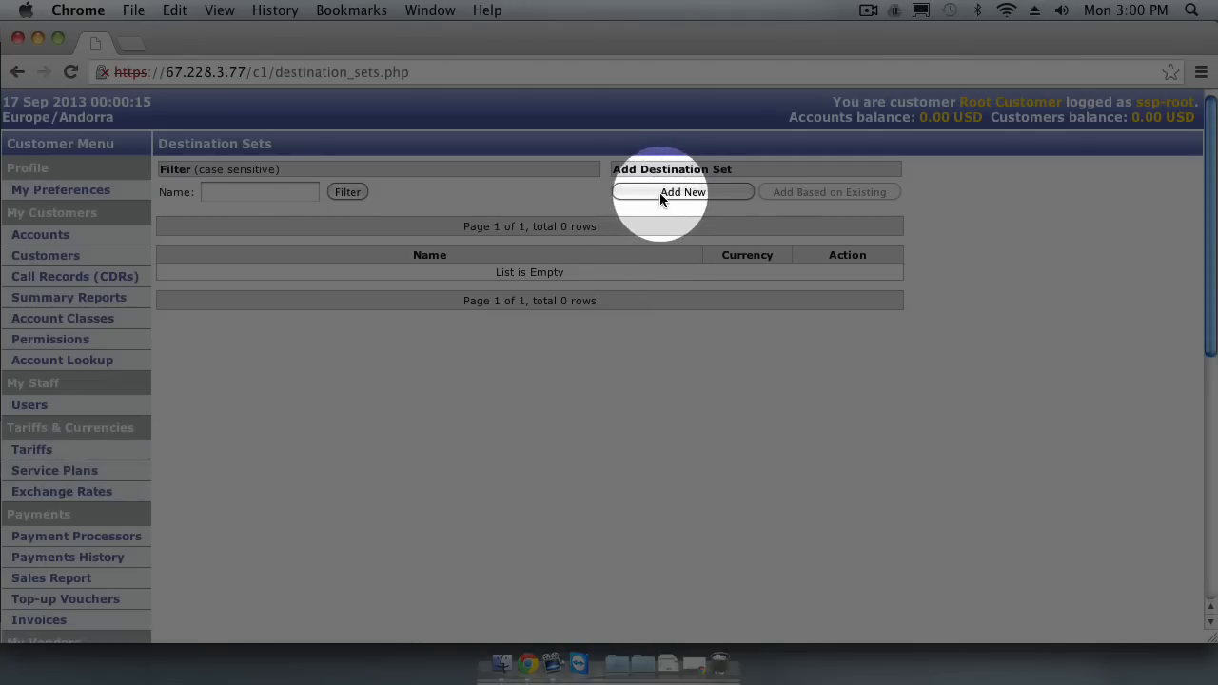
click(682, 191)
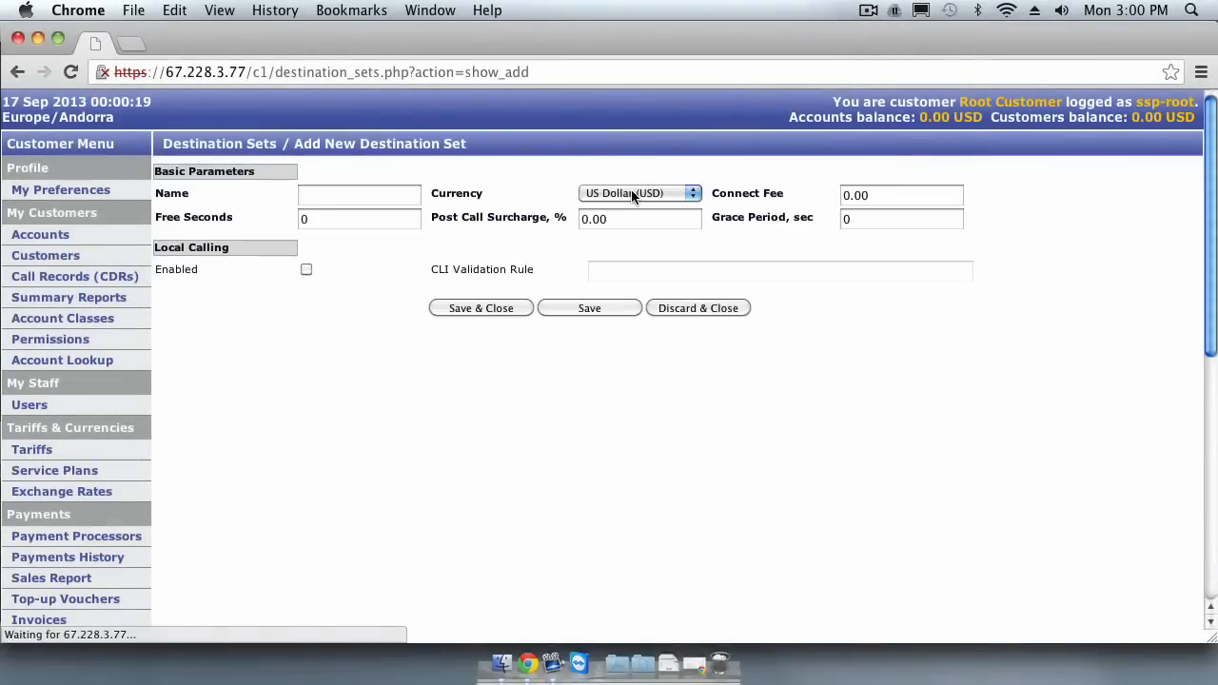
text(My Su)
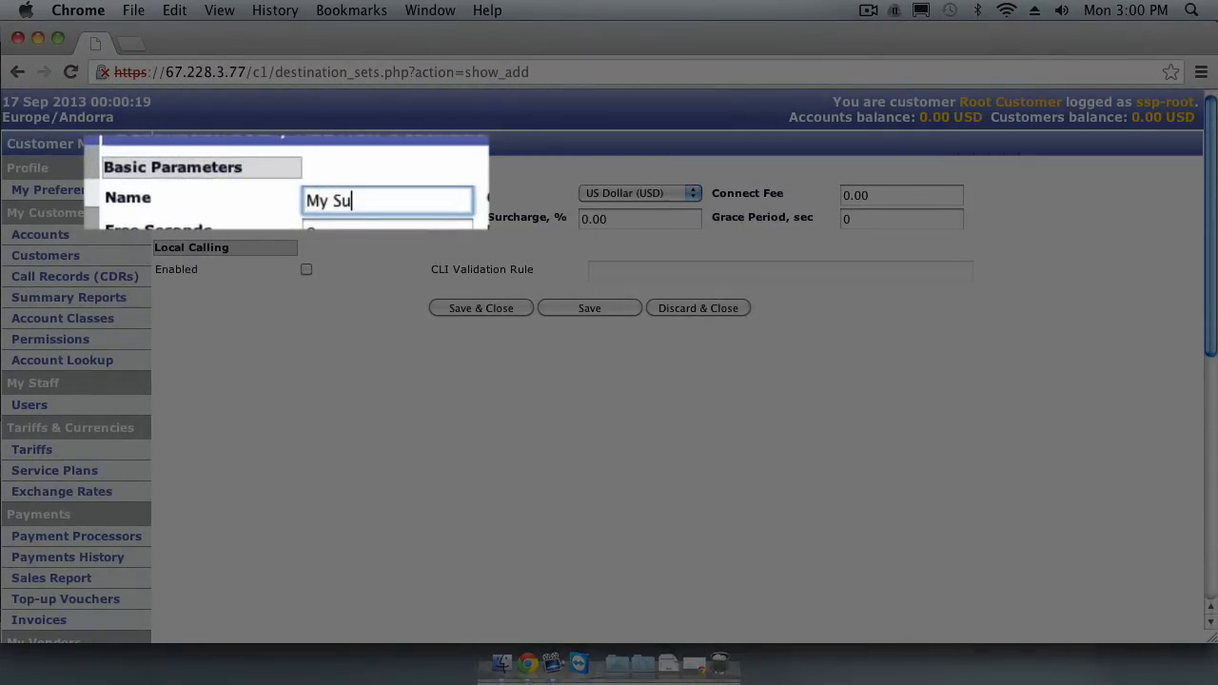
text(per Desti)
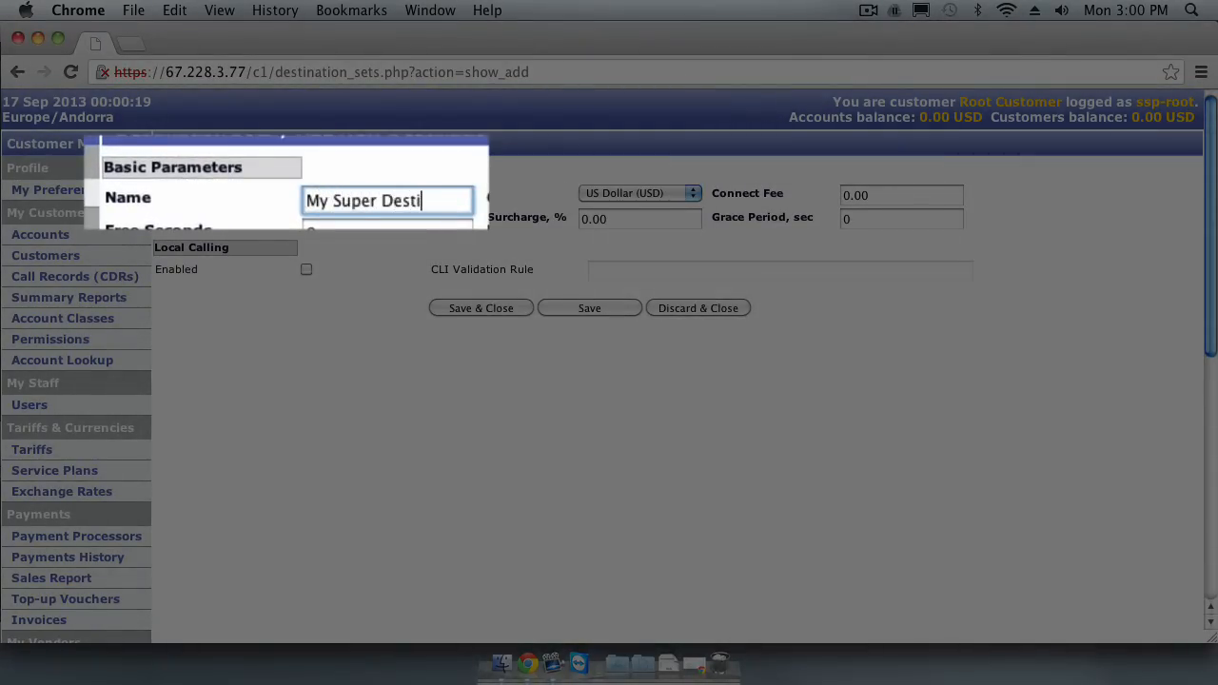
click(480, 308)
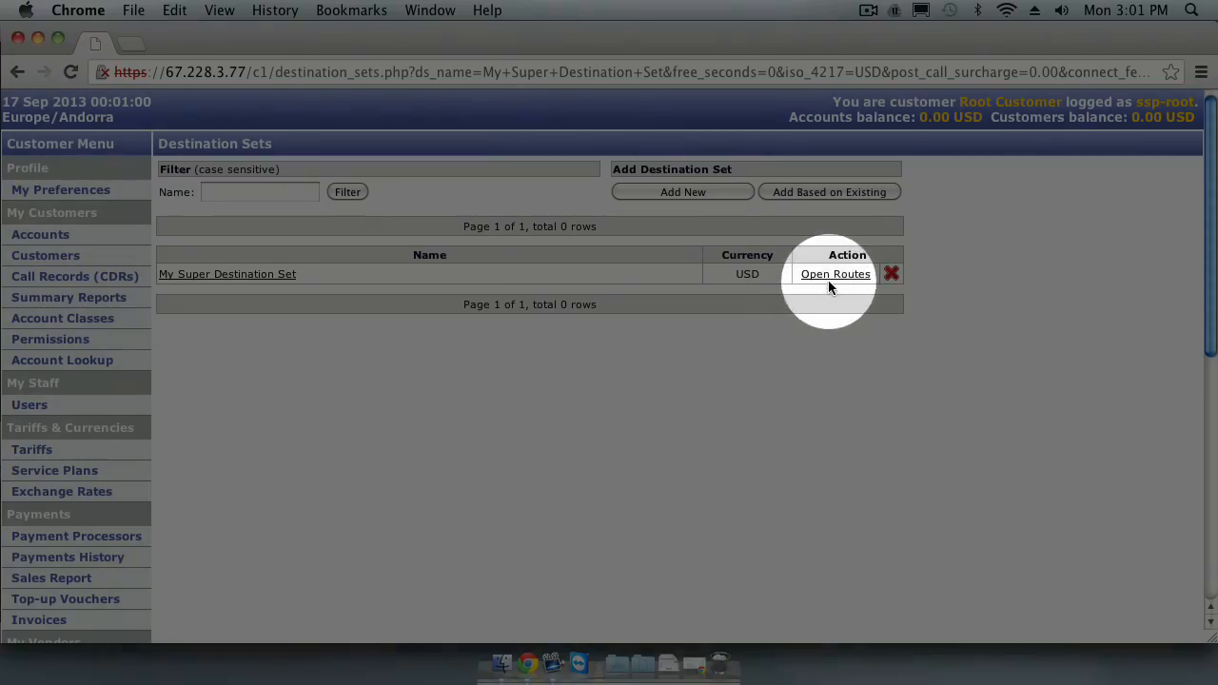
click(836, 275)
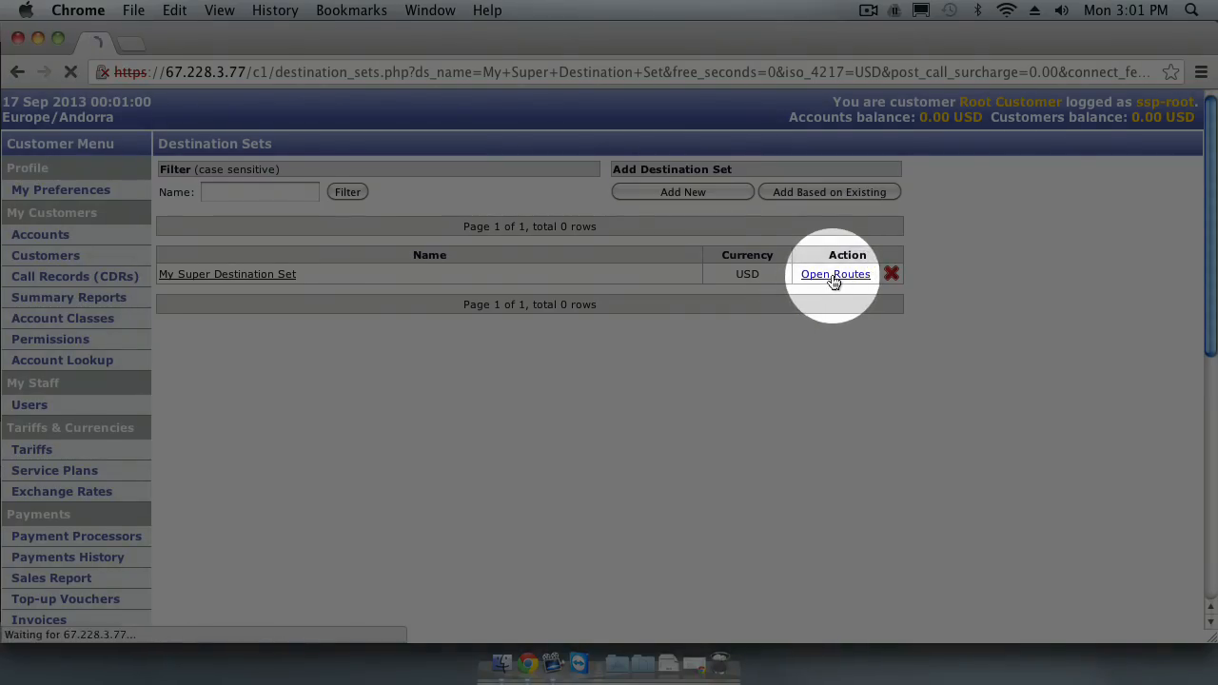
click(835, 274)
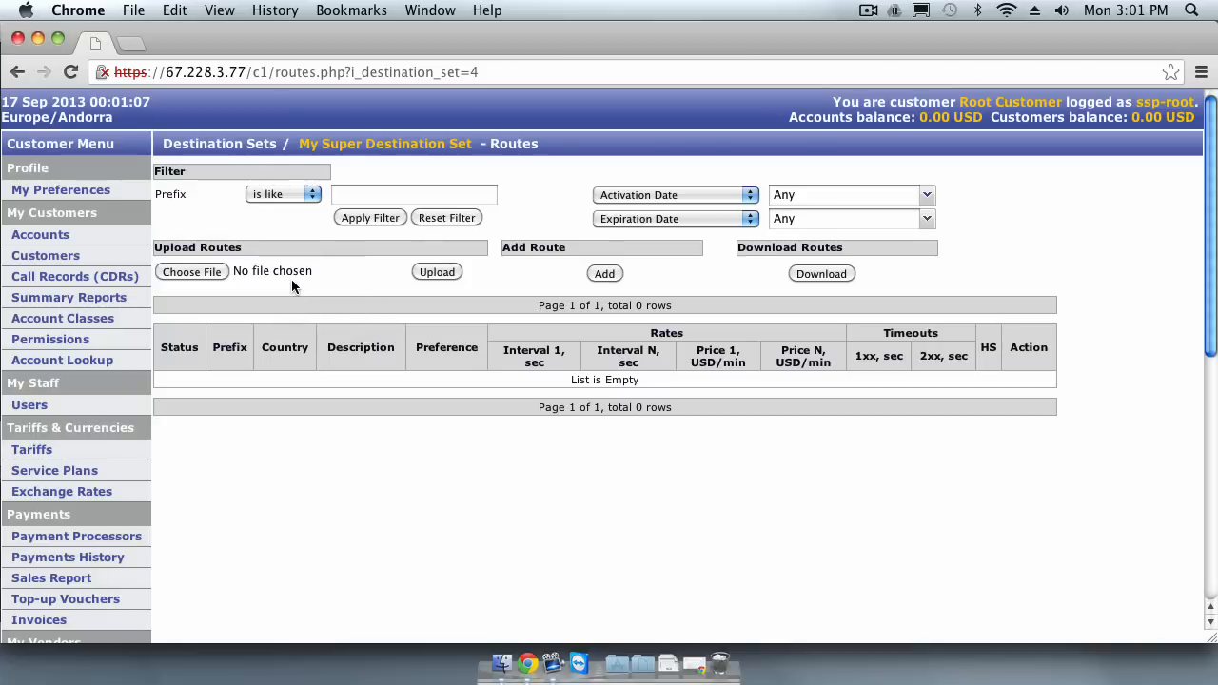
Add a route for prefix 1604 with Price 1 and Price N of 0.02 USD.
click(604, 273)
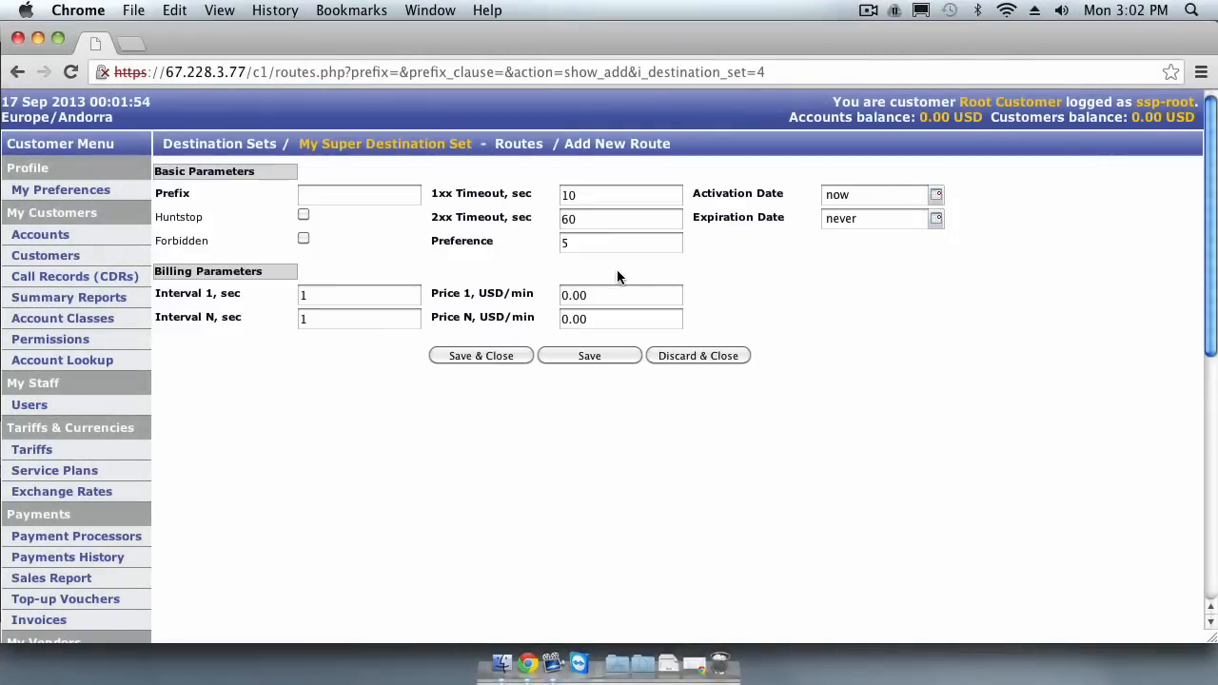
click(358, 194)
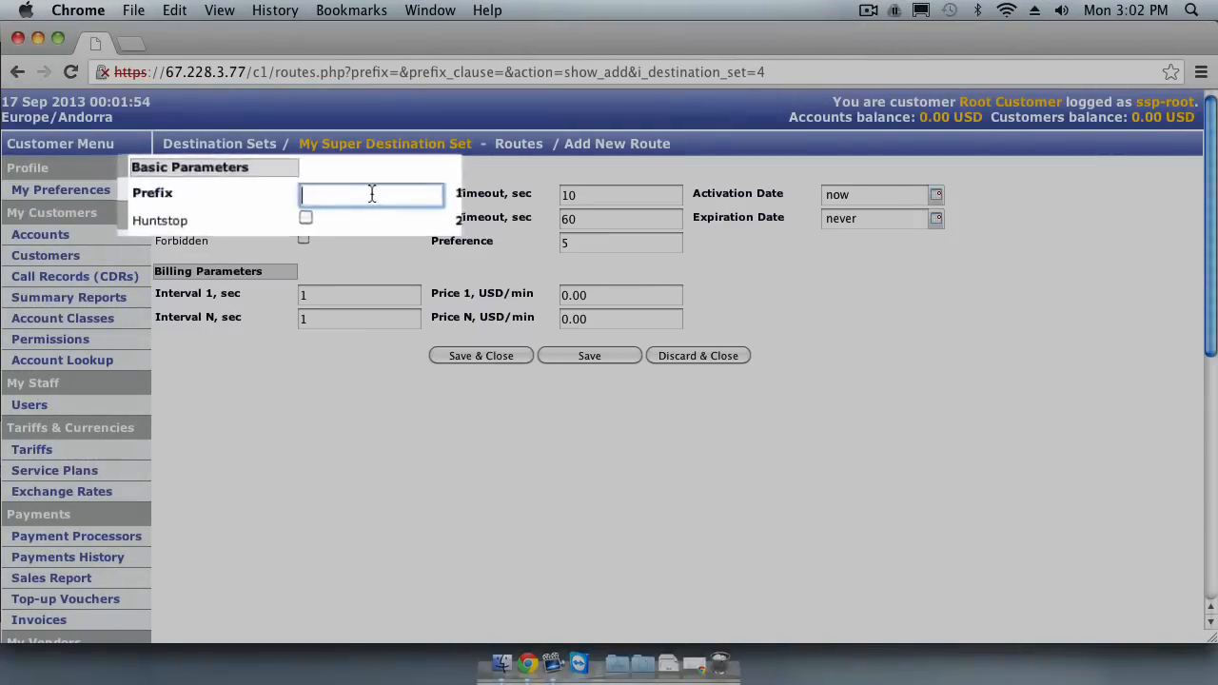
text(1604)
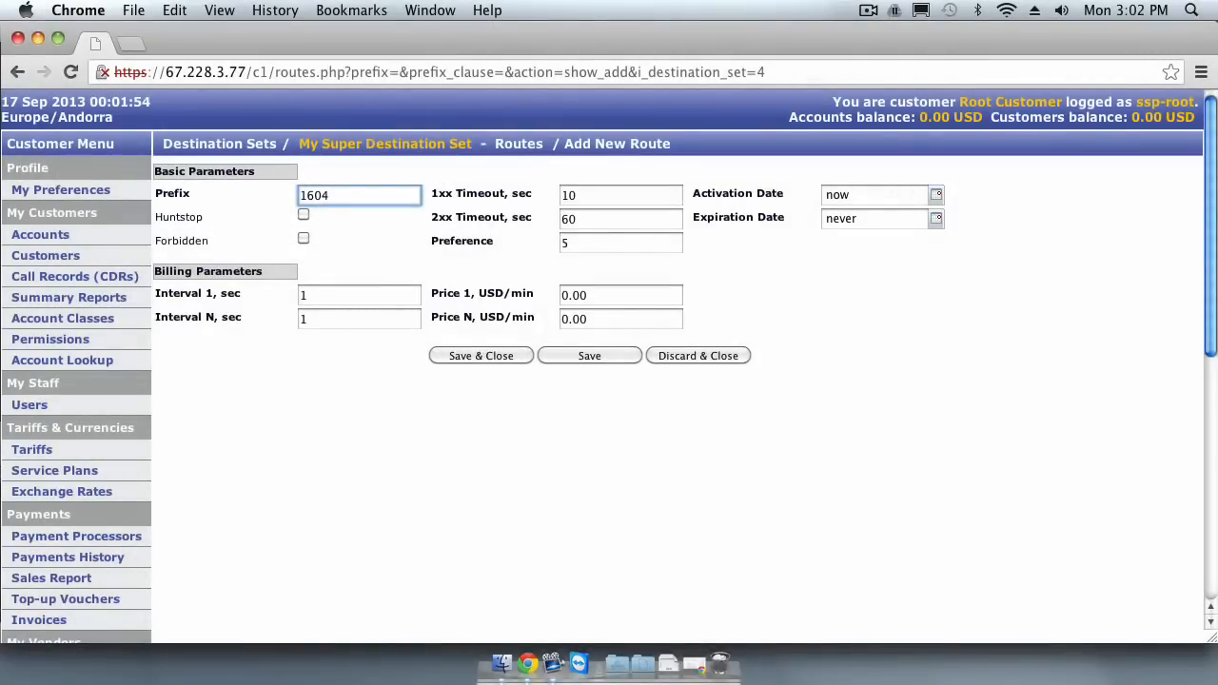
click(871, 194)
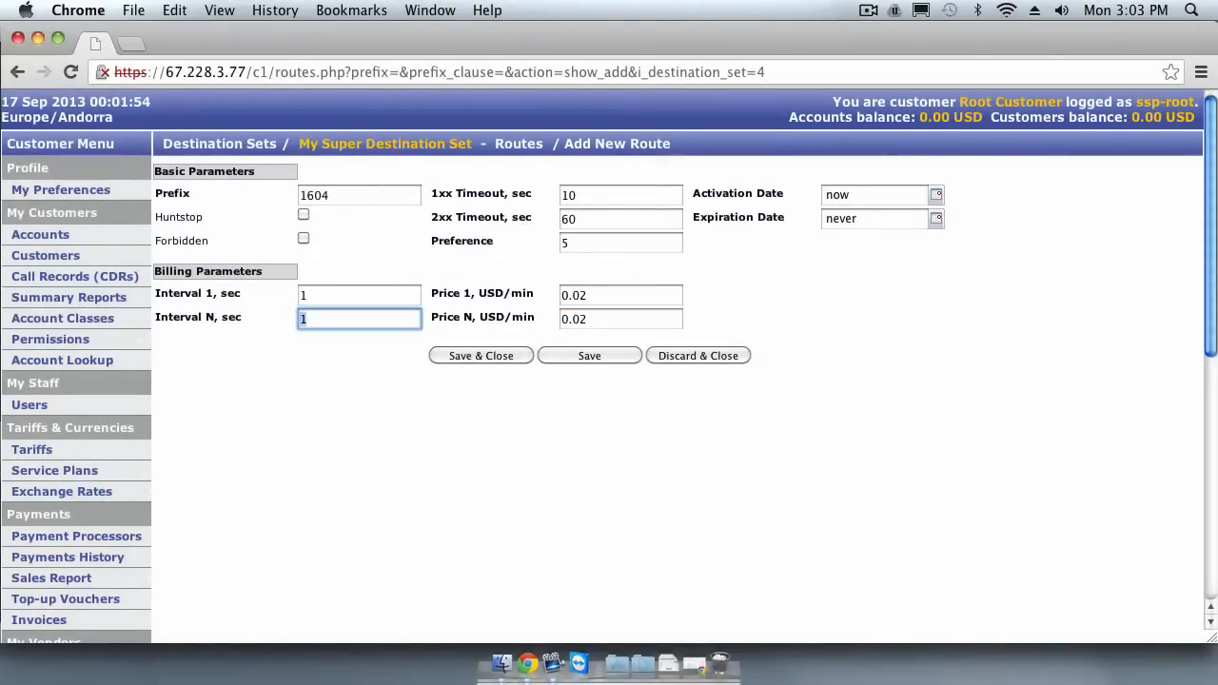
click(480, 355)
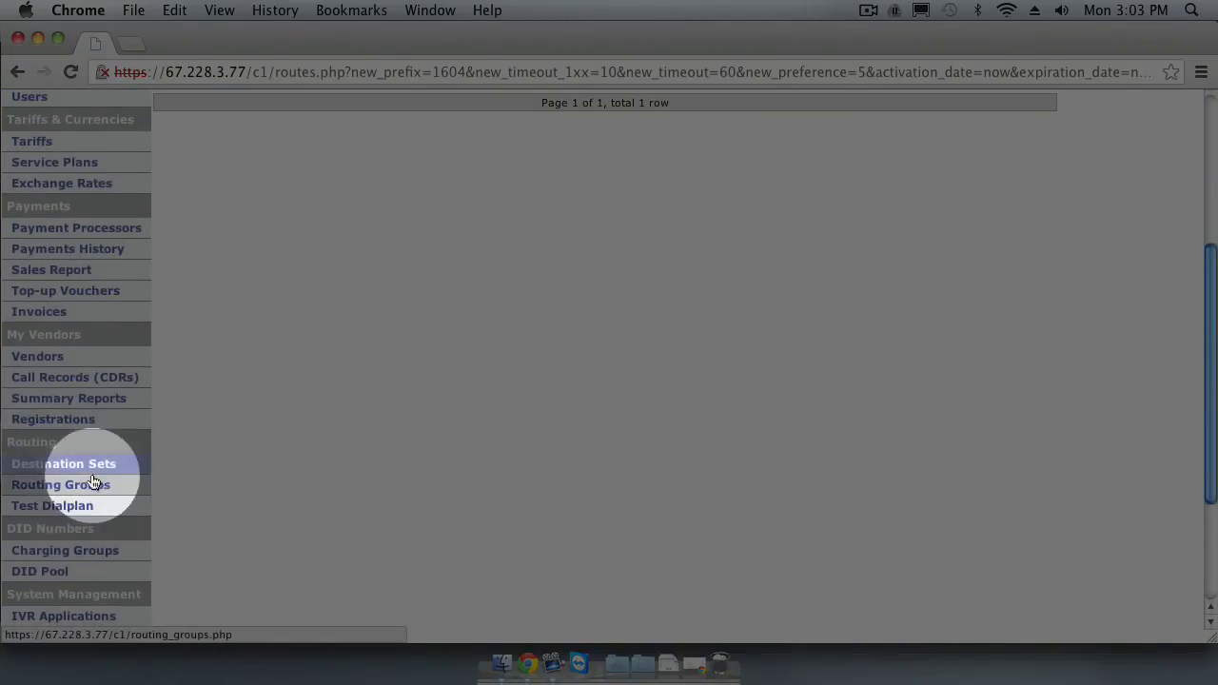
Start a new routing group named 'Routing group FTW'.
click(61, 485)
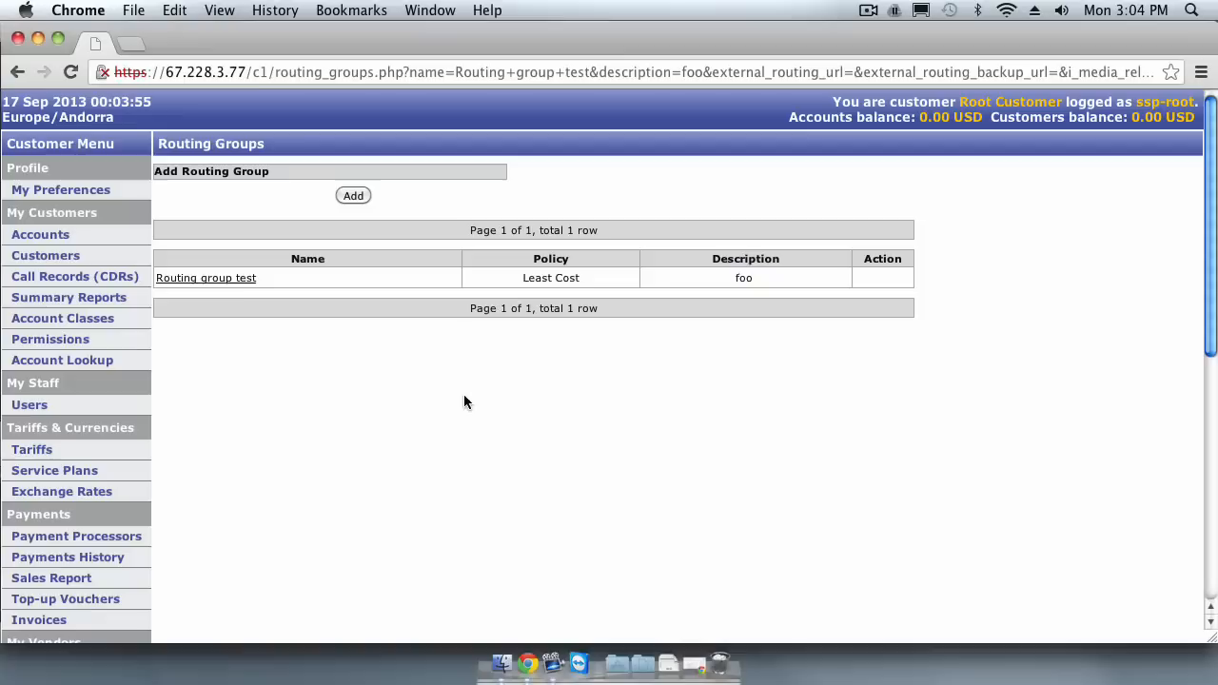
click(353, 195)
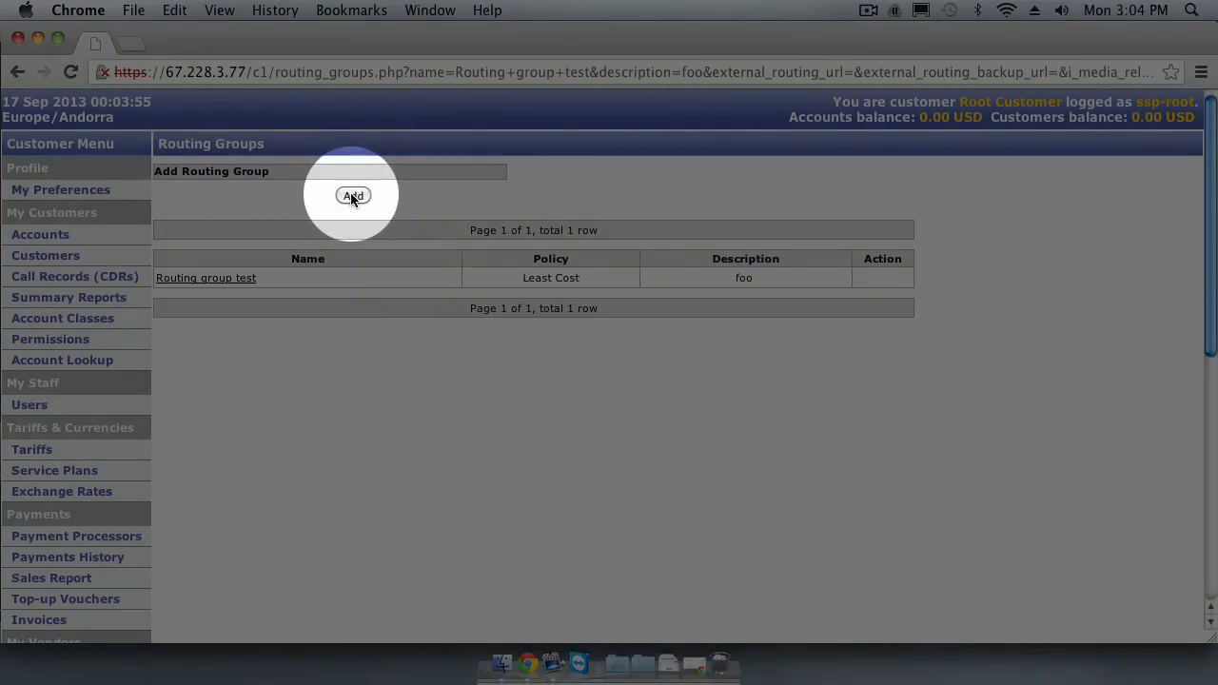
click(354, 195)
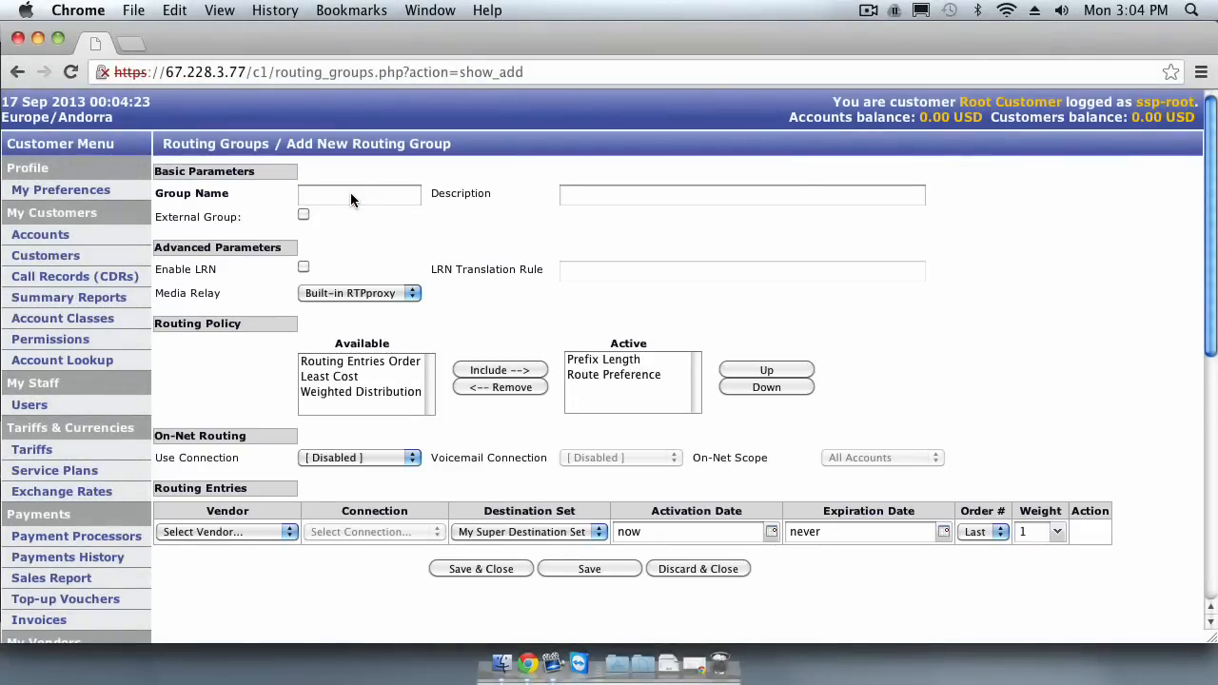
click(359, 194)
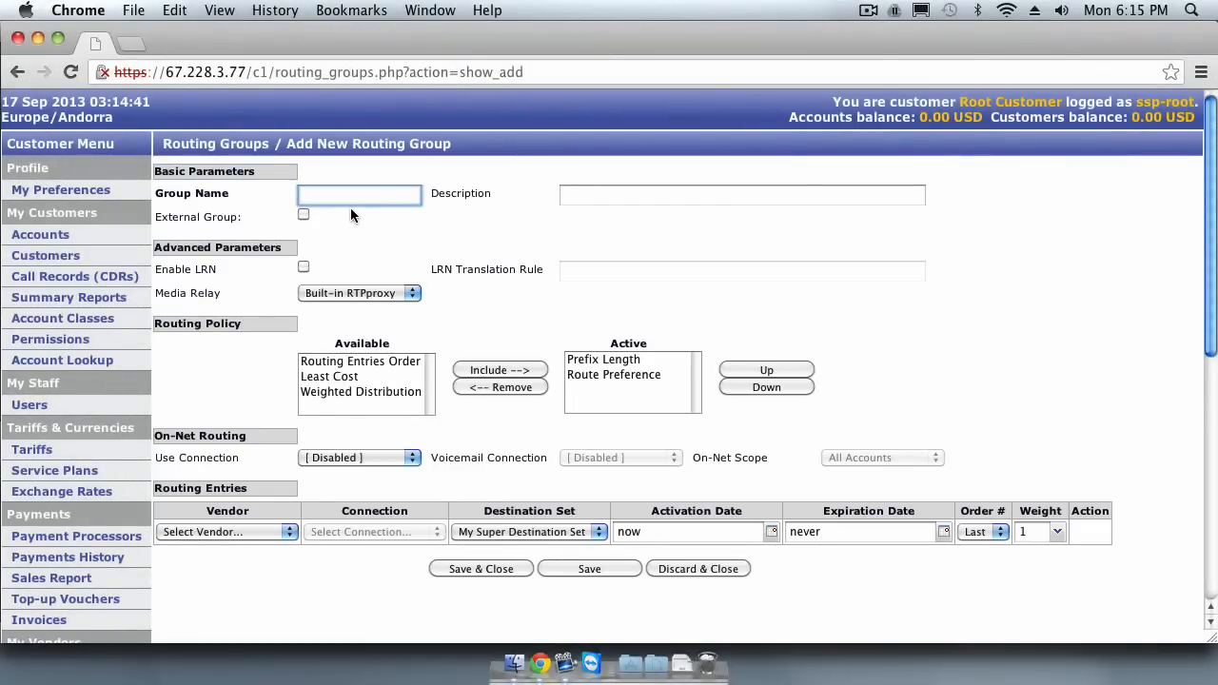
text(Routing group FTW)
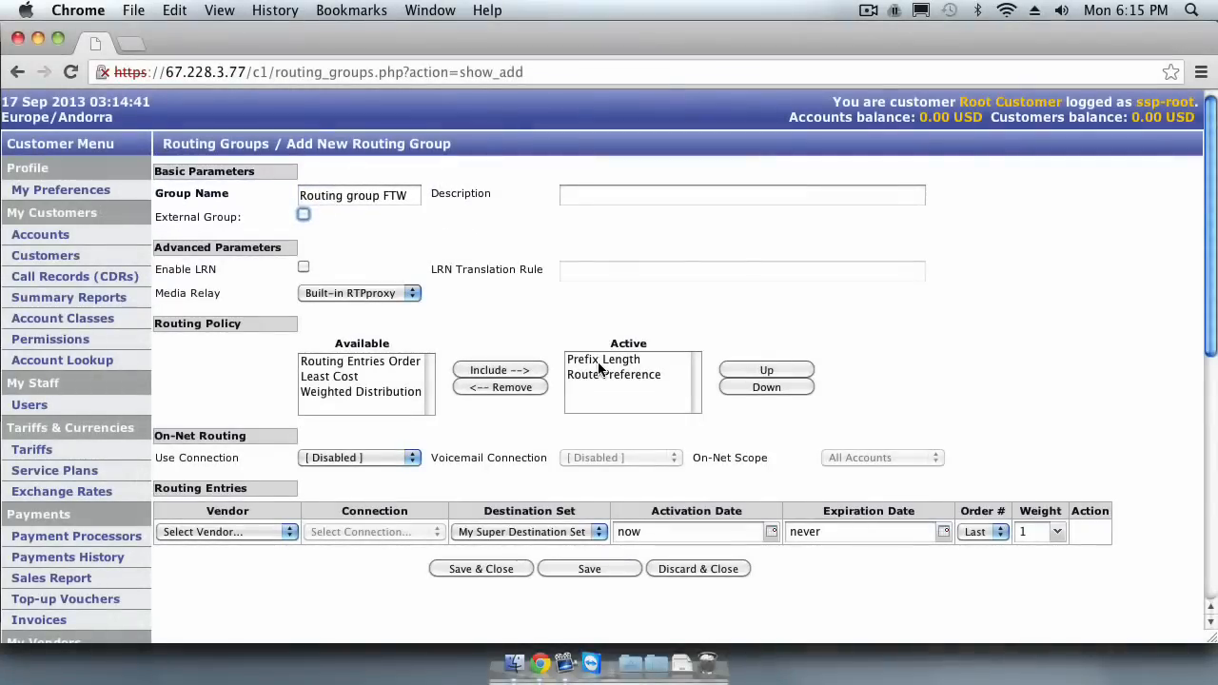
Choose the Prefix Length policy, add a TeleTest Vendor / Gateway 1 entry, and save.
click(603, 359)
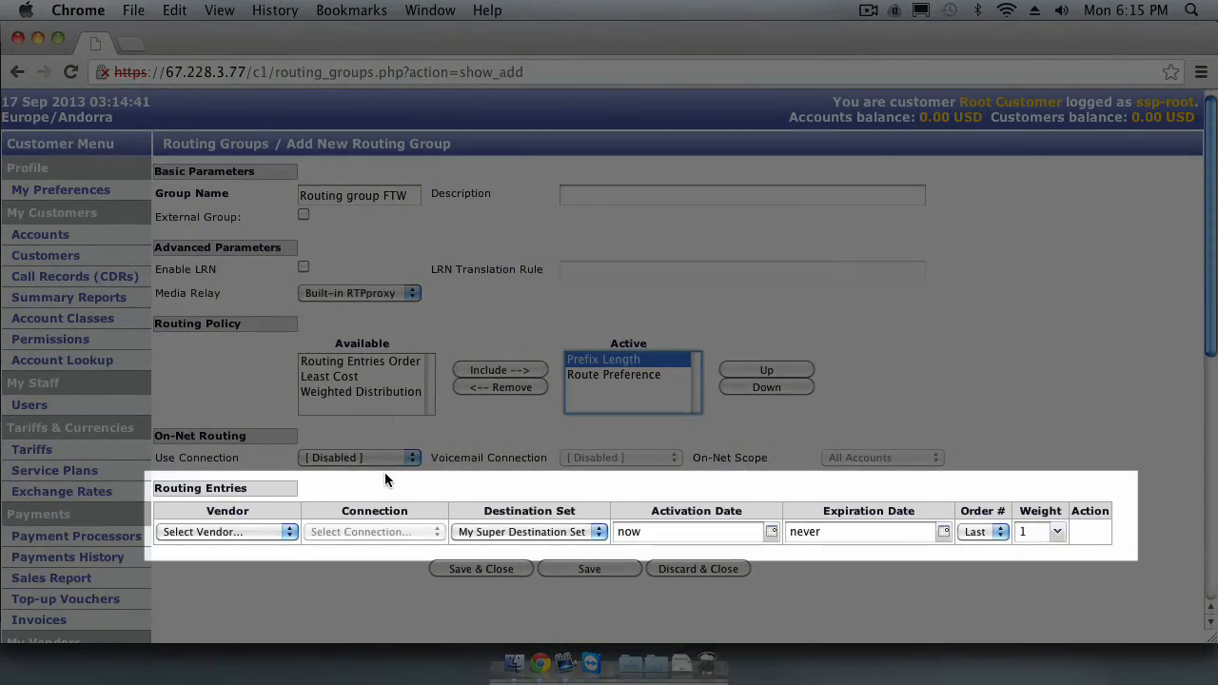
click(226, 531)
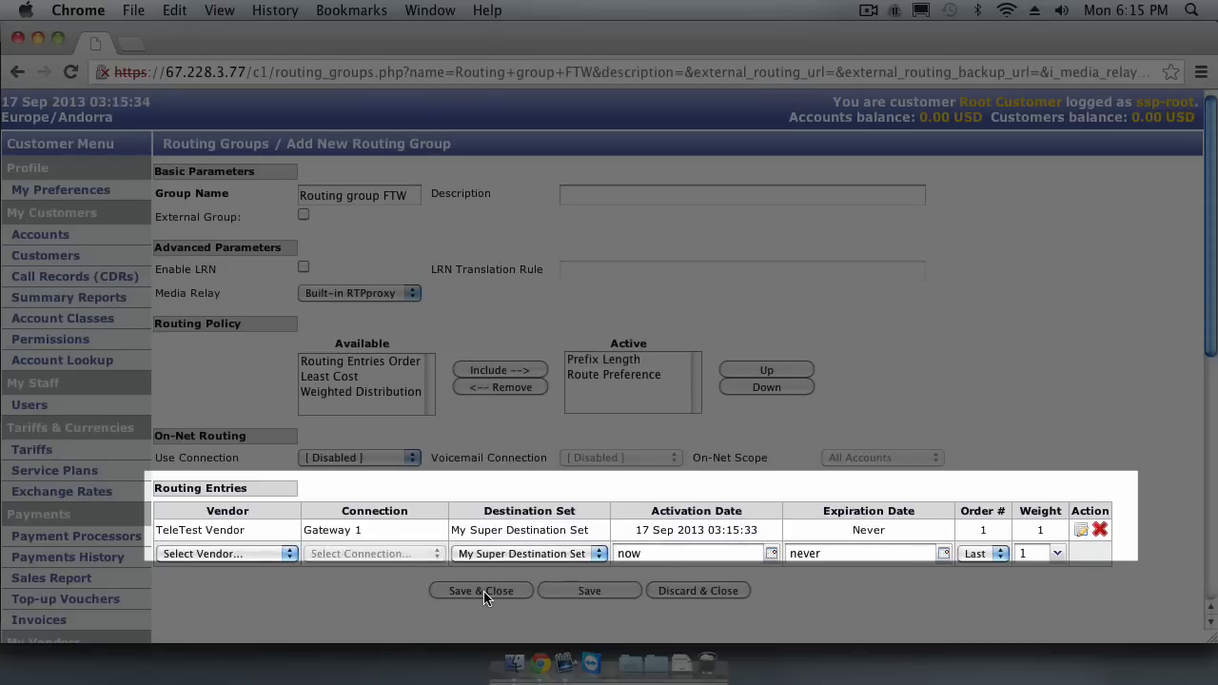
click(481, 590)
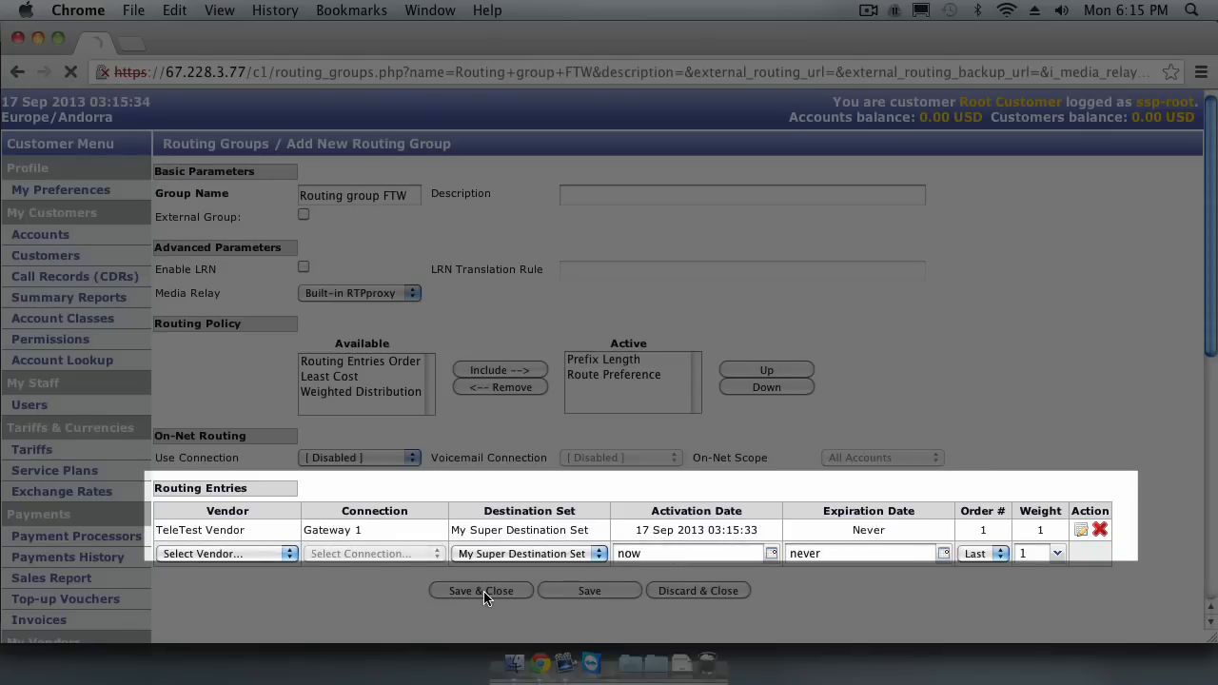
click(481, 591)
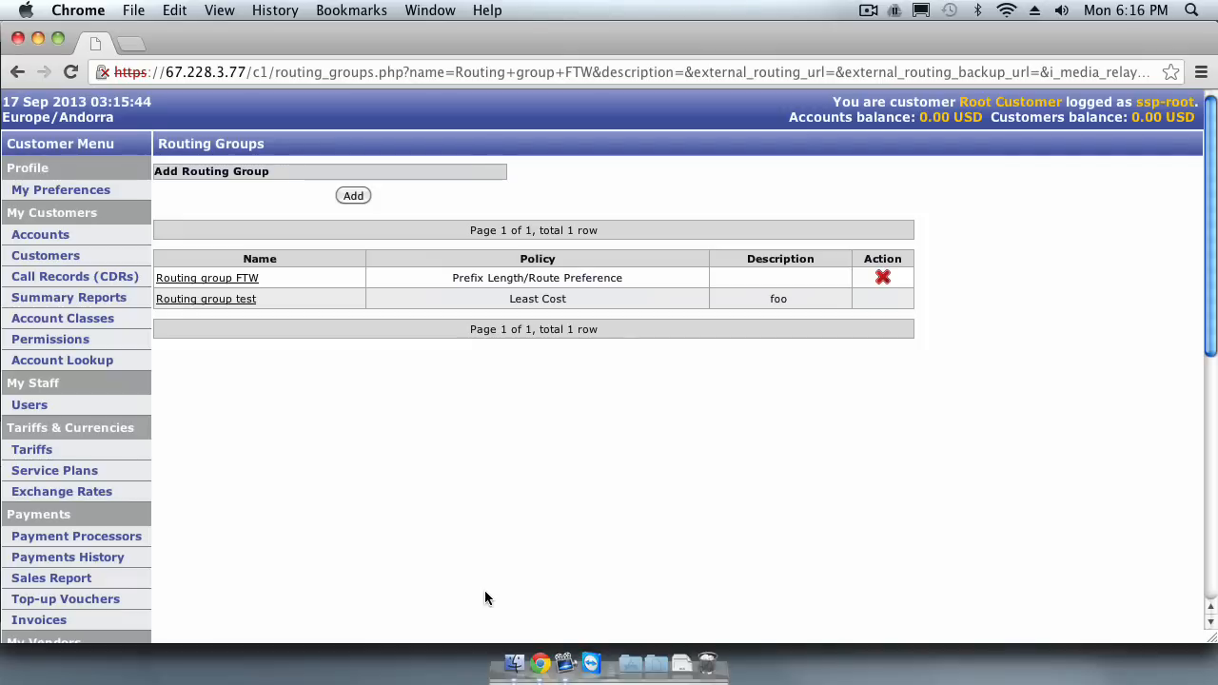
mouse_move(511, 399)
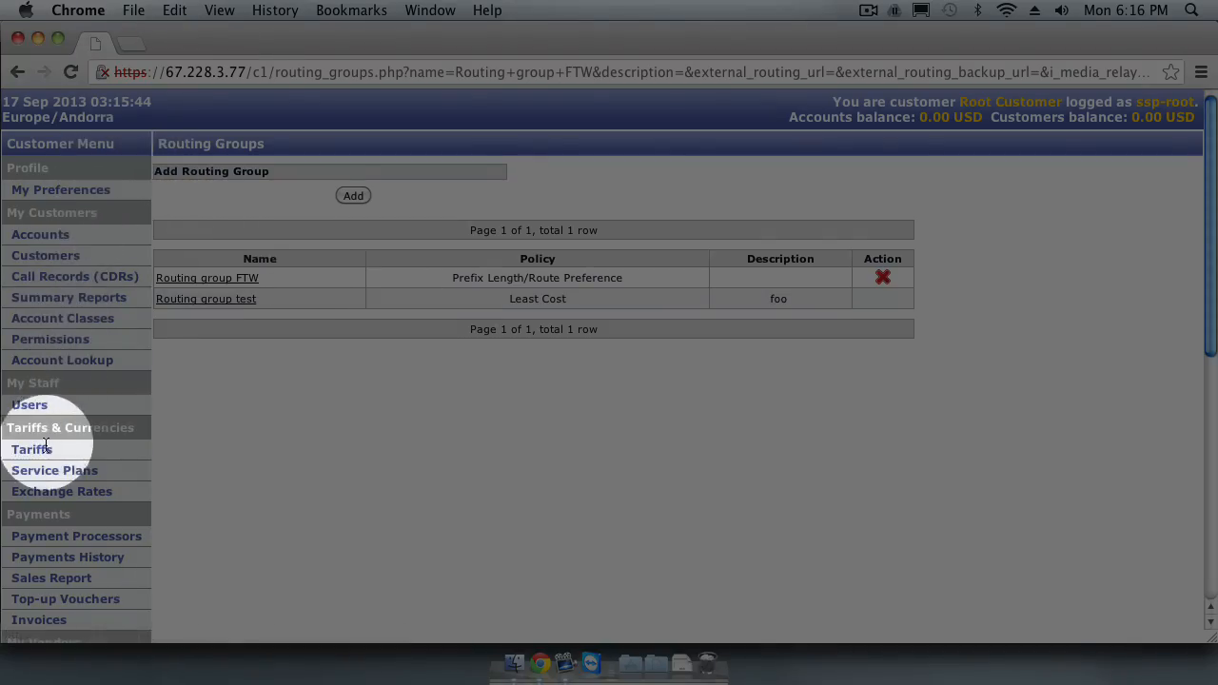
Create the USD tariff 'Awesome Tariff' and open its empty rates page.
click(32, 450)
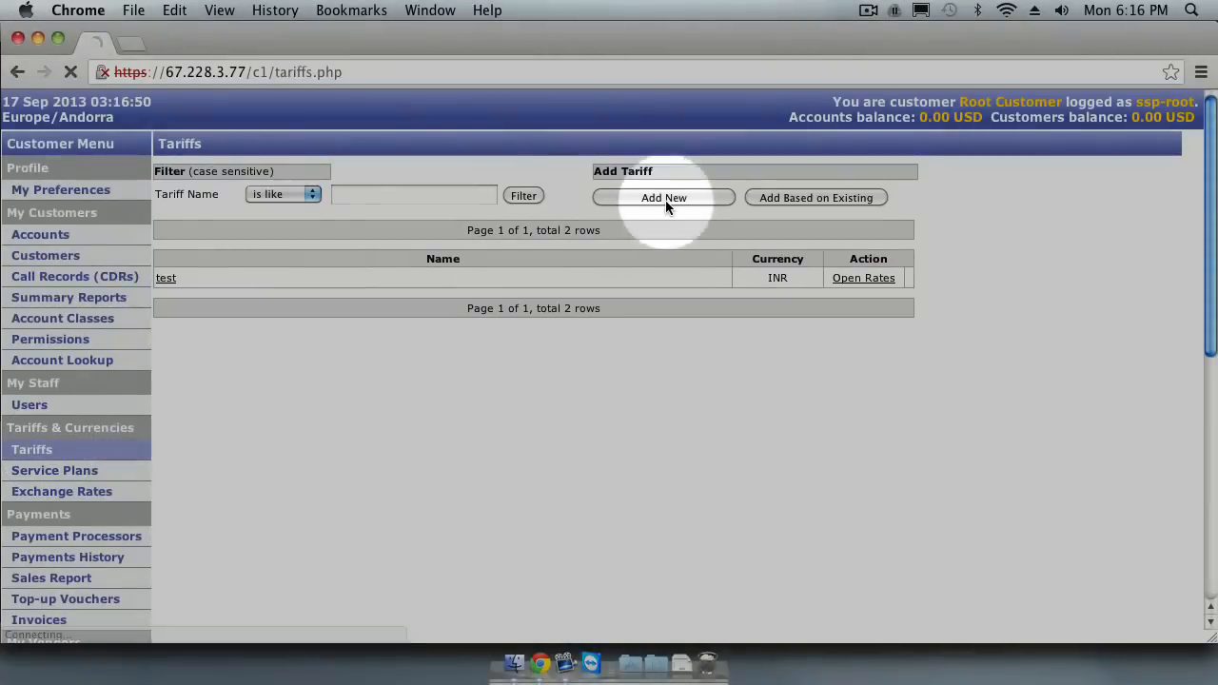
click(663, 197)
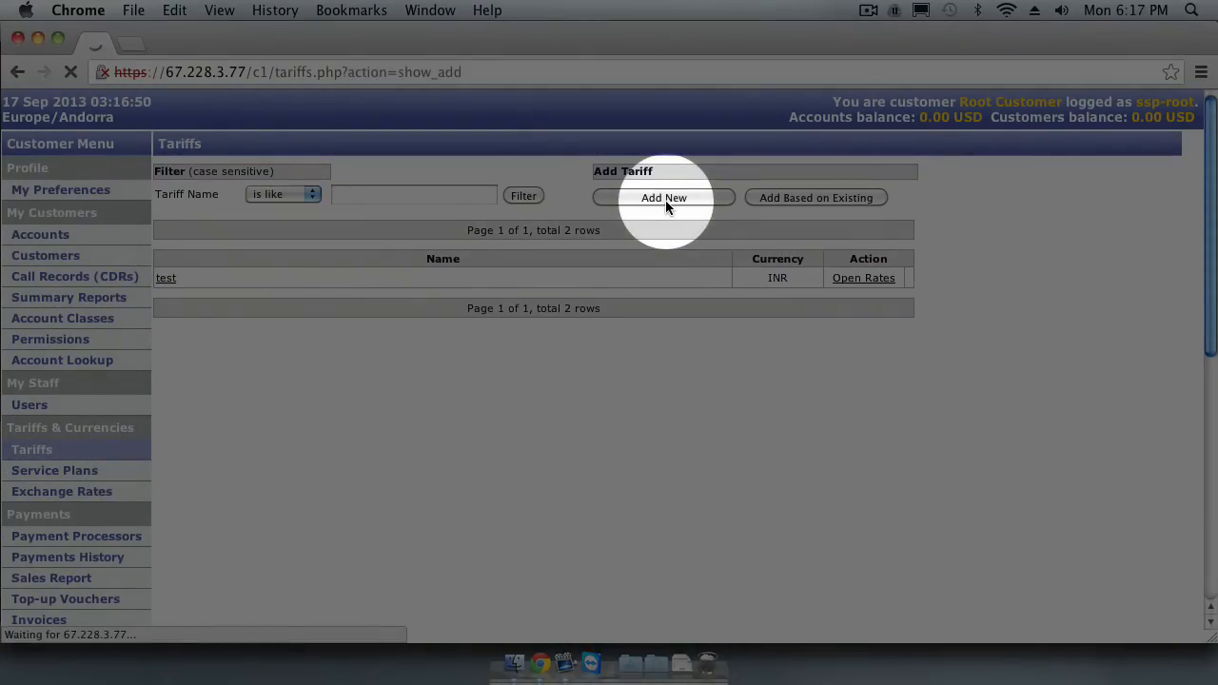
text(Awesome Tar)
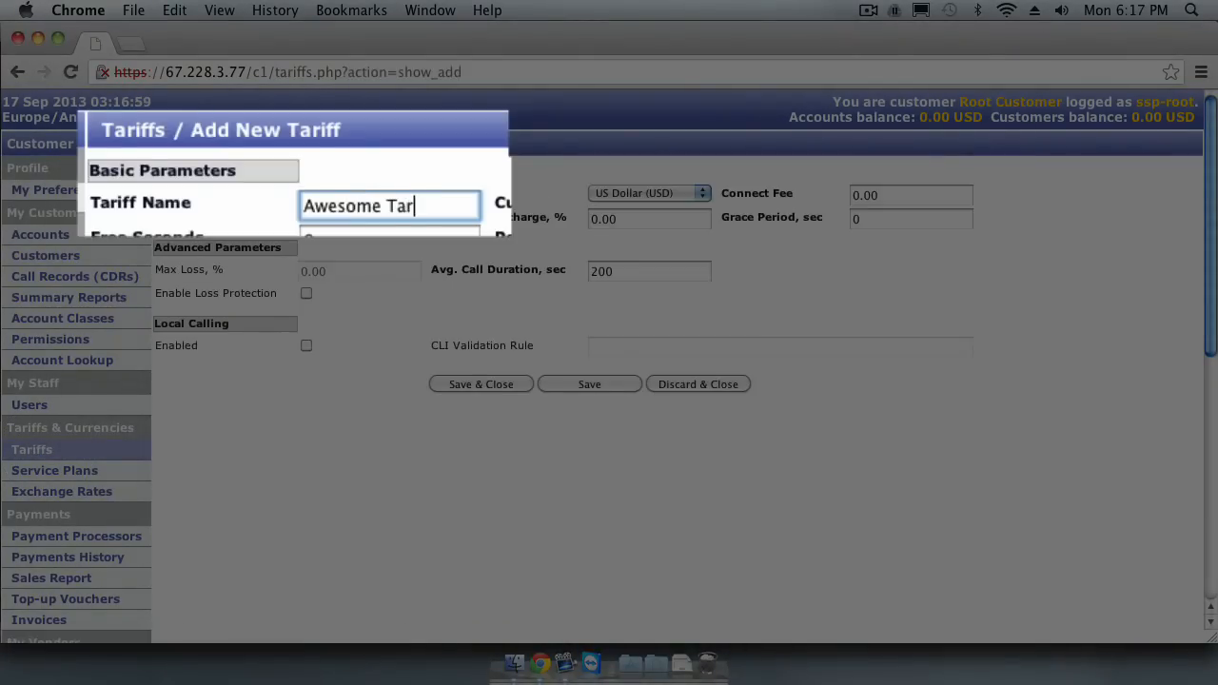
click(481, 384)
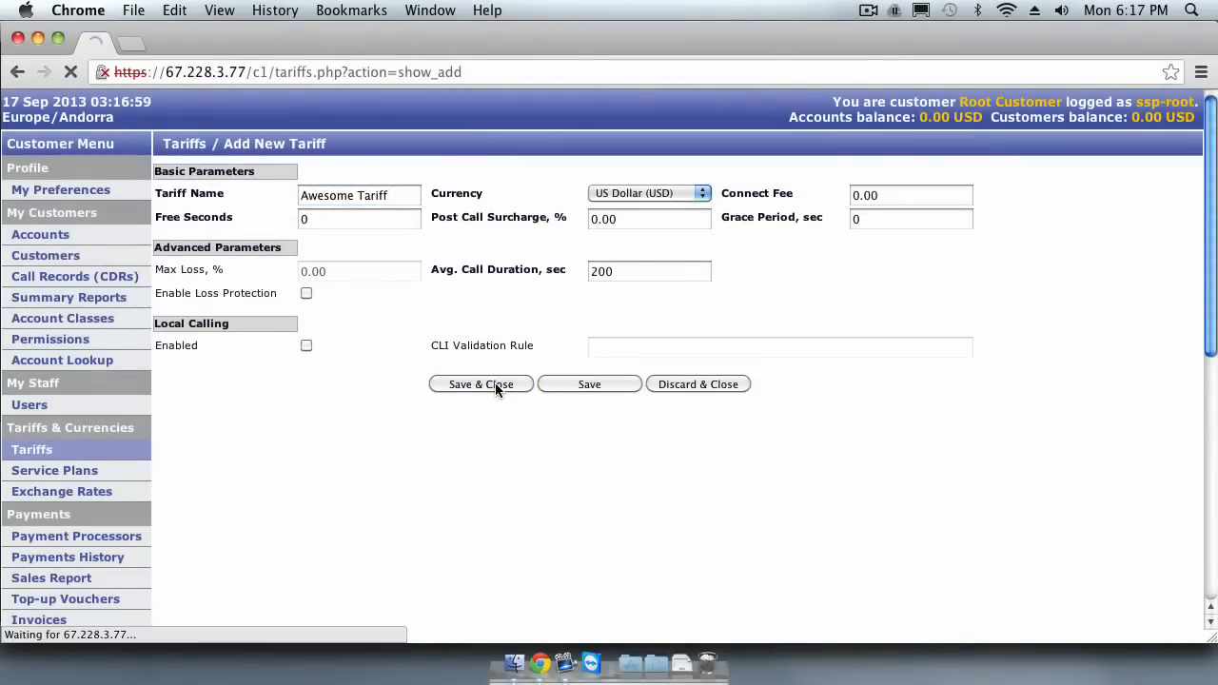
click(481, 384)
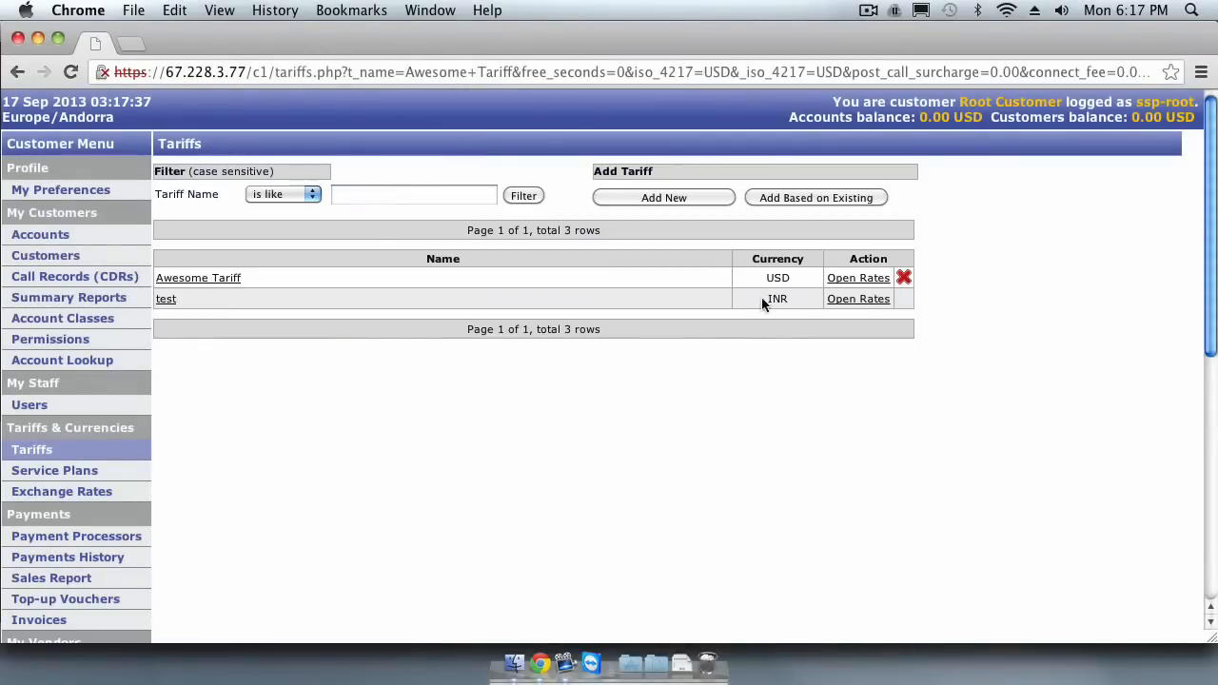
click(858, 277)
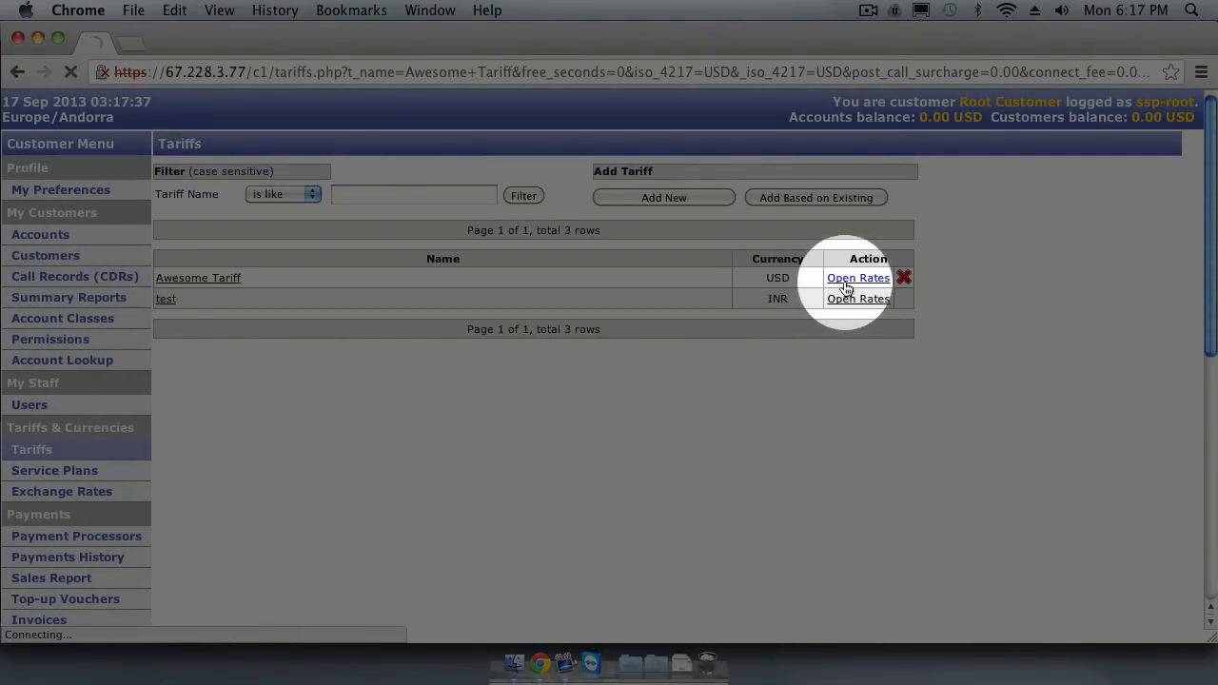
click(858, 277)
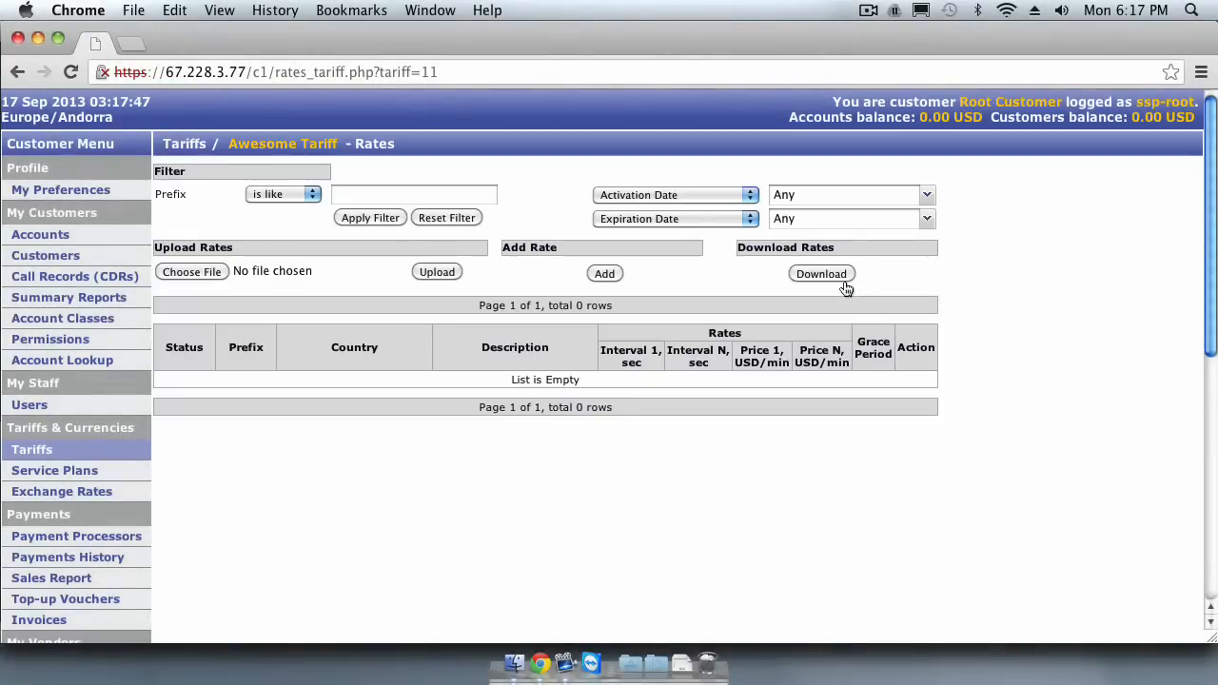
mouse_move(729, 337)
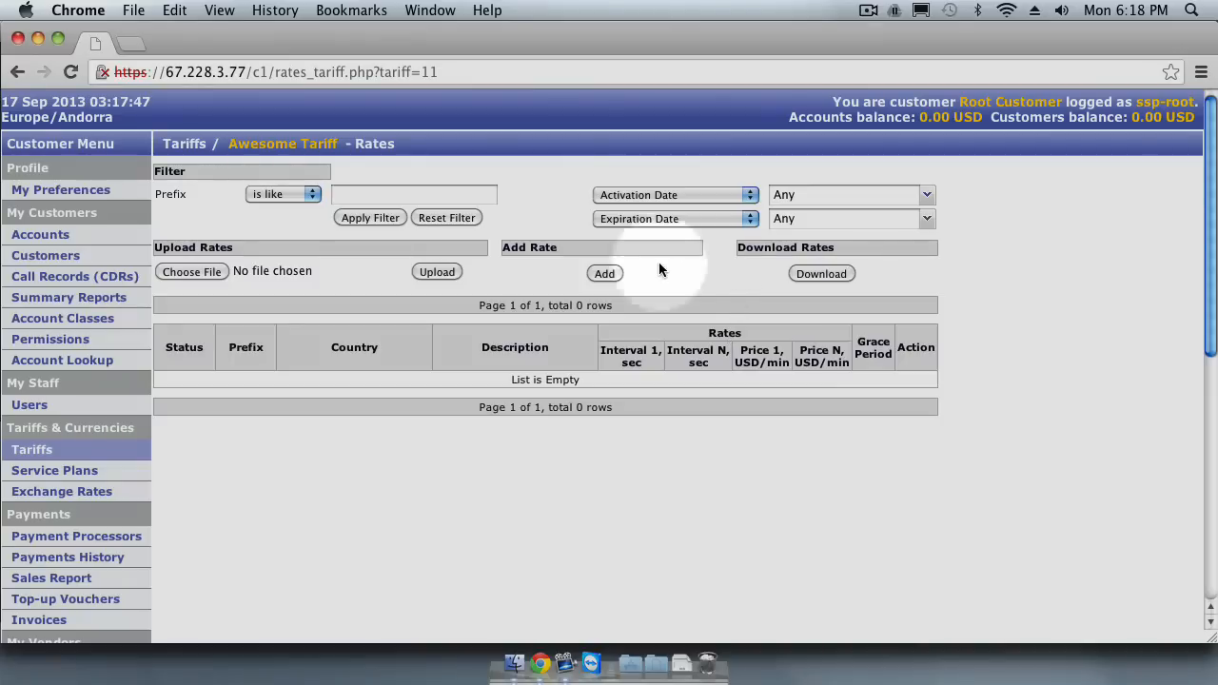
Add a 0.05 USD/min rate for prefix 1604 to Awesome Tariff.
click(605, 273)
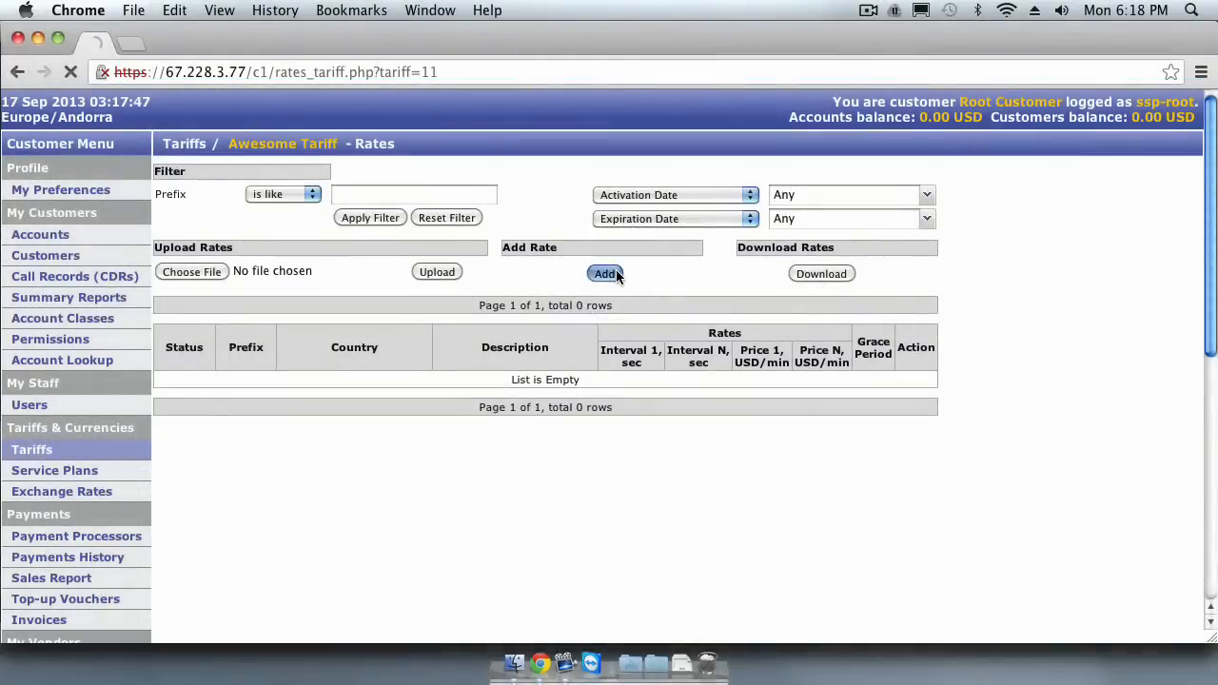
click(605, 274)
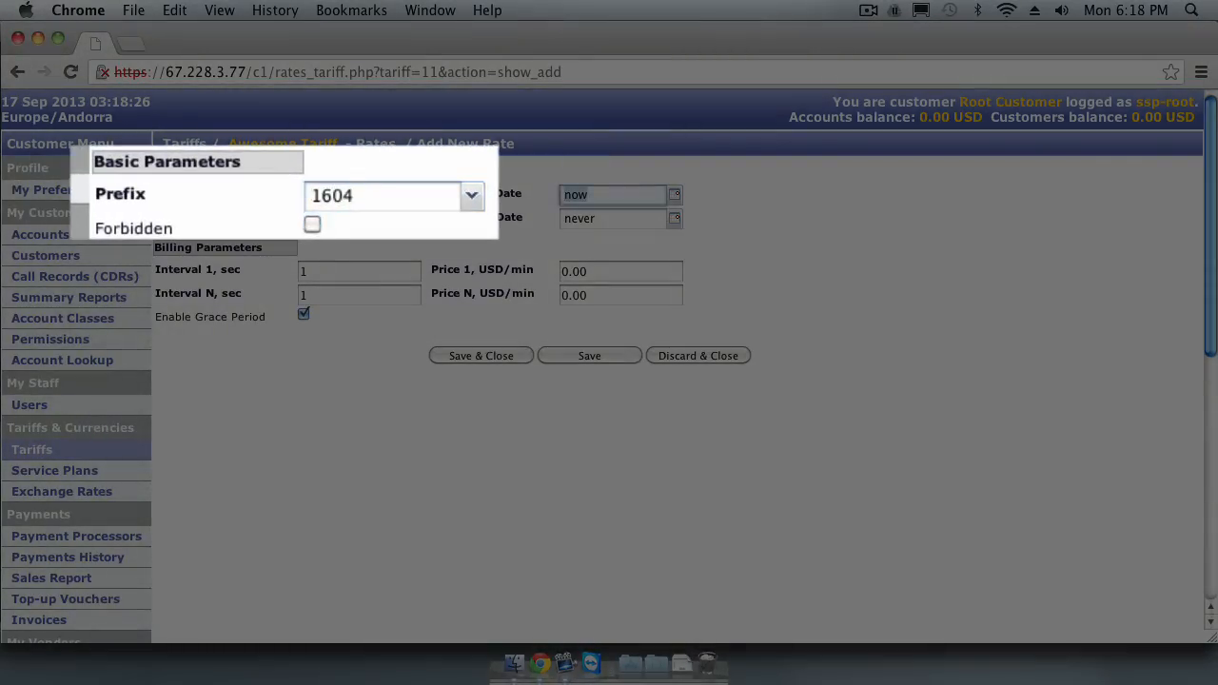
click(620, 271)
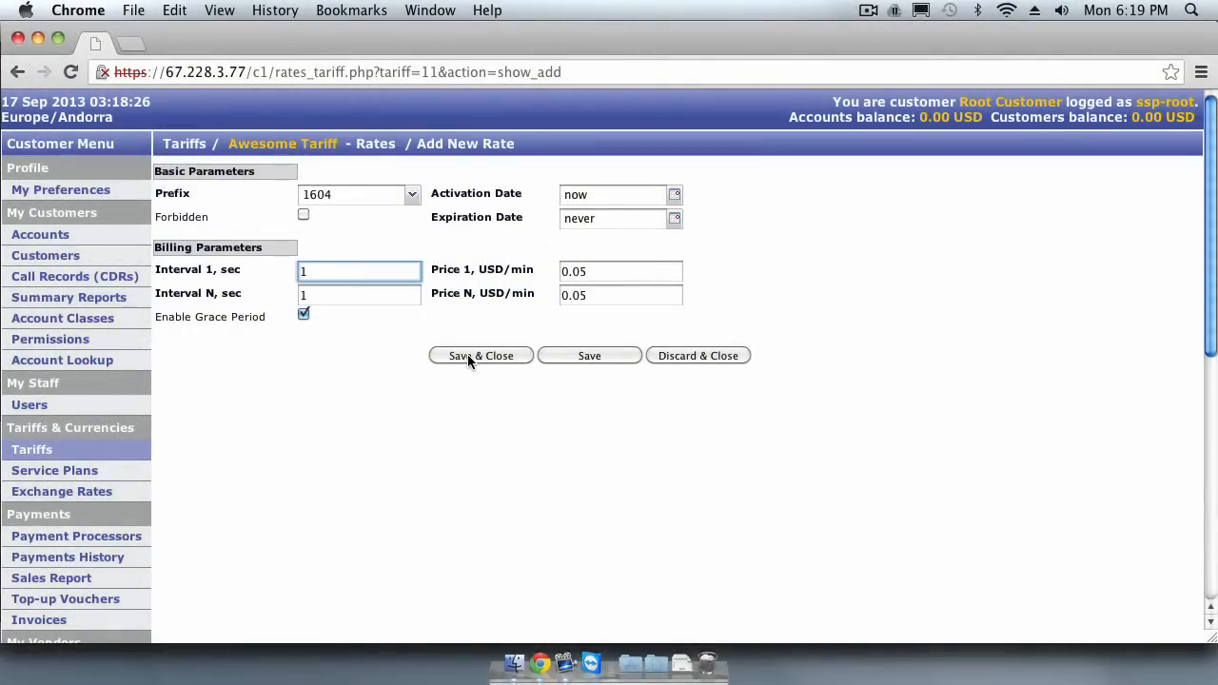
click(480, 355)
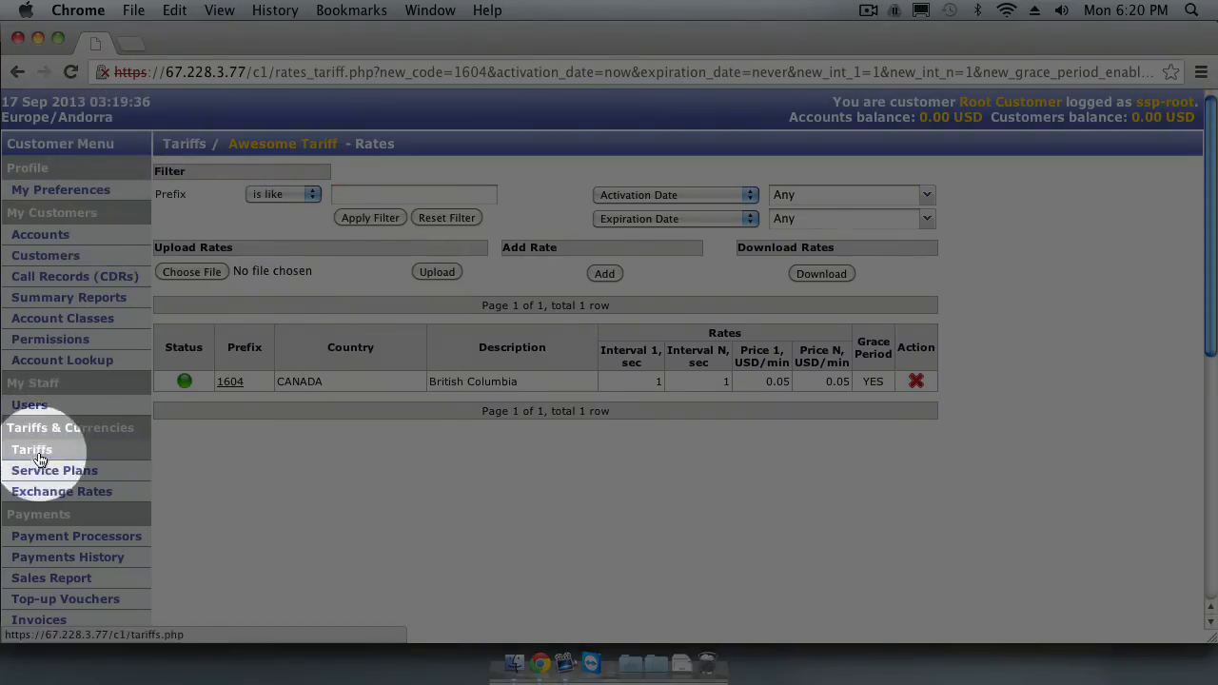
Start a new service plan named 'Holiday Call Saver Plan'.
click(55, 470)
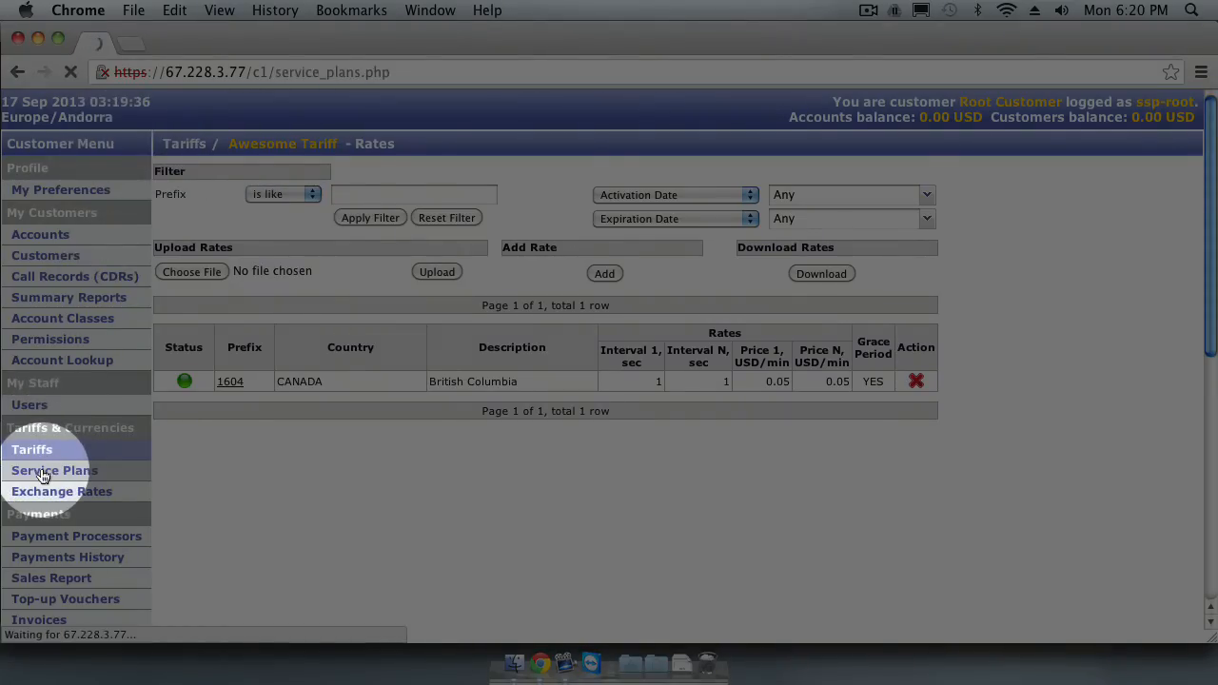
click(54, 470)
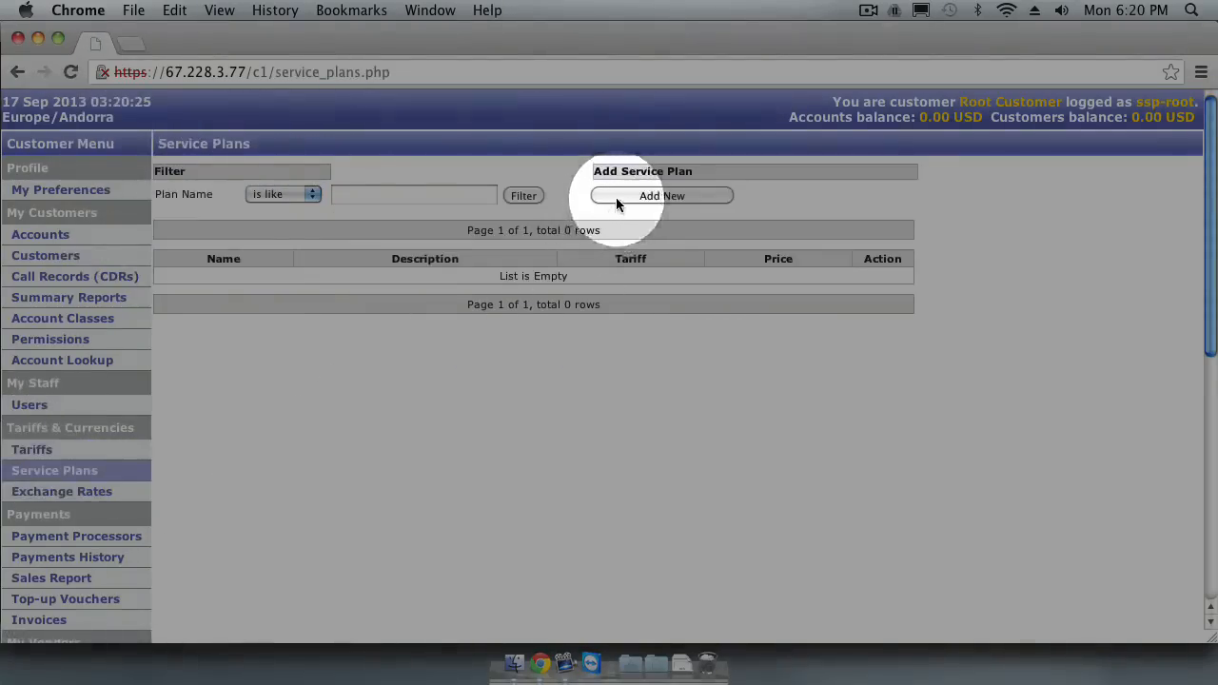
click(662, 195)
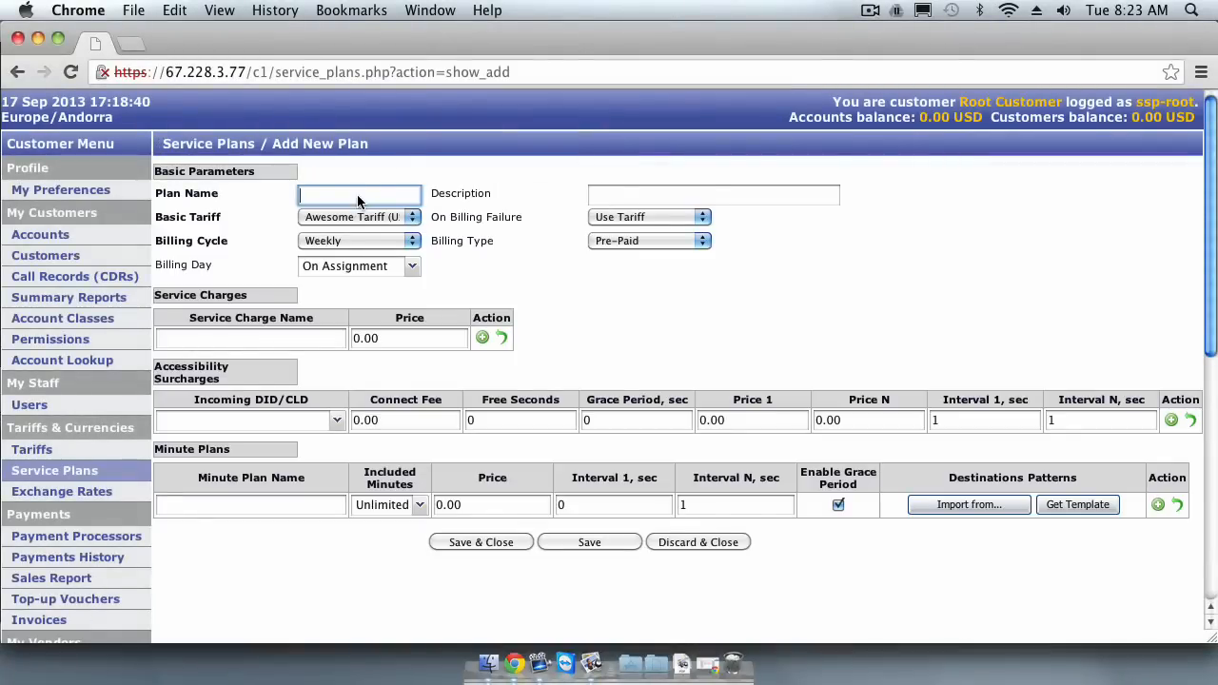
text(Holiday Call Saver Plan)
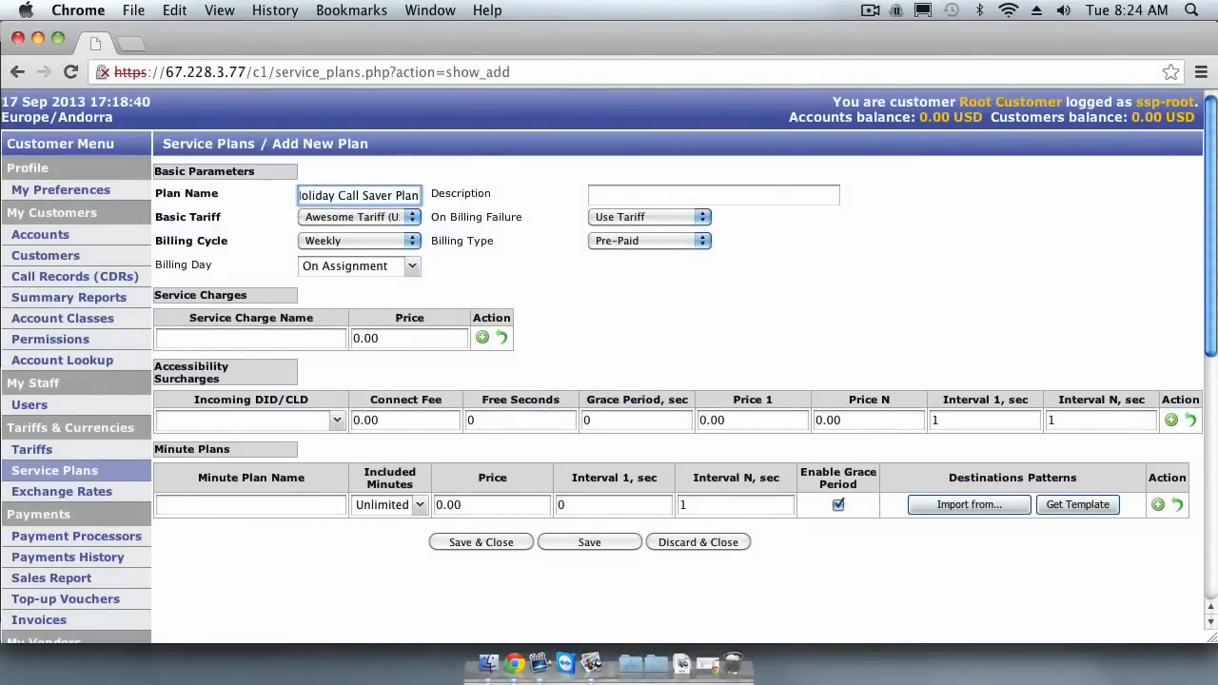
Keep Awesome Tariff with weekly billing and save the plan.
click(359, 216)
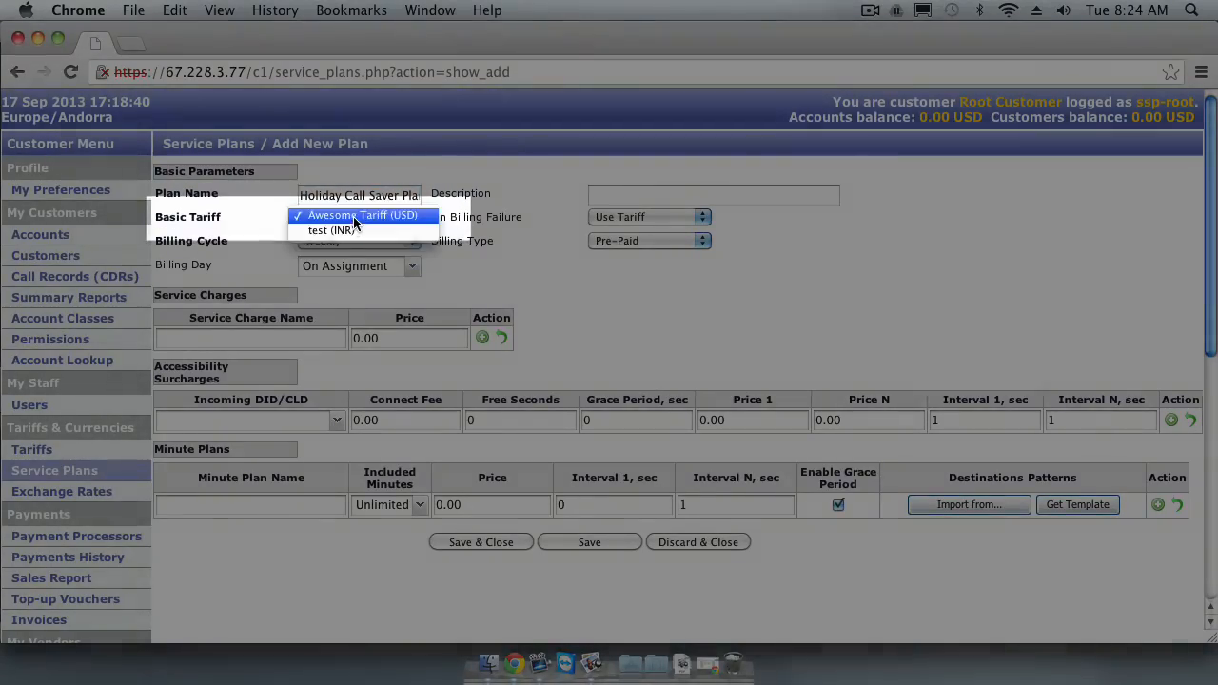
click(362, 215)
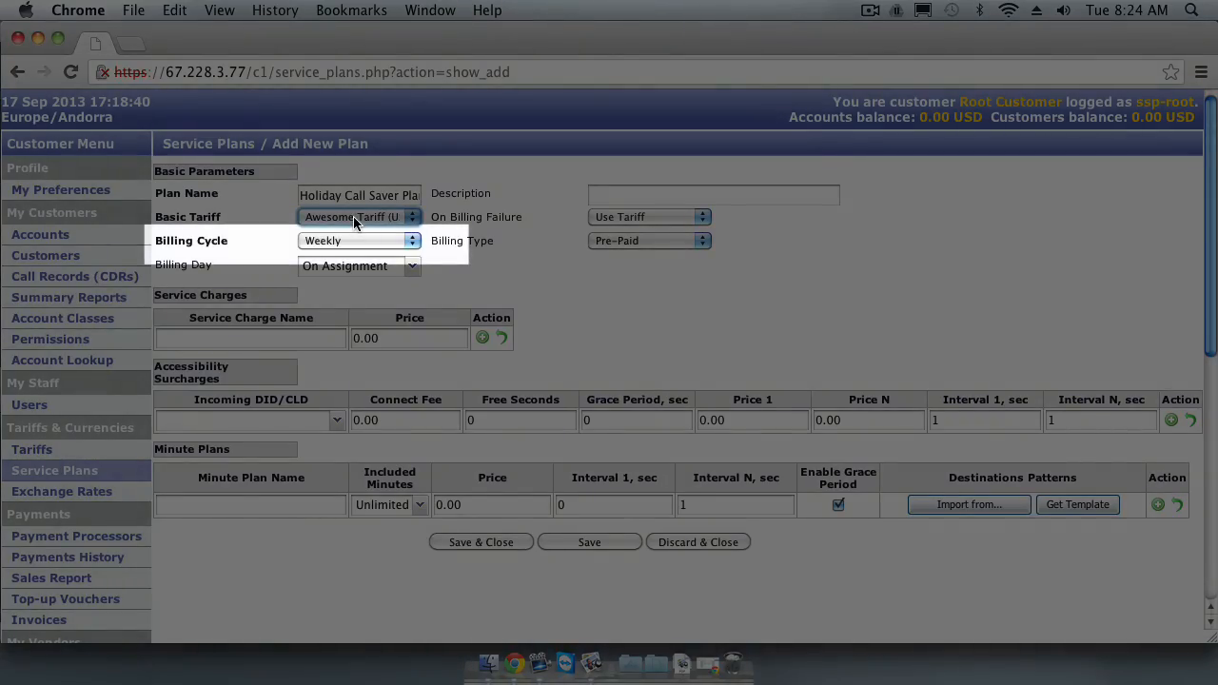
click(359, 240)
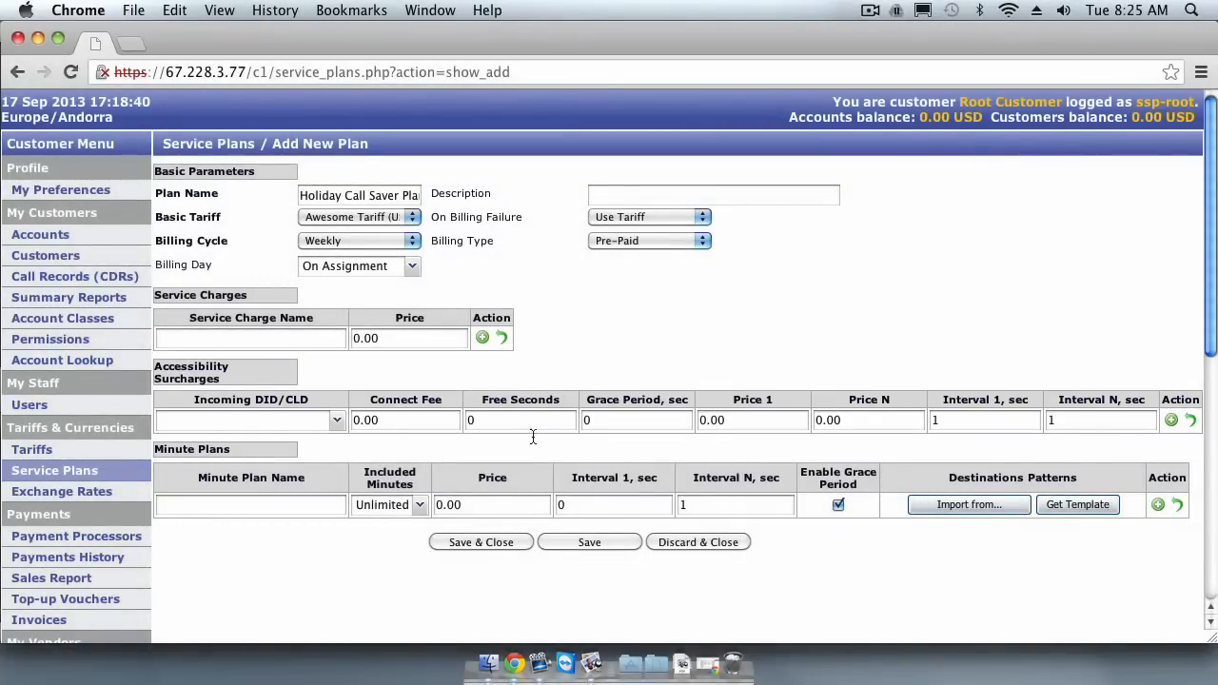
click(481, 542)
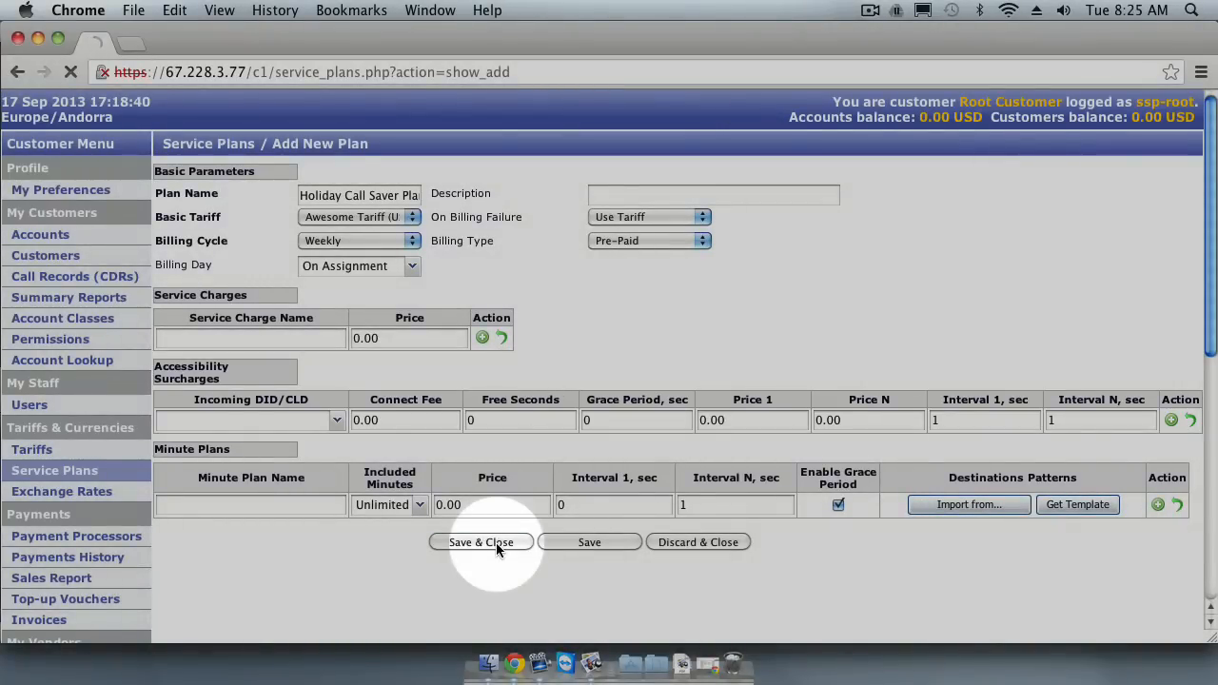
click(481, 542)
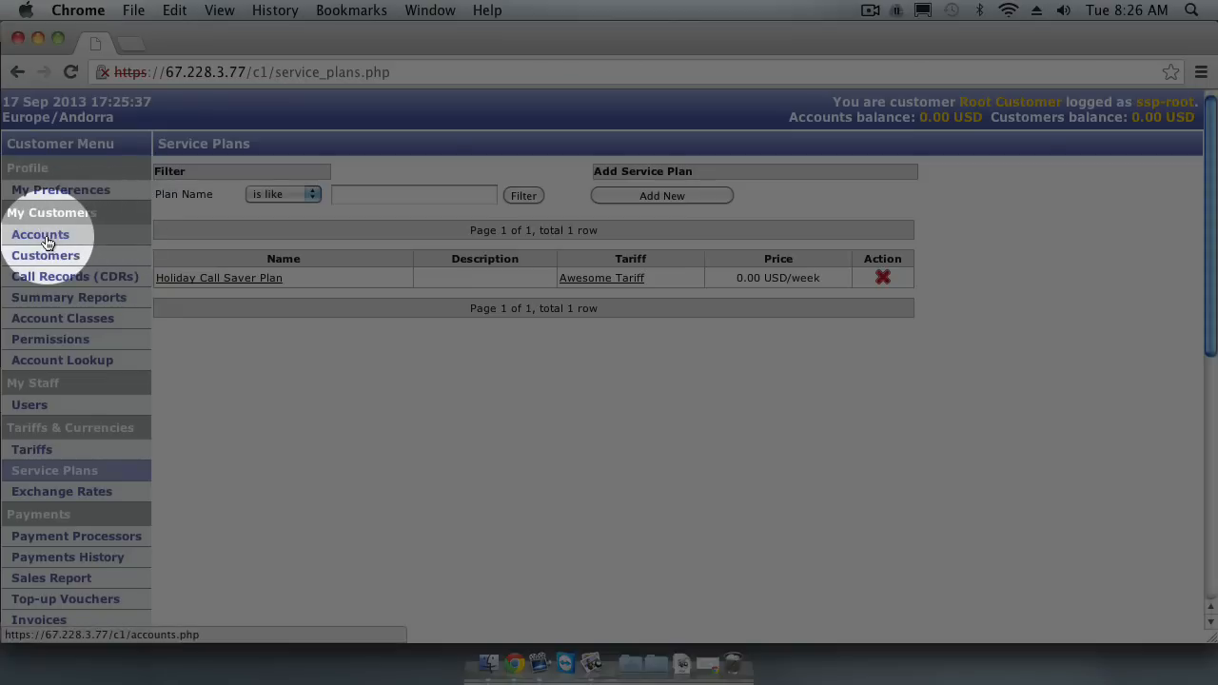
click(40, 234)
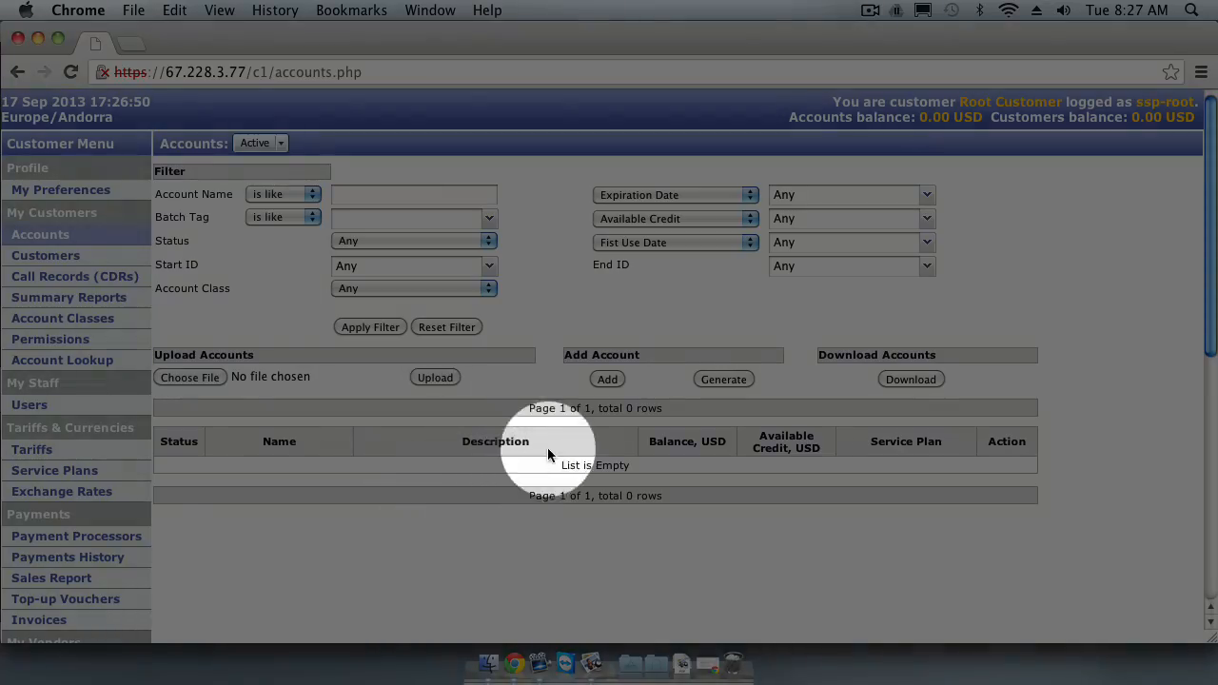
click(607, 379)
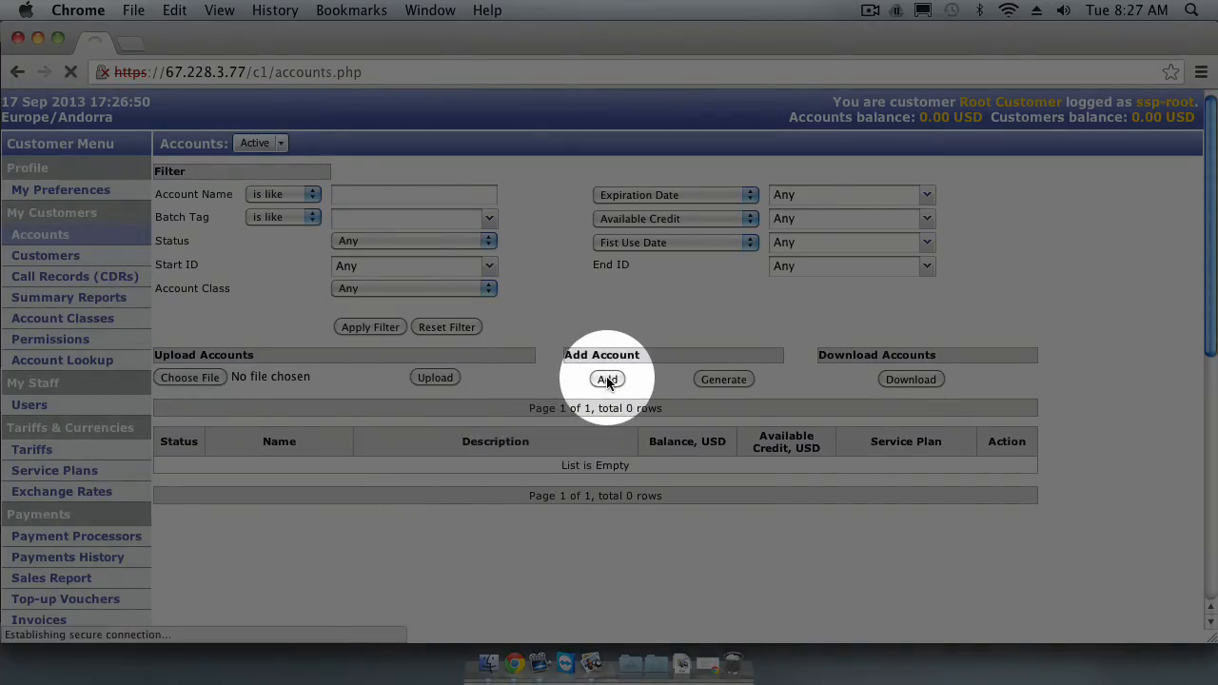
click(607, 379)
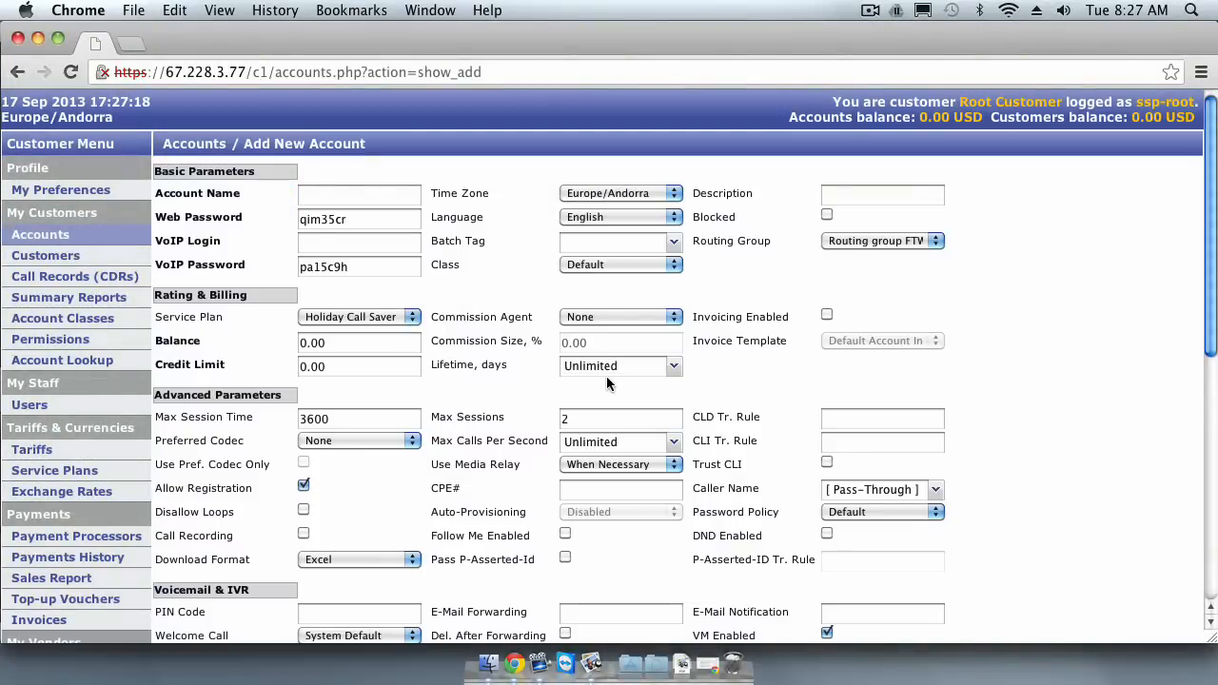
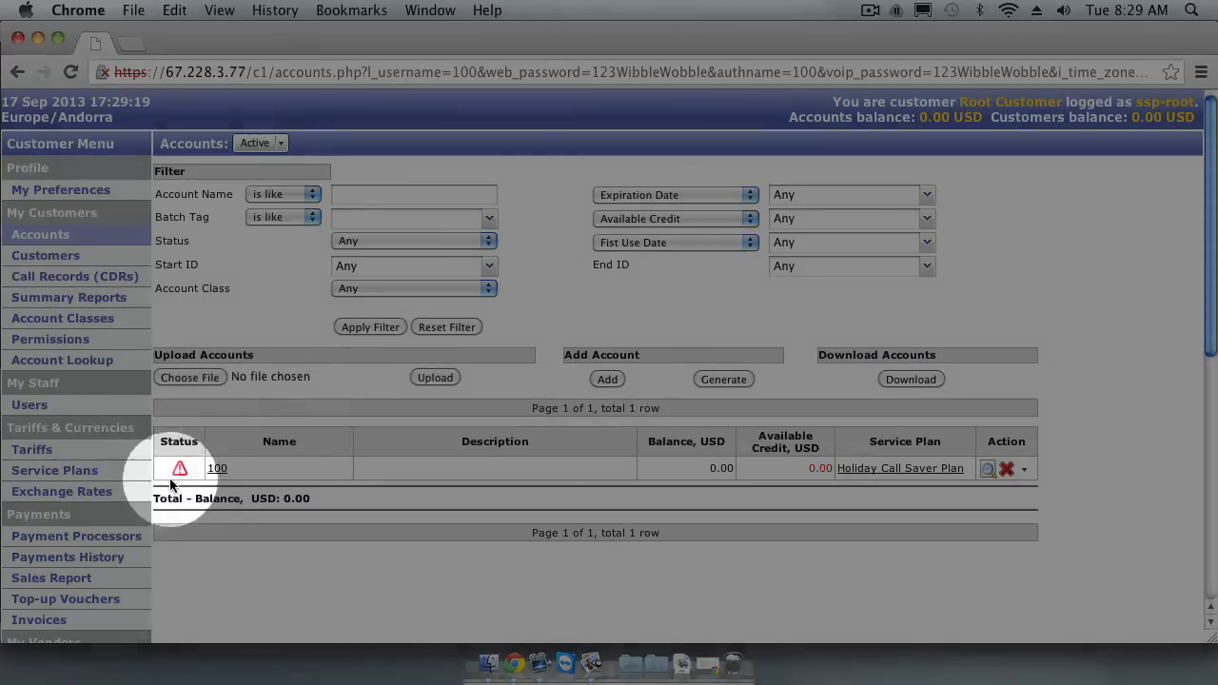
mouse_move(180, 467)
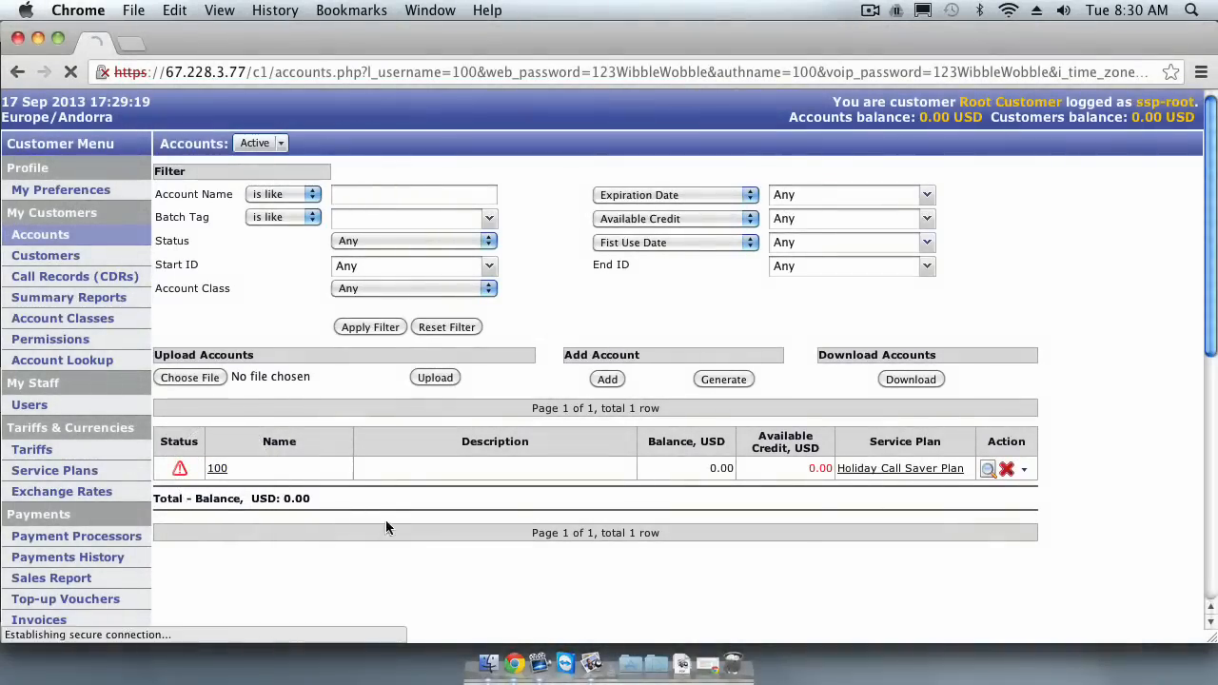
Add 5 USD in funds to account 100 through its Maintenance section.
click(217, 467)
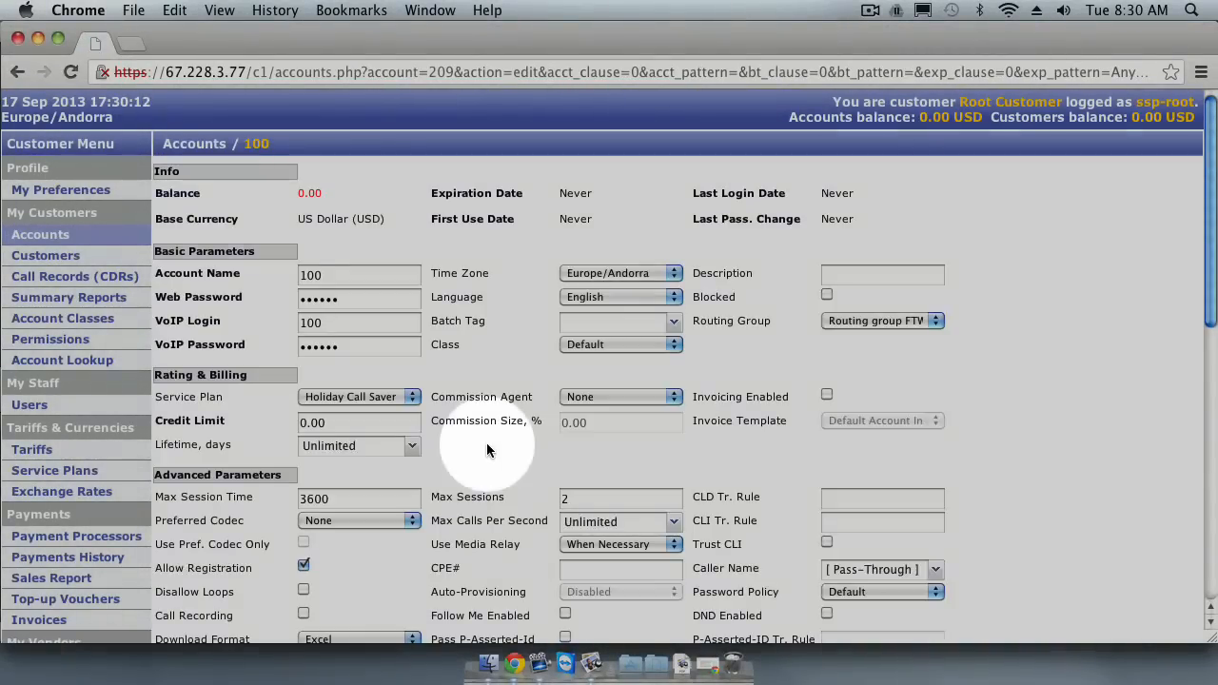
scroll(down, 3)
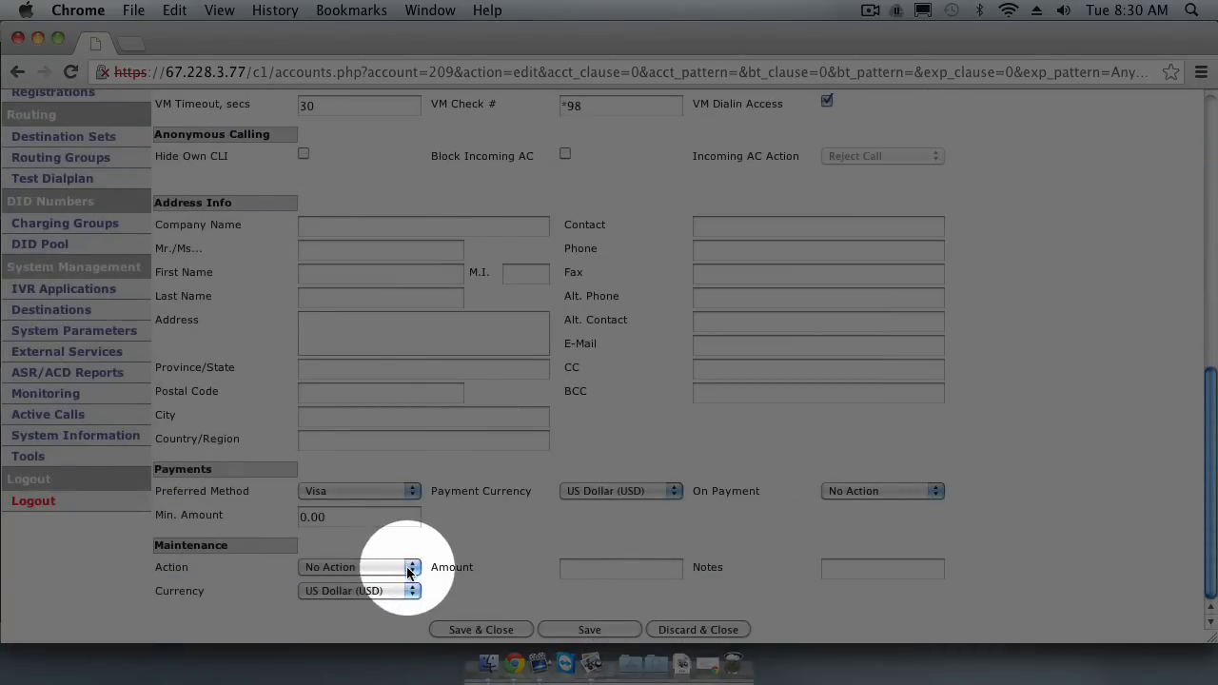
click(360, 567)
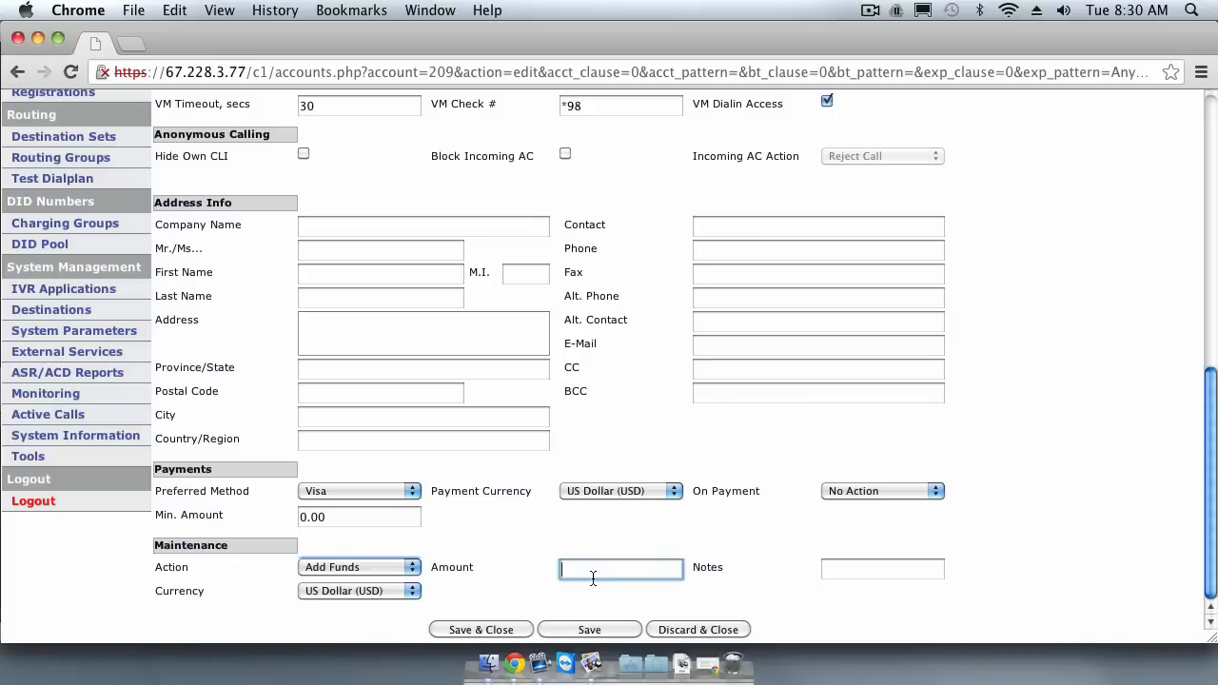
text(5)
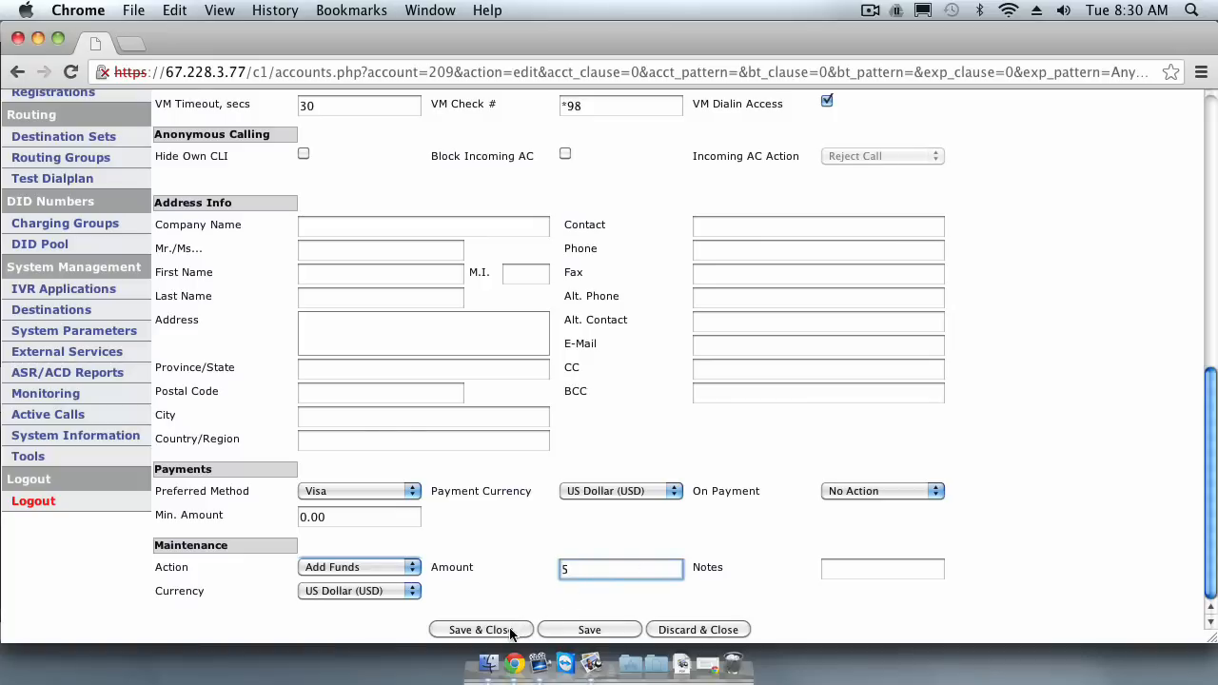
click(480, 629)
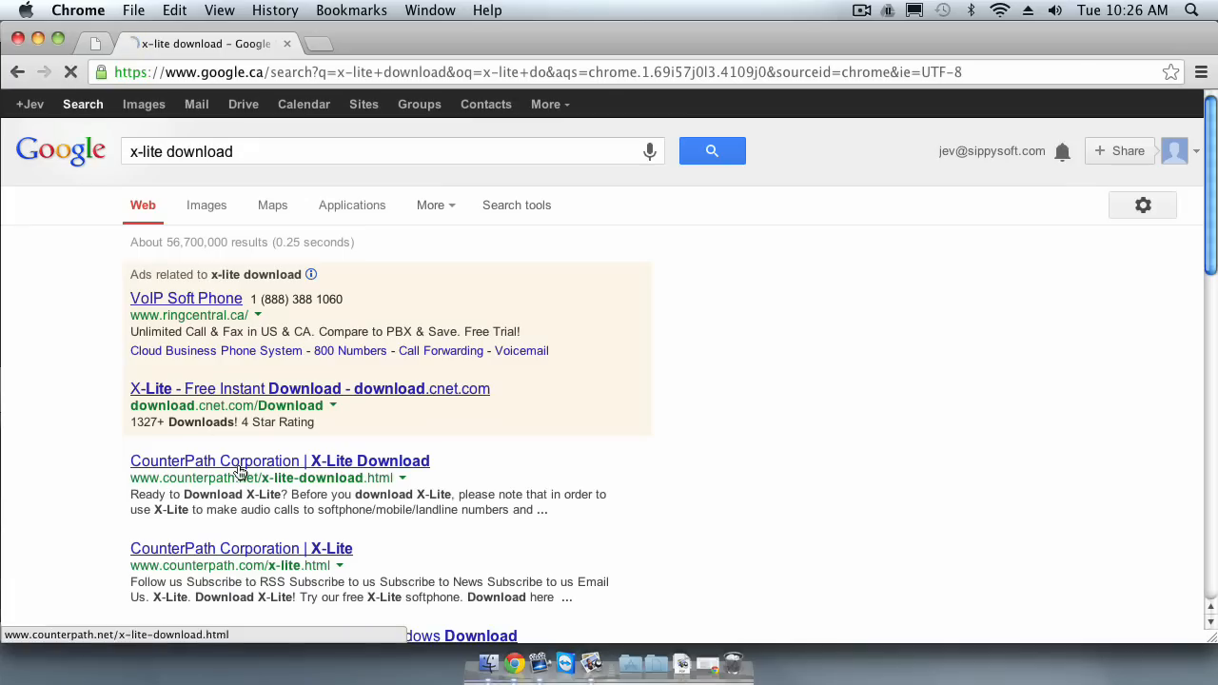
Open CounterPath's X-Lite download page and download X-Lite for Windows.
click(280, 460)
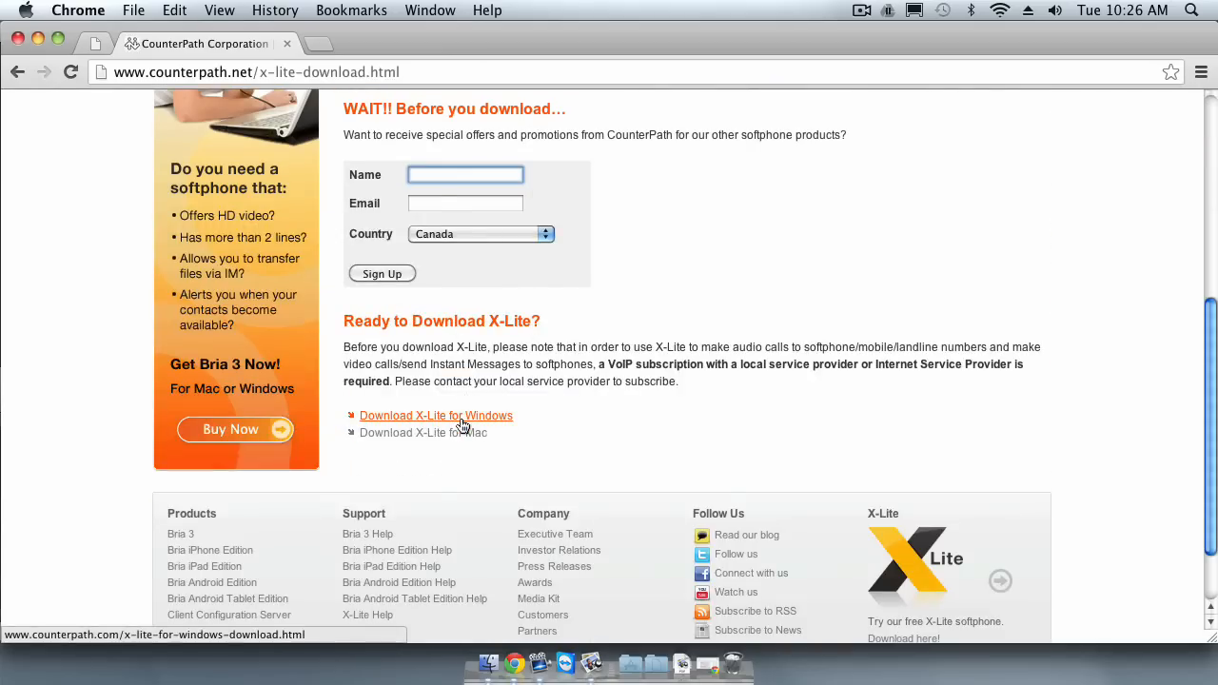
click(436, 416)
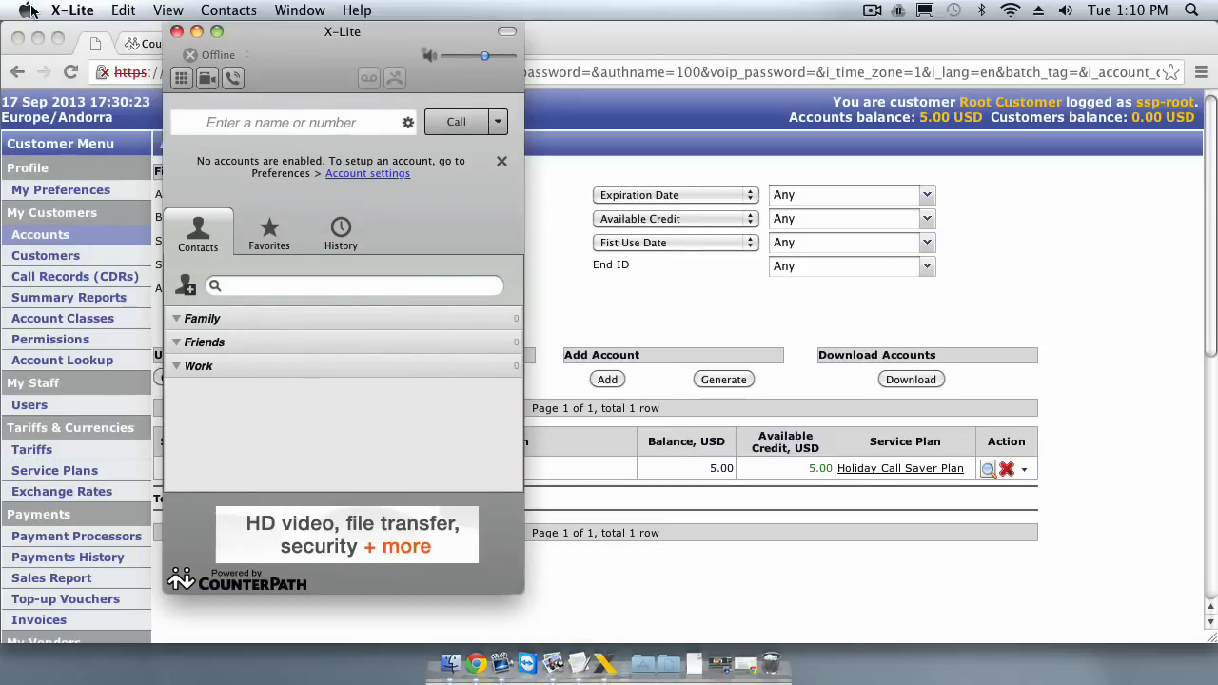
Add an X-Lite SIP account with User ID 100 and the softswitch domain.
click(72, 10)
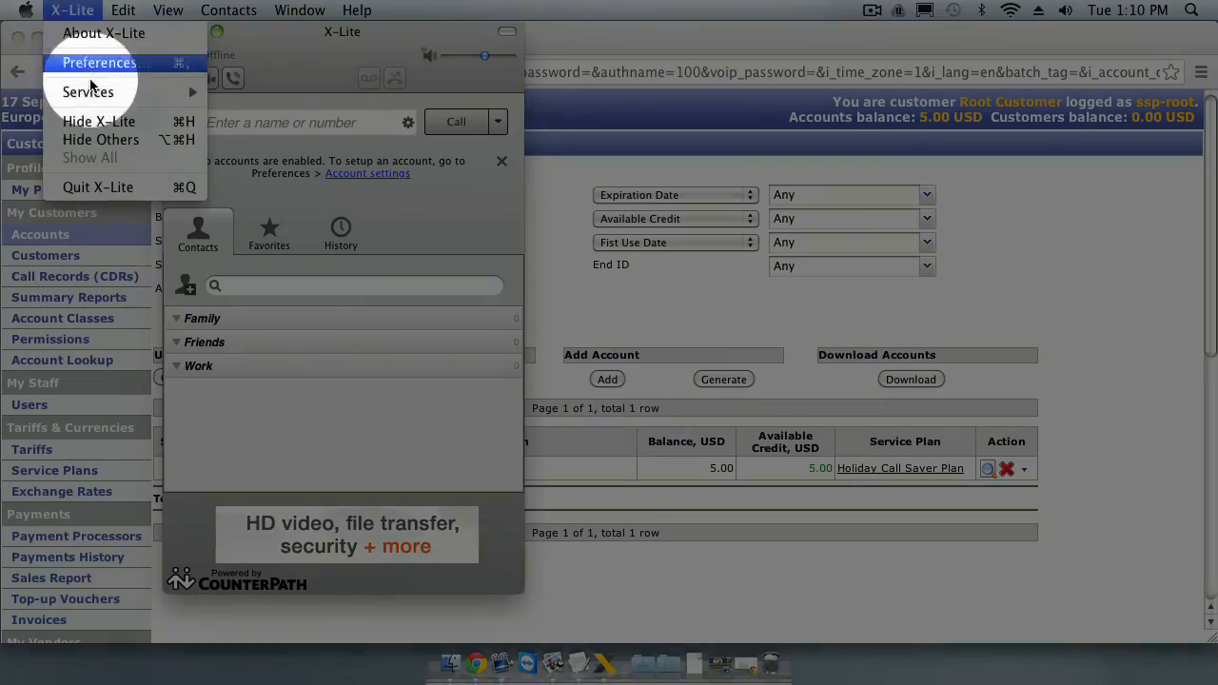
click(99, 62)
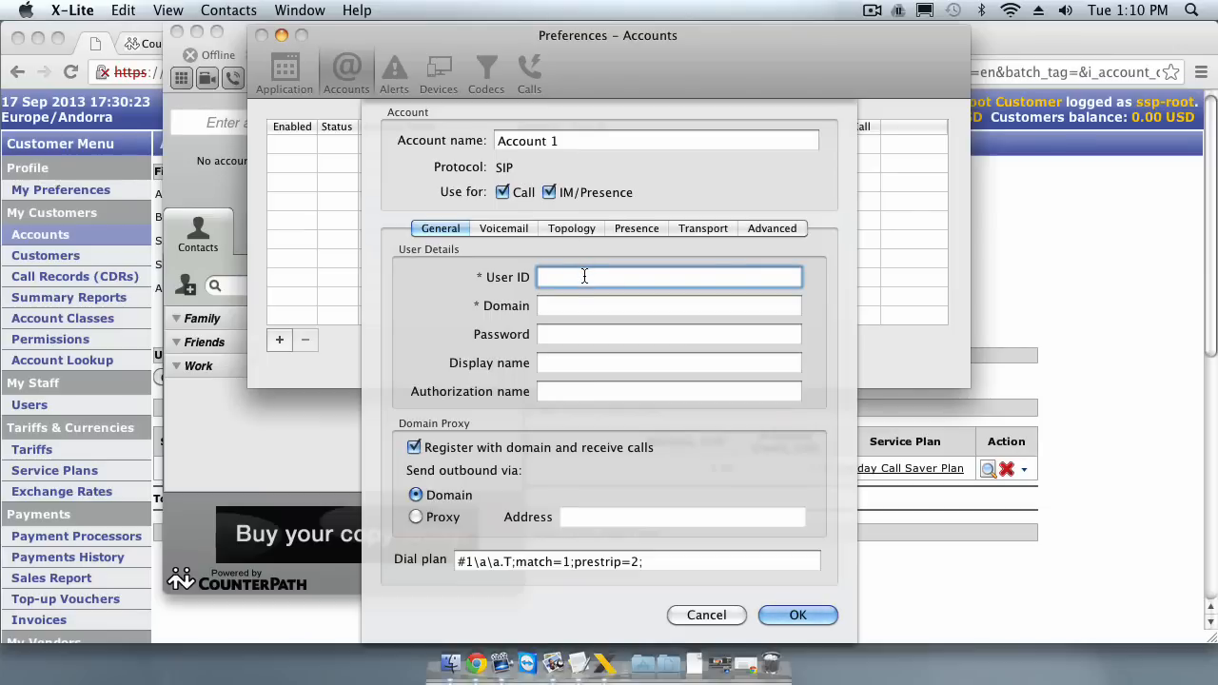
text(100)
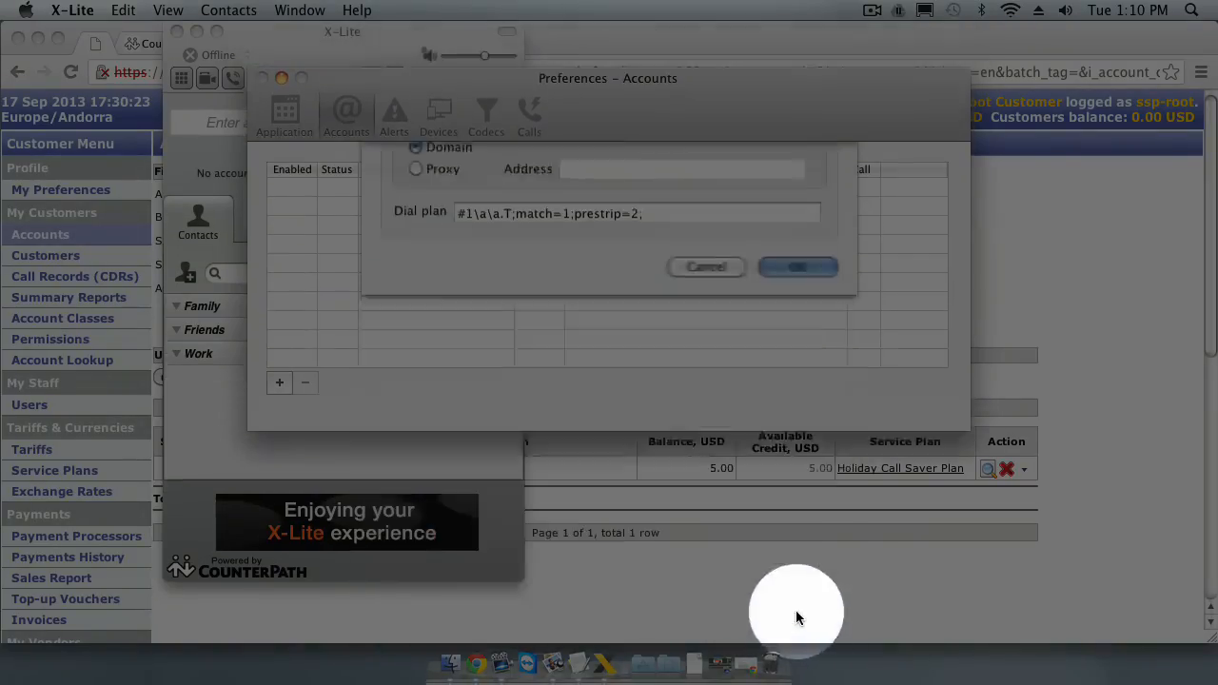
click(797, 266)
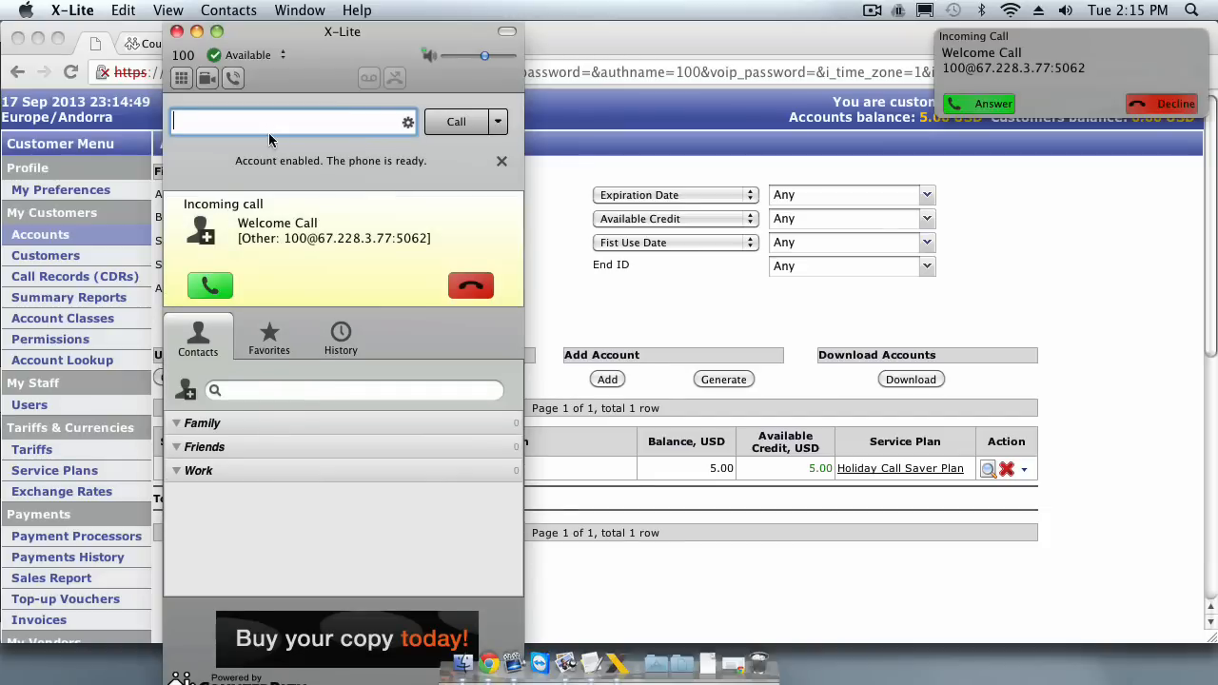
click(502, 161)
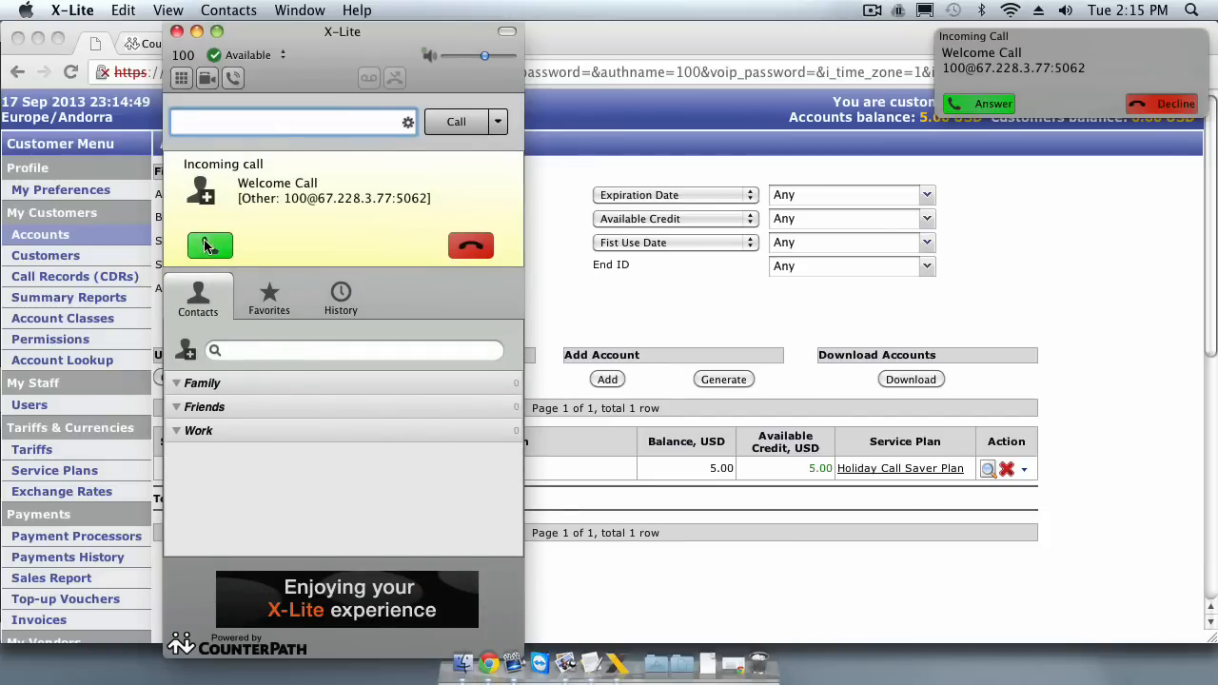
click(210, 246)
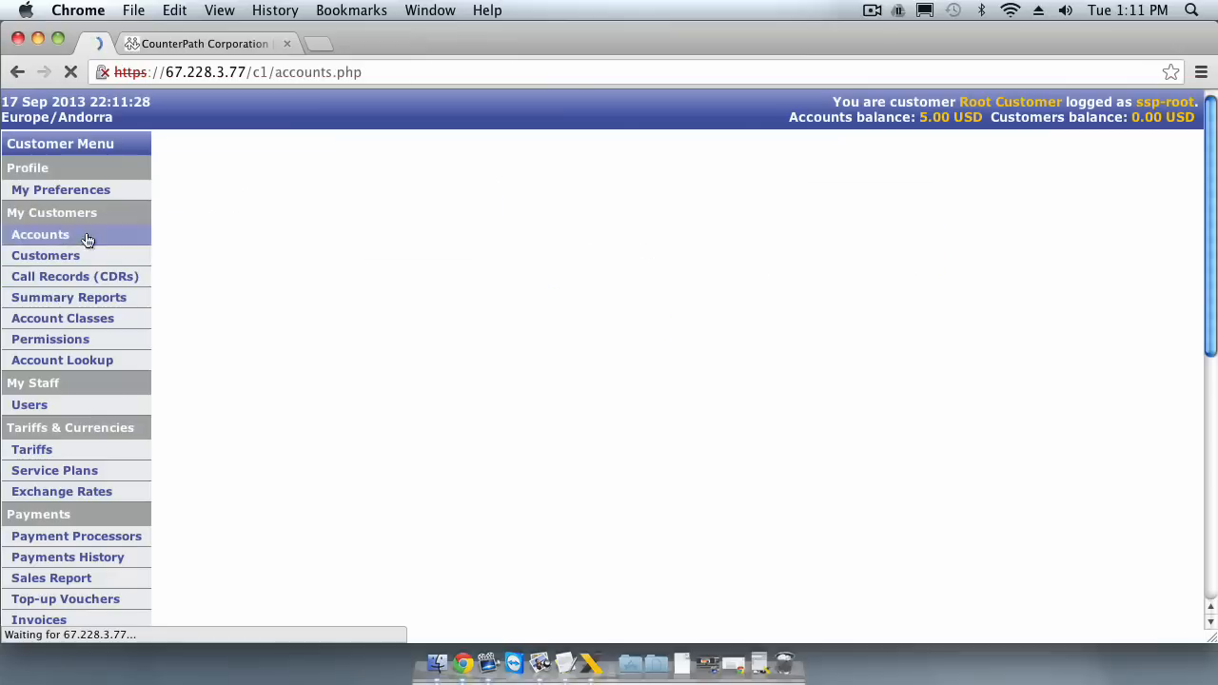
click(40, 234)
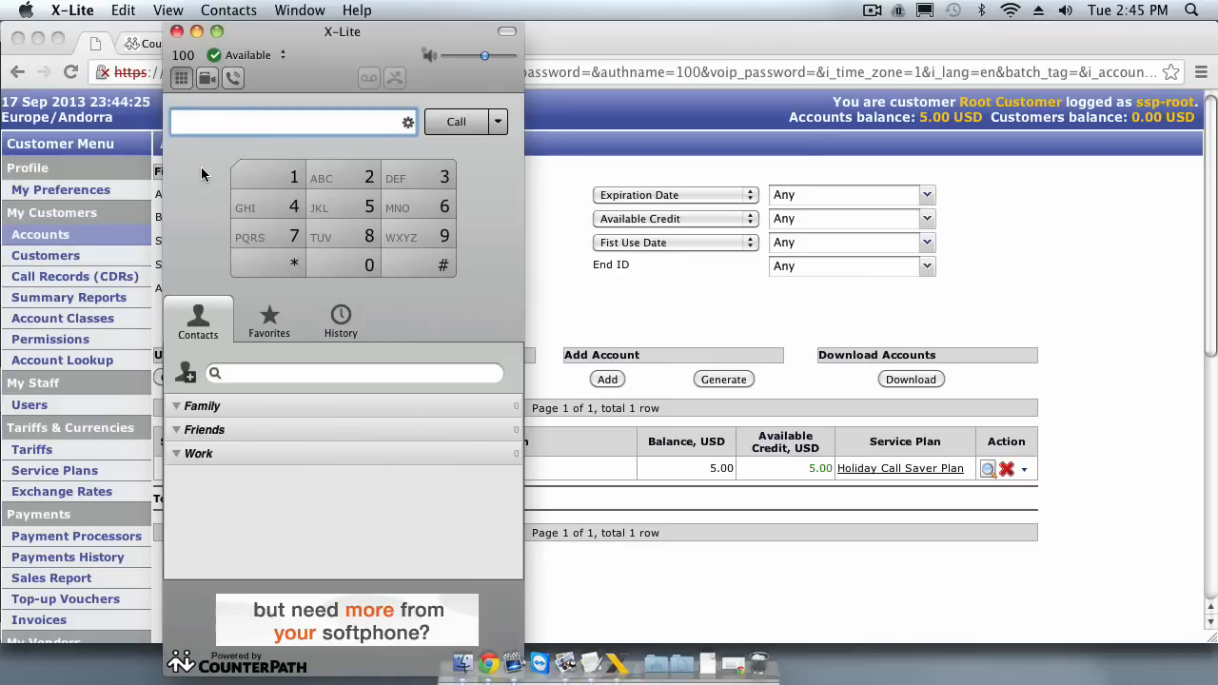
text(1604243)
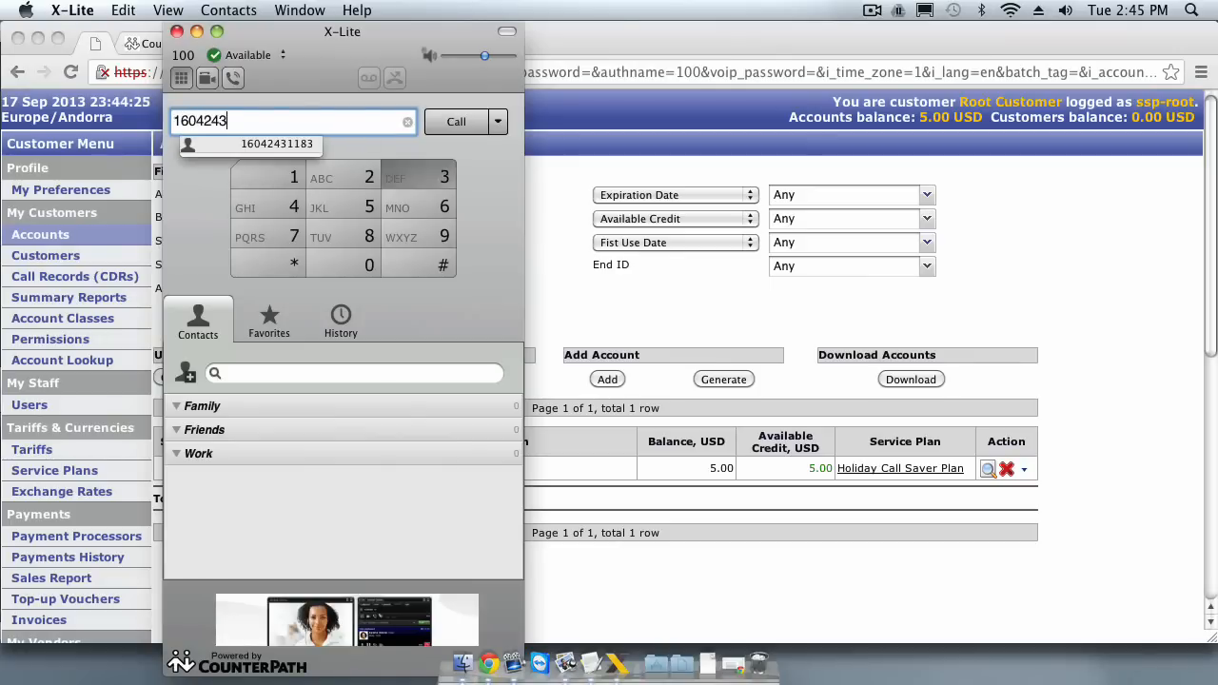
click(456, 121)
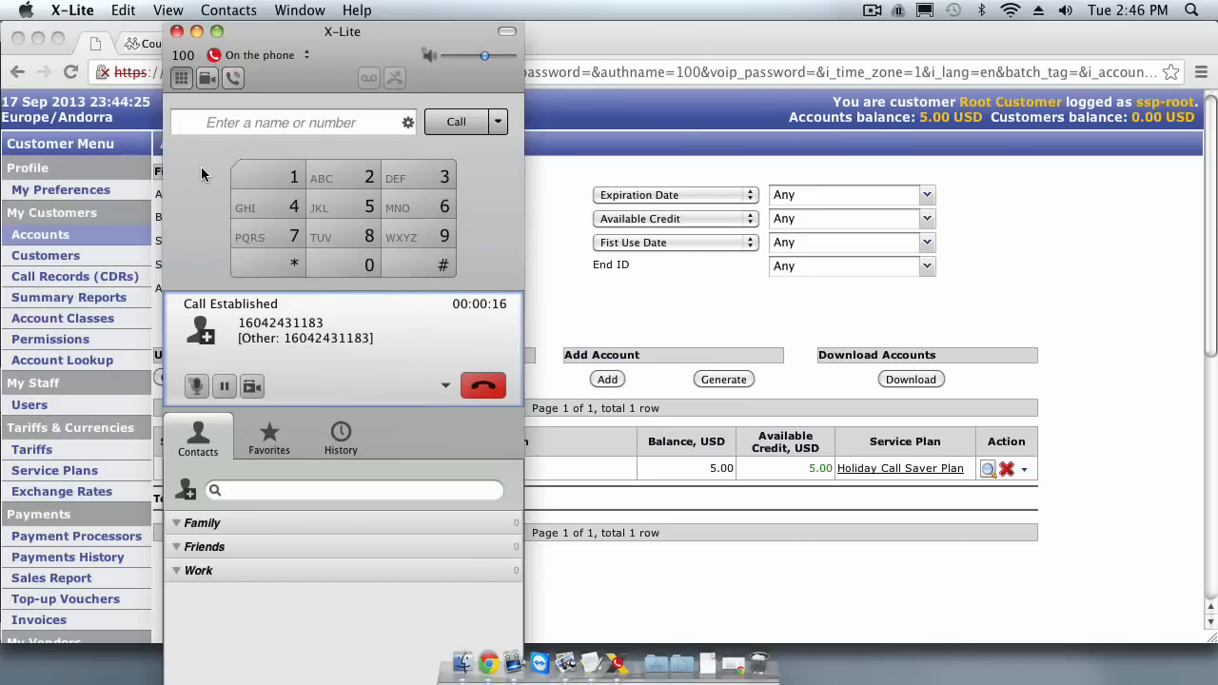
mouse_move(355, 302)
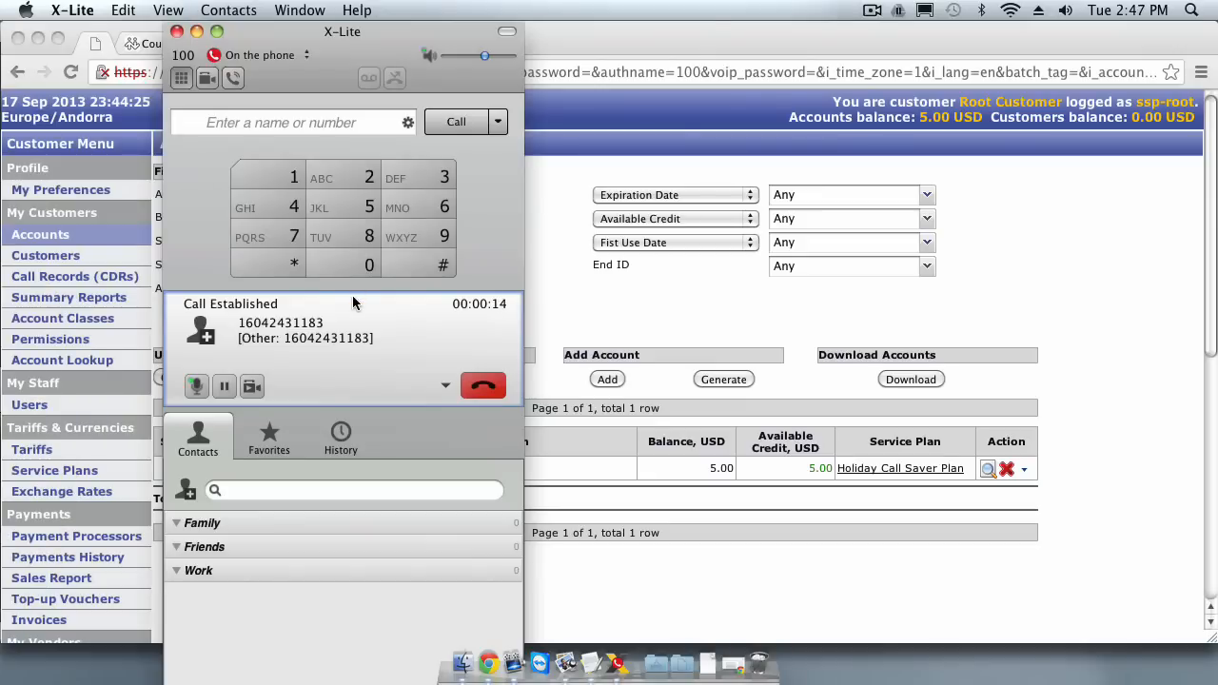
click(483, 385)
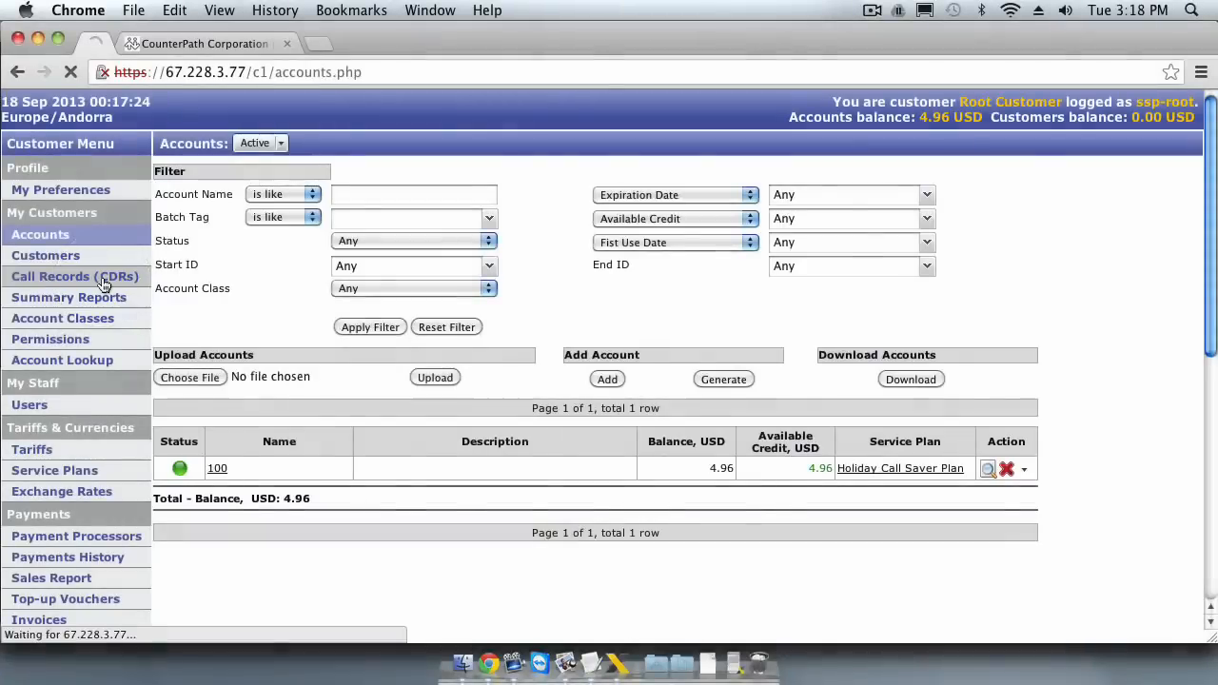
click(74, 276)
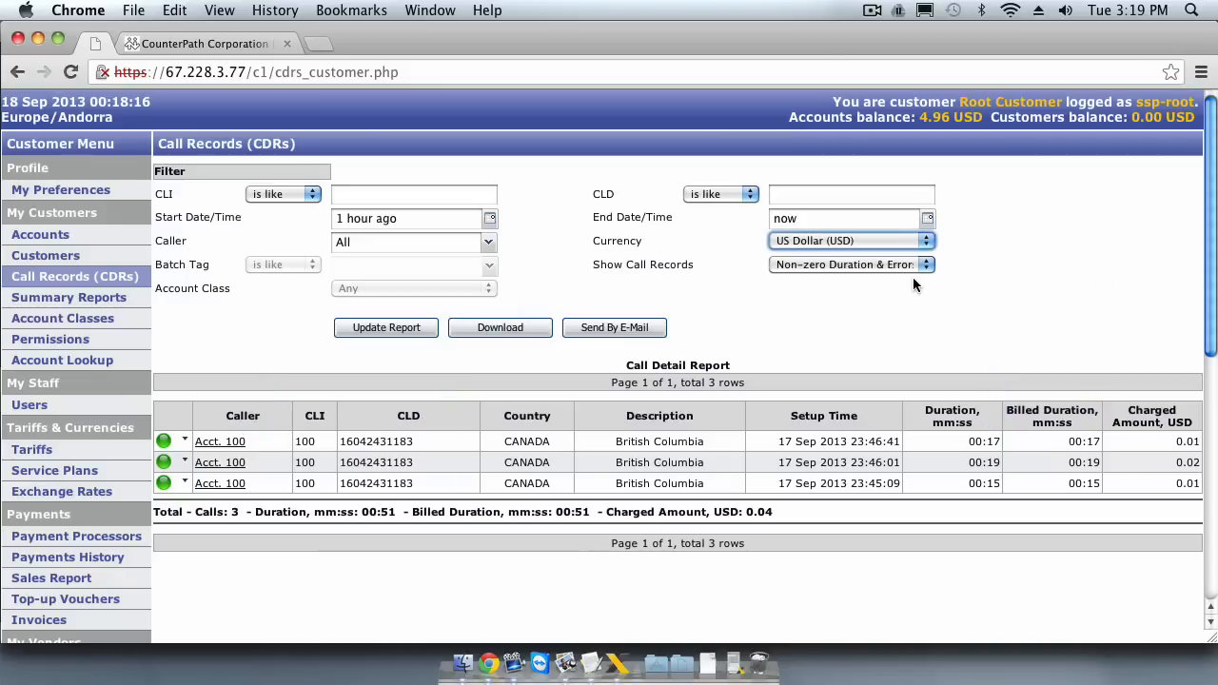
click(847, 263)
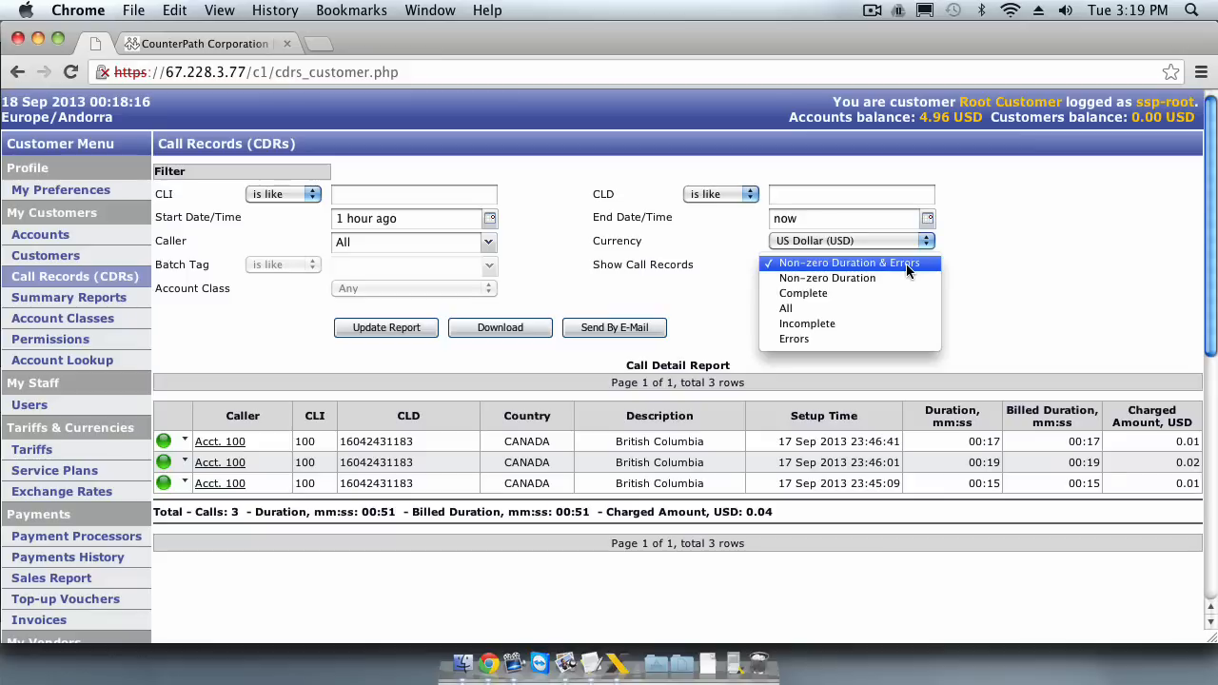
click(785, 307)
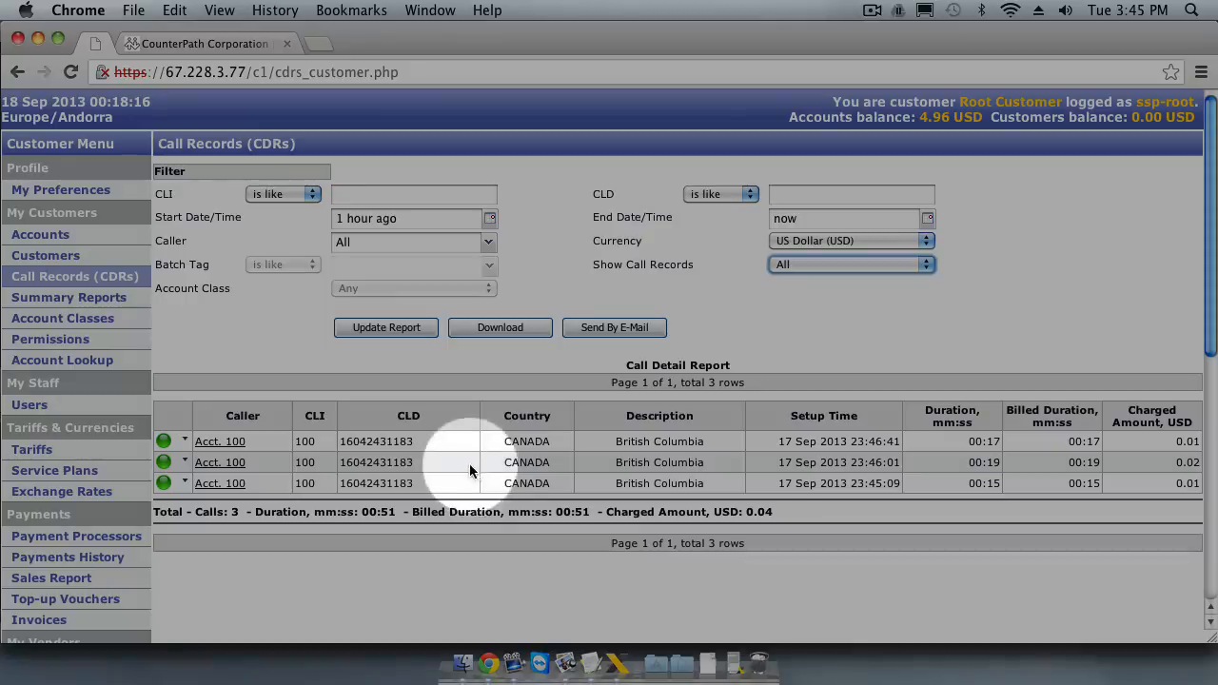
scroll(down, 3)
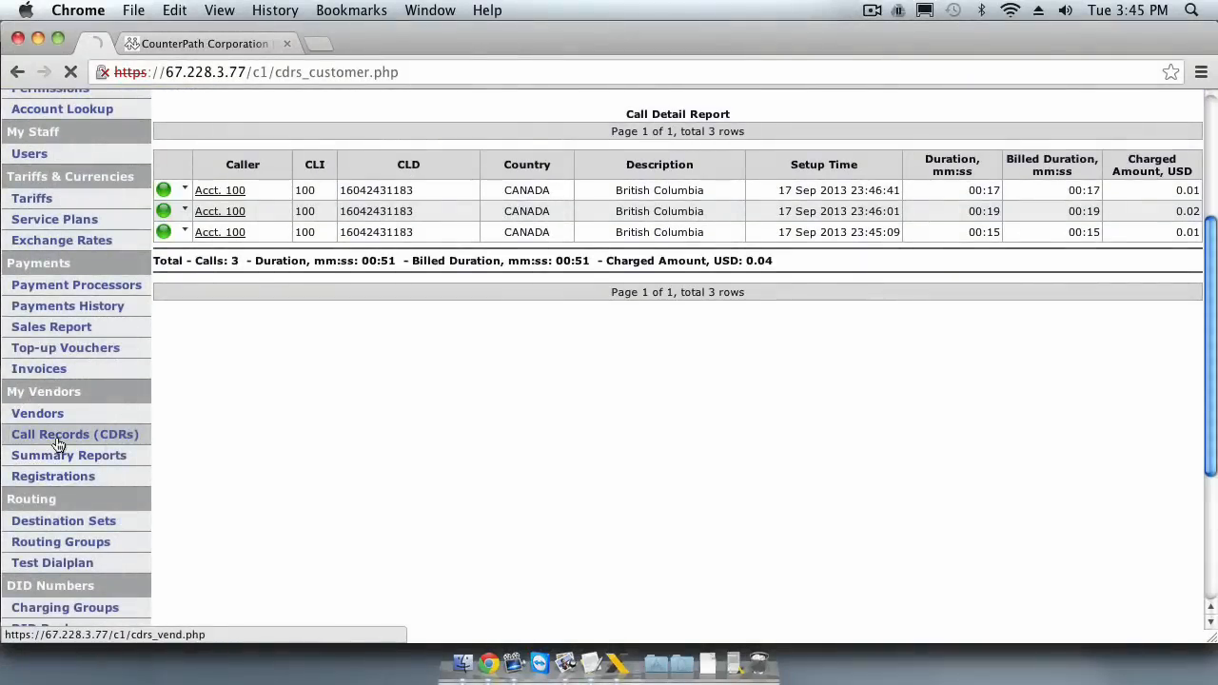
Open the My Vendors call records showing calls via TeleTest Vendor's Gateway 1.
click(74, 434)
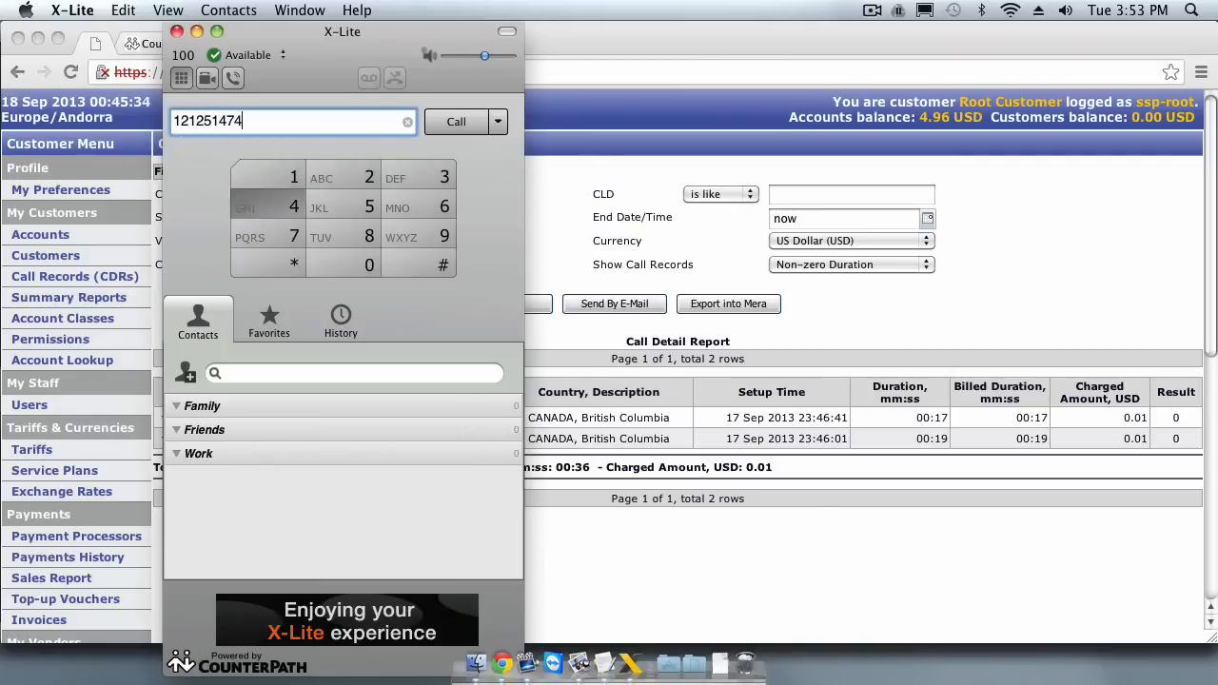
click(456, 121)
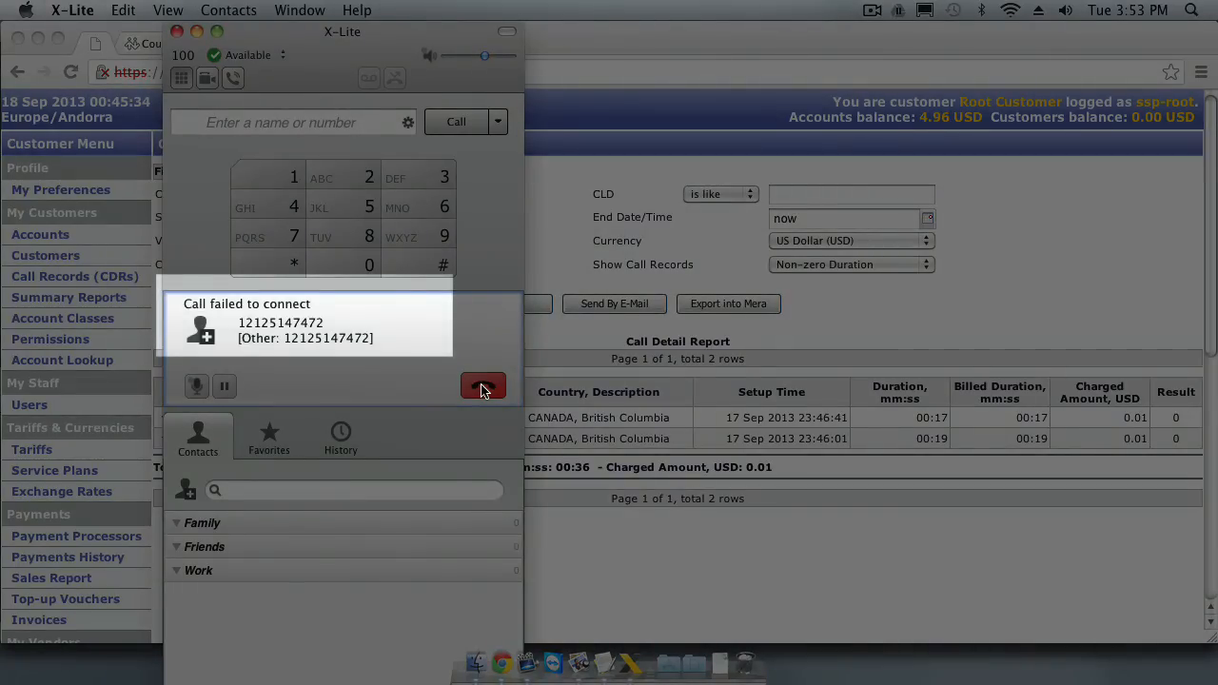
click(482, 385)
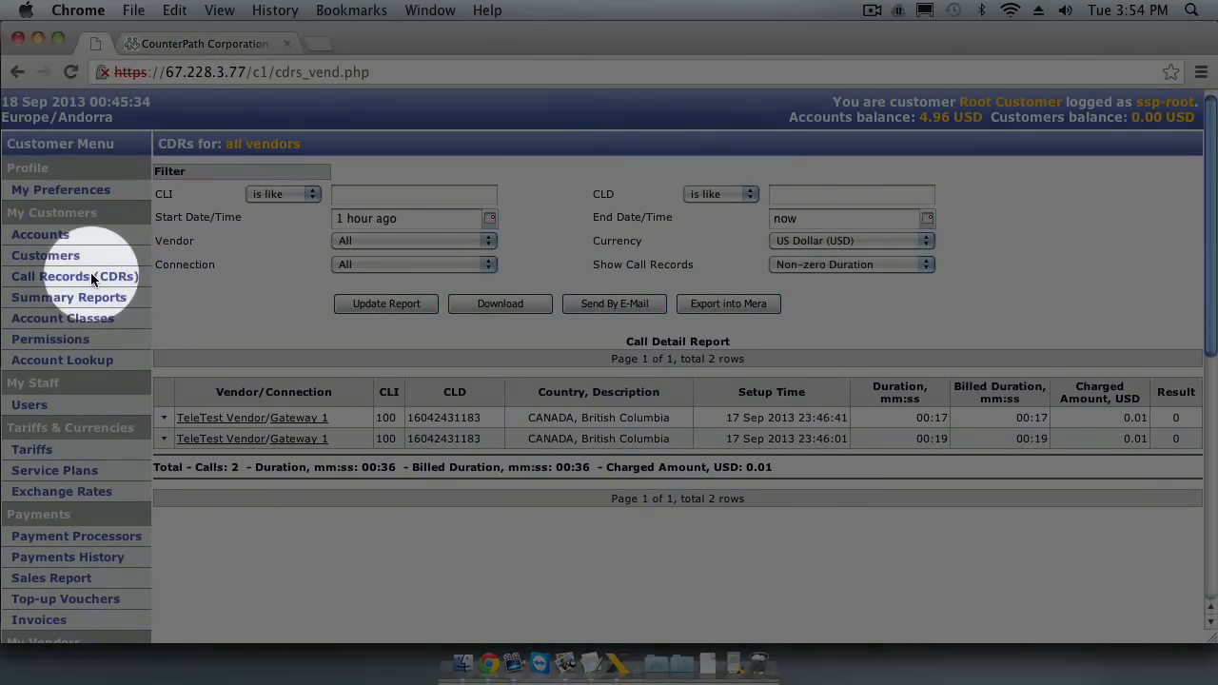
Reload customer call records to see the failed zero-charge New York call.
click(74, 276)
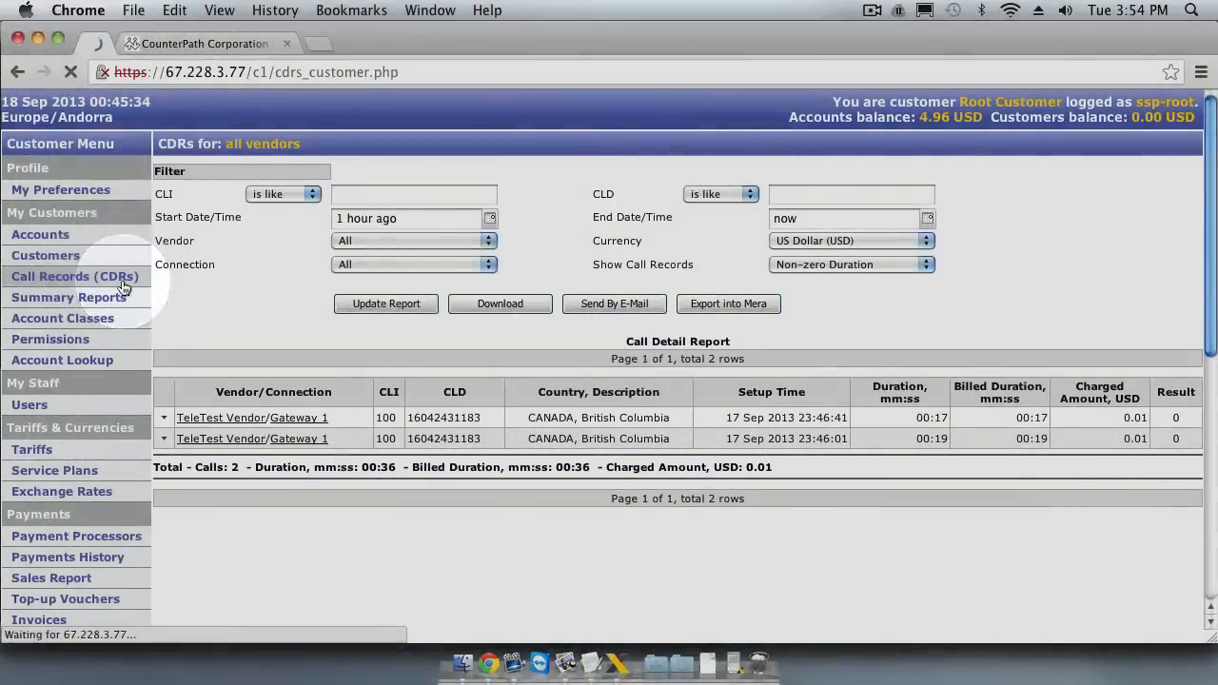
click(73, 276)
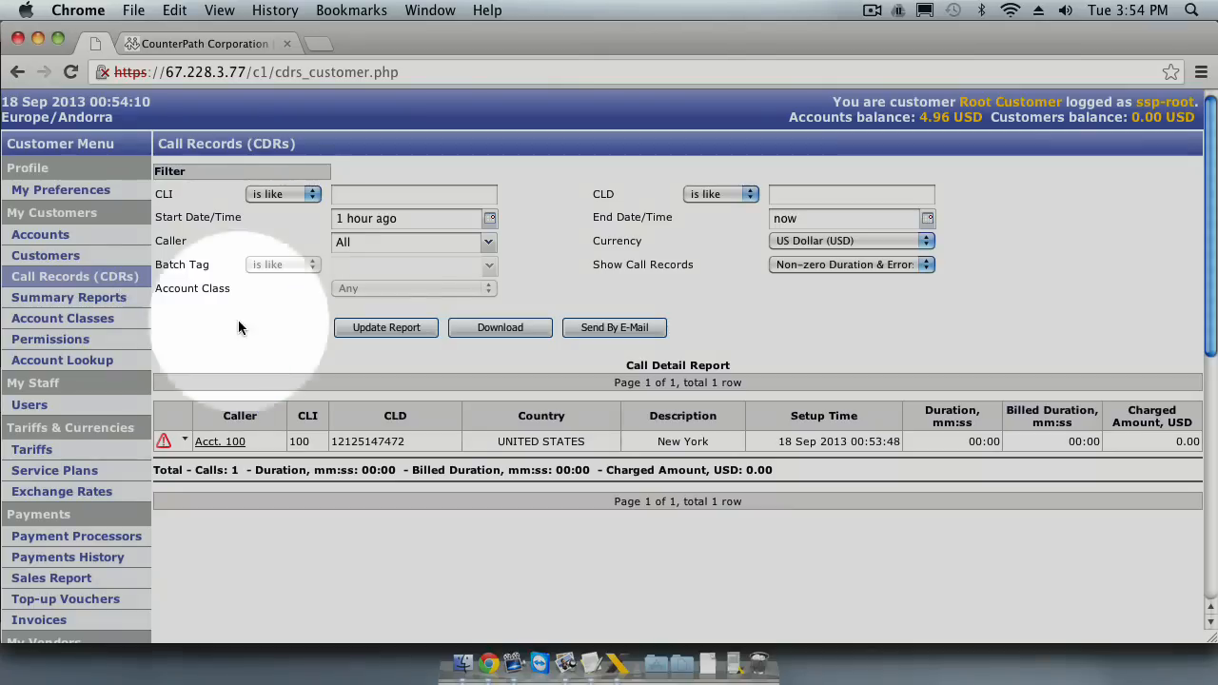
mouse_move(164, 441)
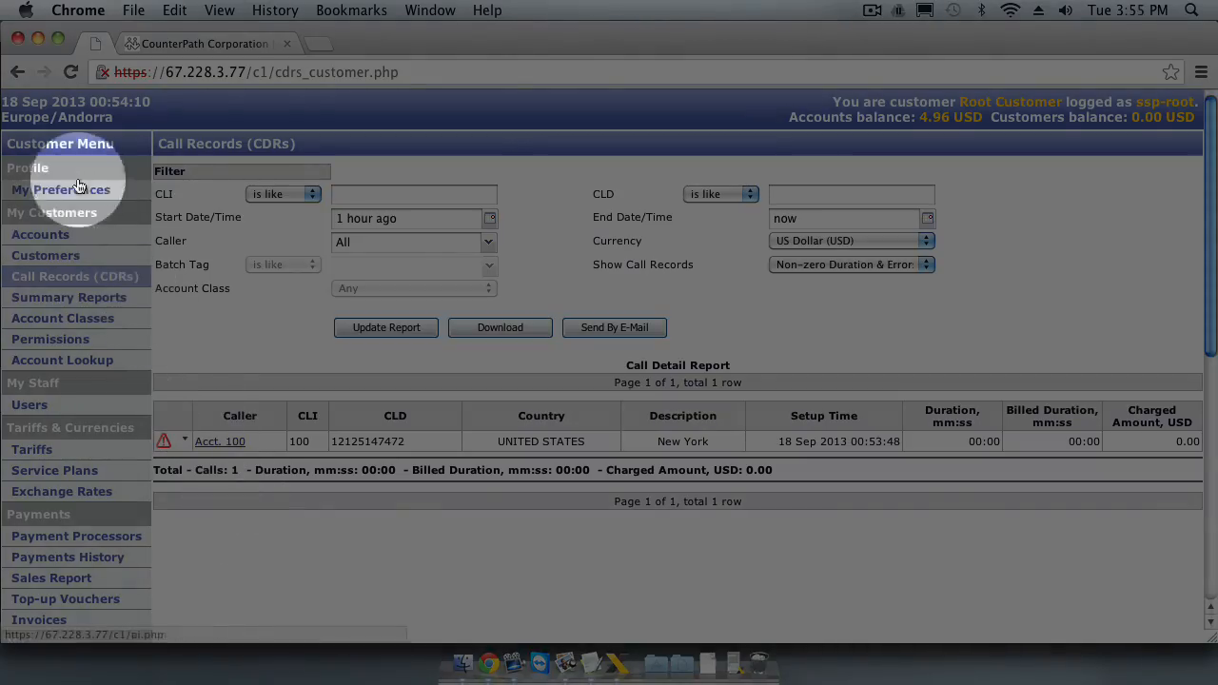
scroll(down, 3)
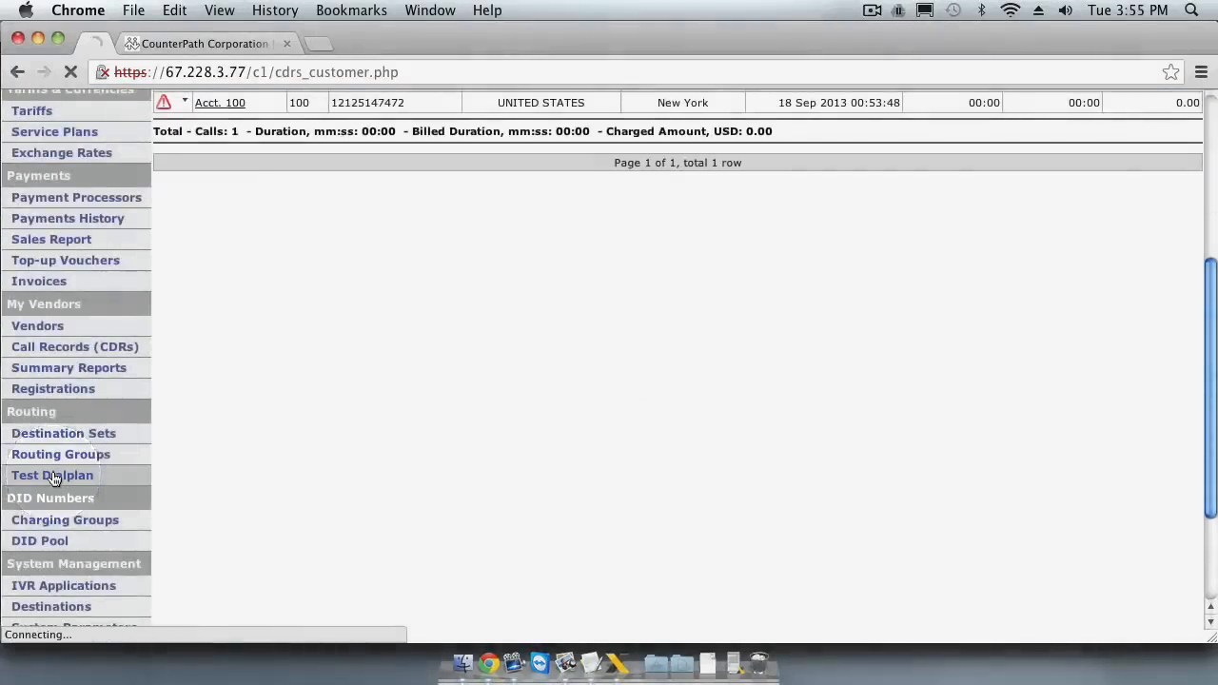
click(53, 475)
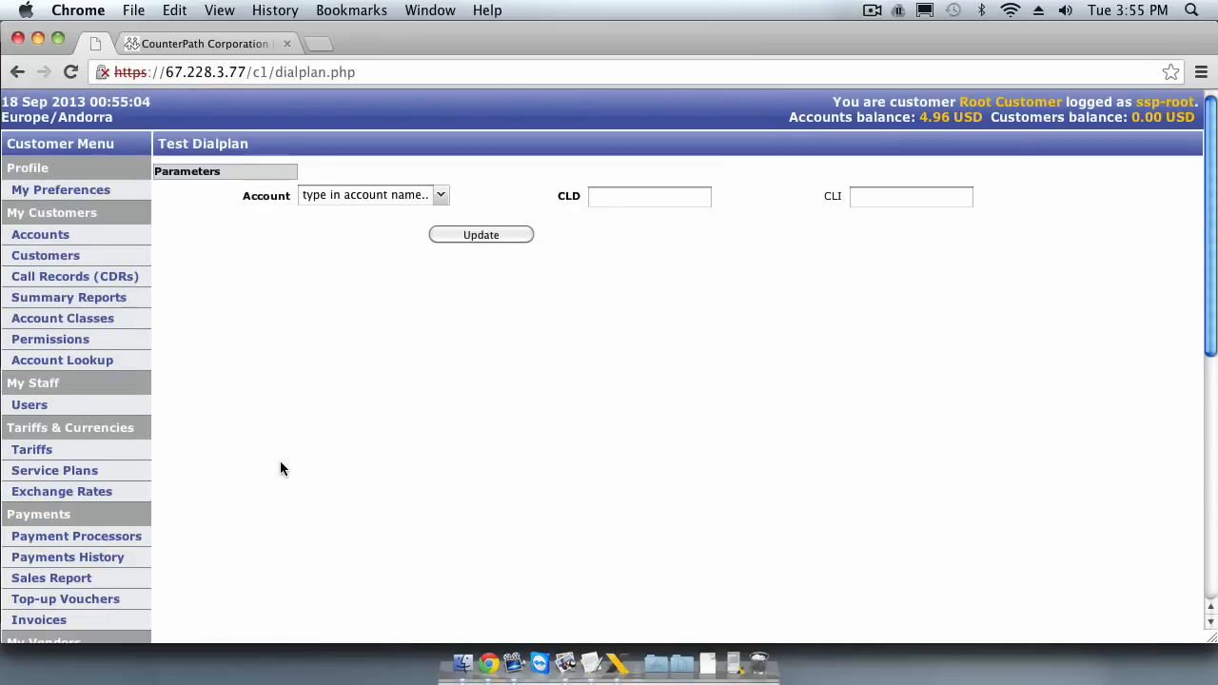
mouse_move(447, 219)
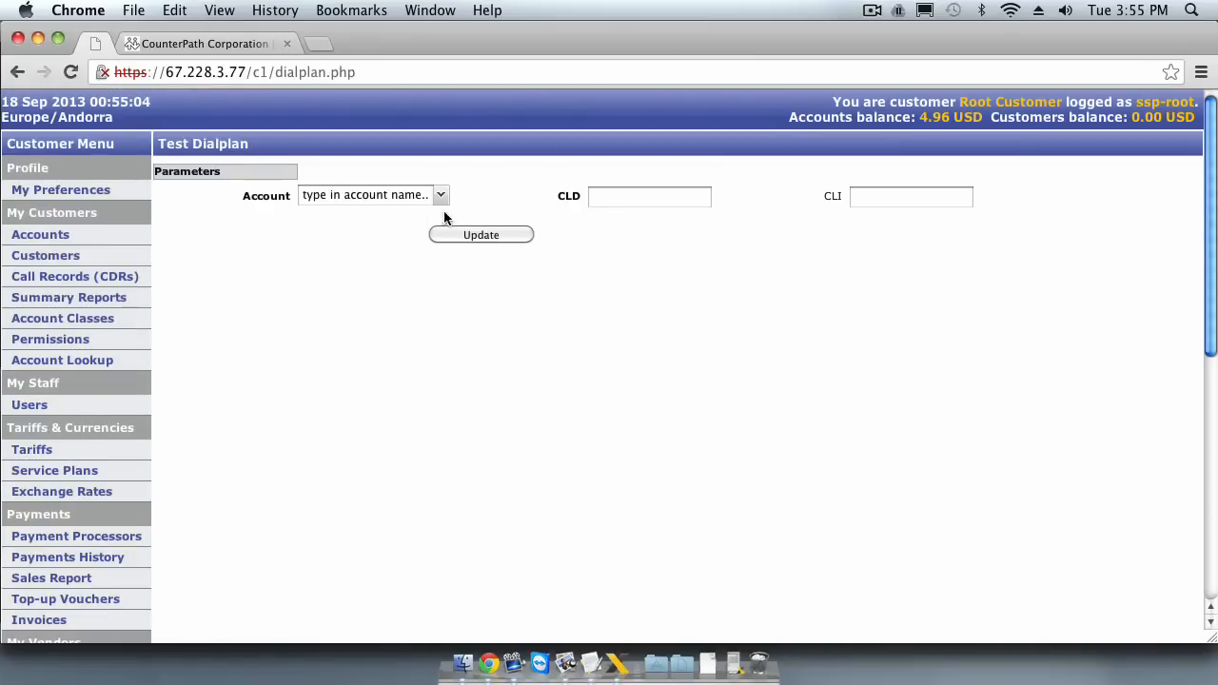
text(100)
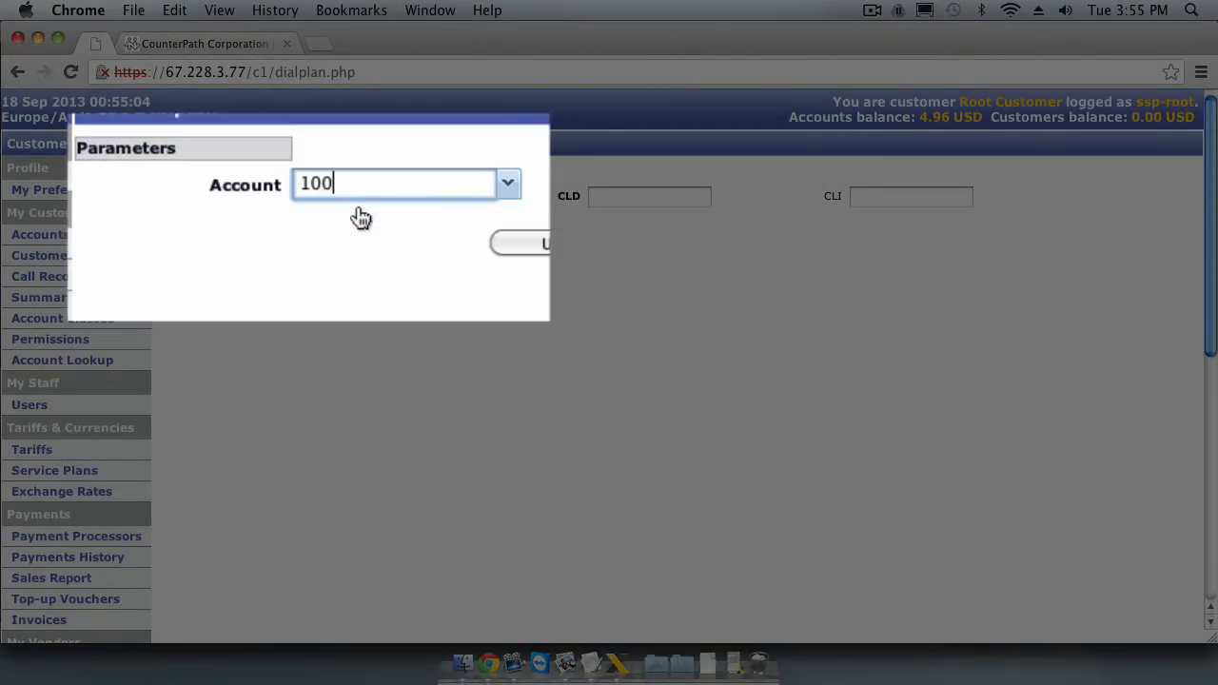
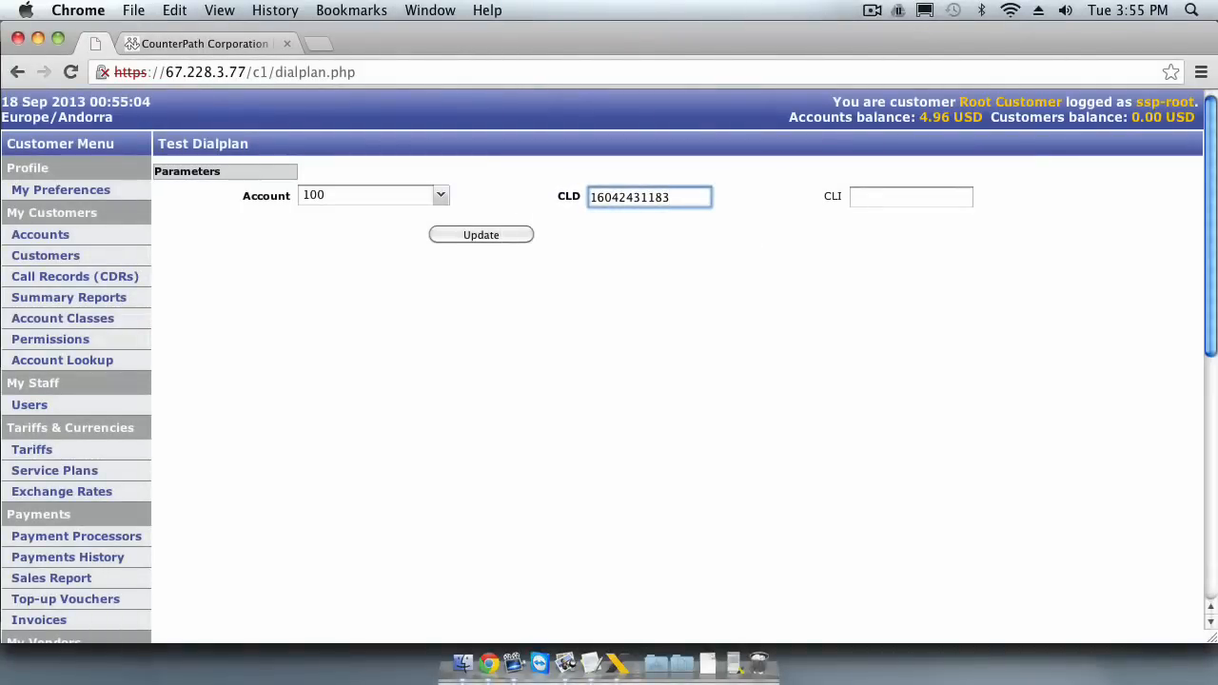
click(480, 235)
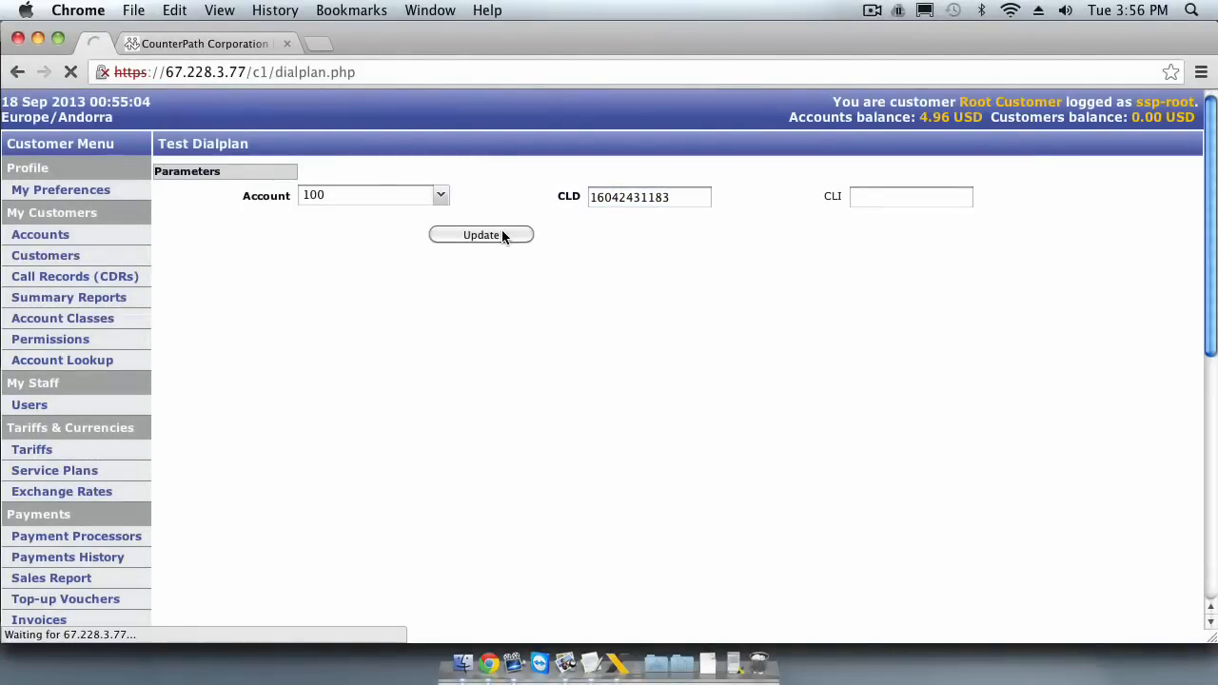
click(480, 235)
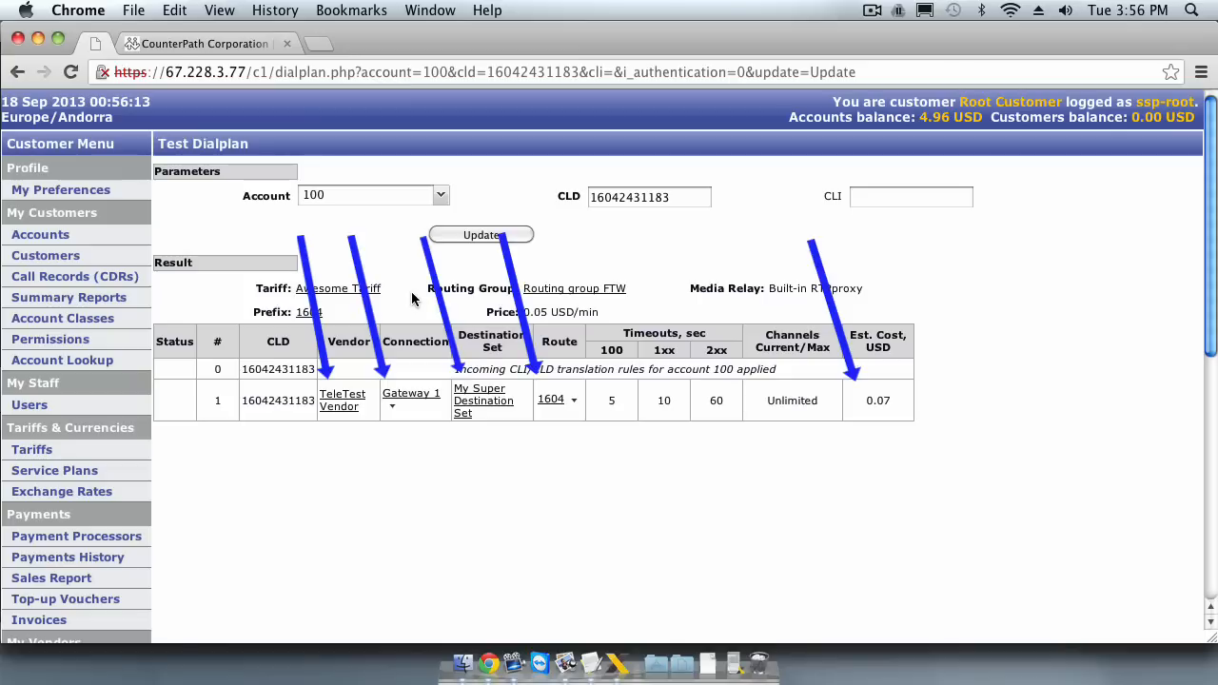
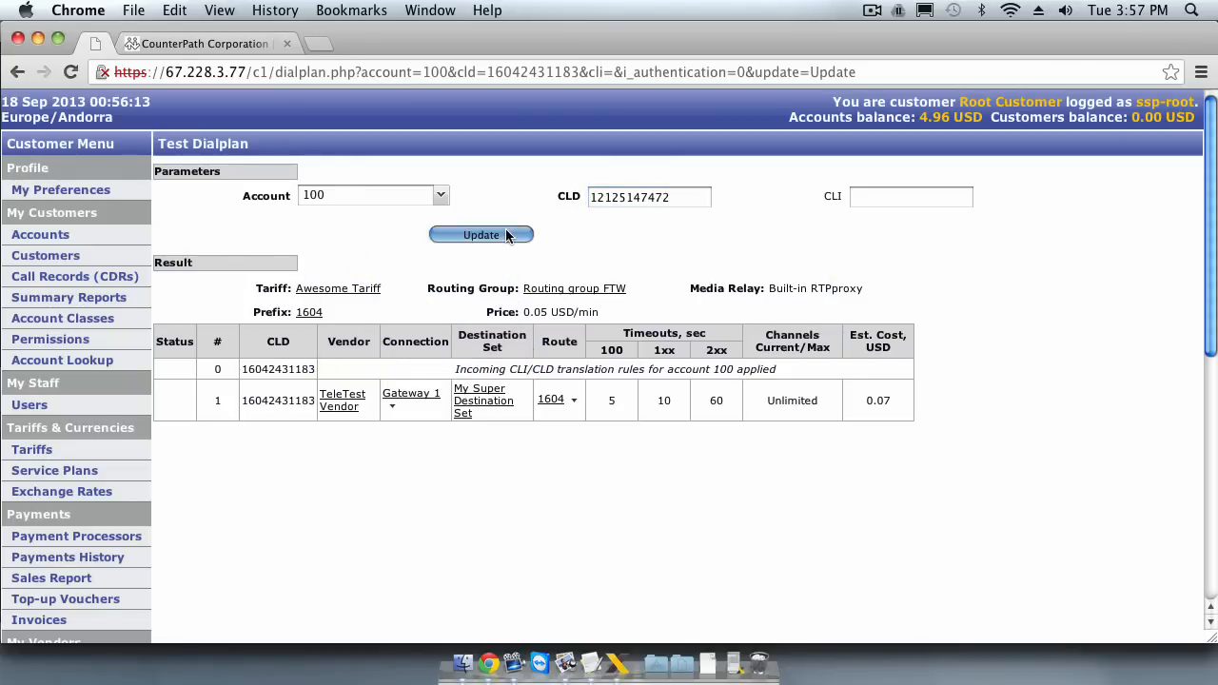
click(480, 235)
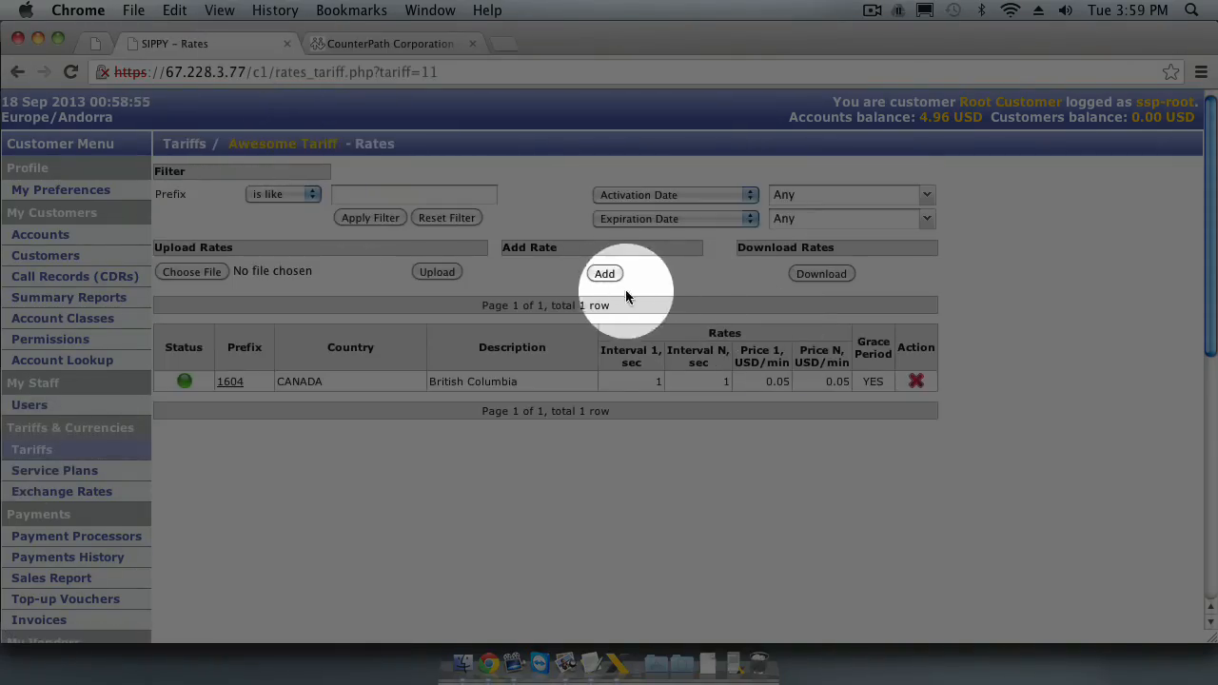
Add a 1212 prefix rate at 0.03 USD/min to Awesome Tariff.
click(604, 273)
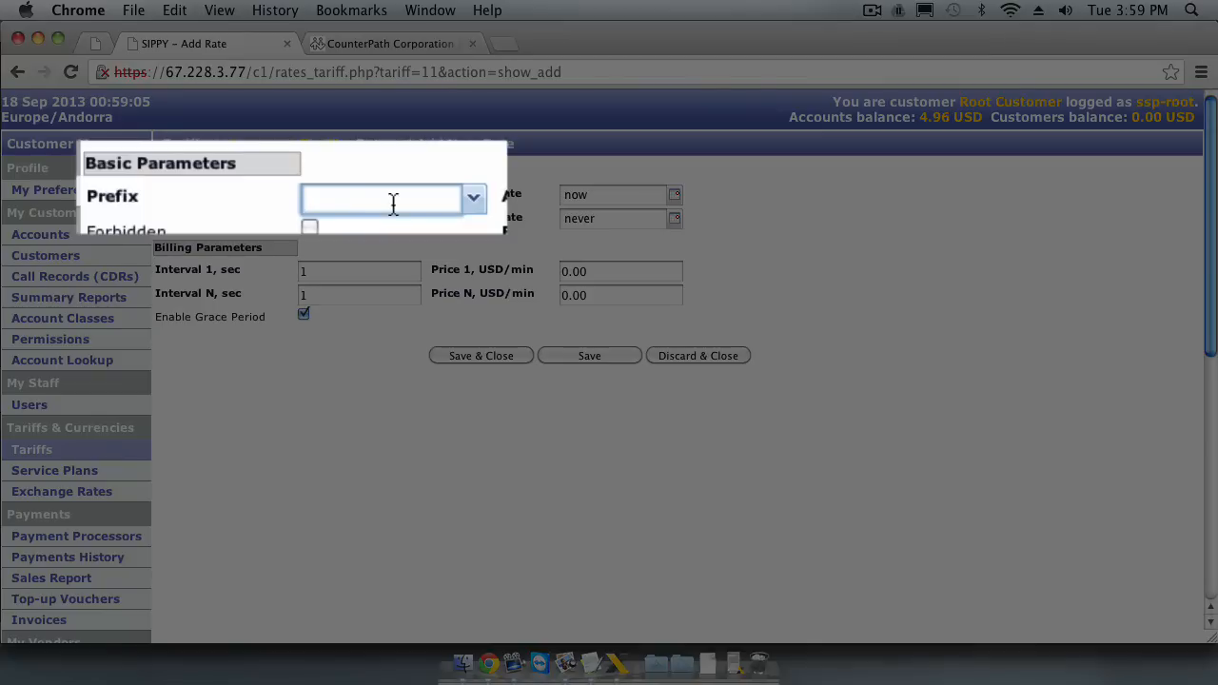
text(1212)
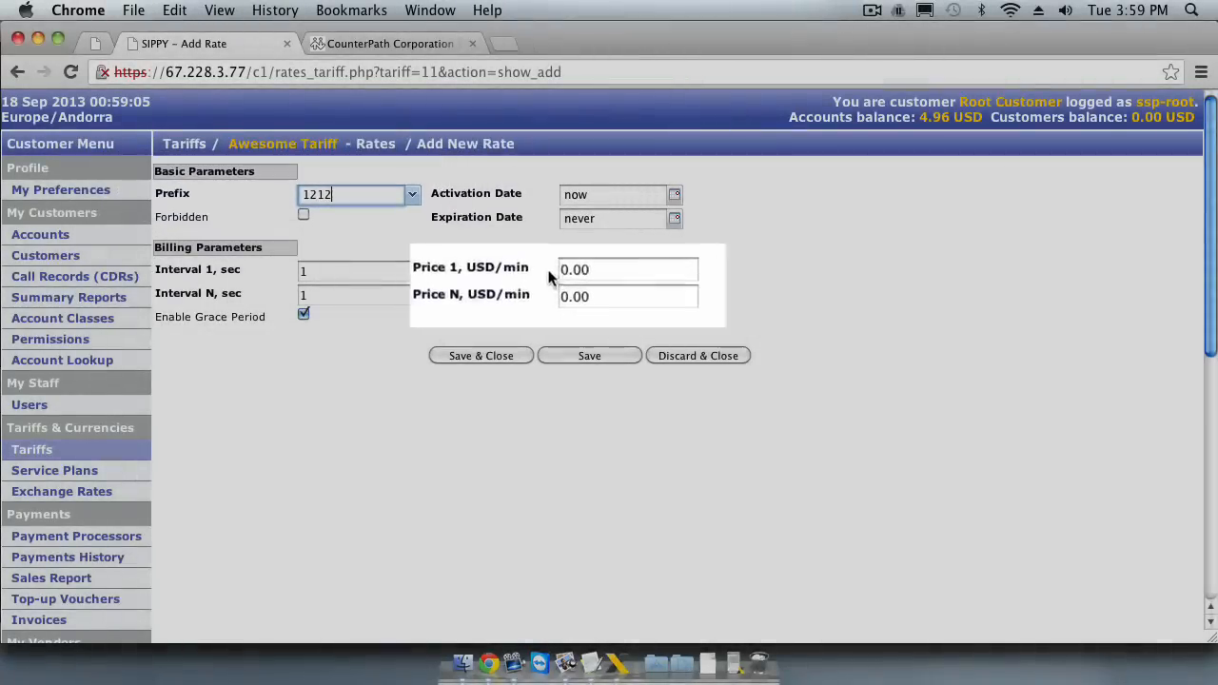
text(0.03)
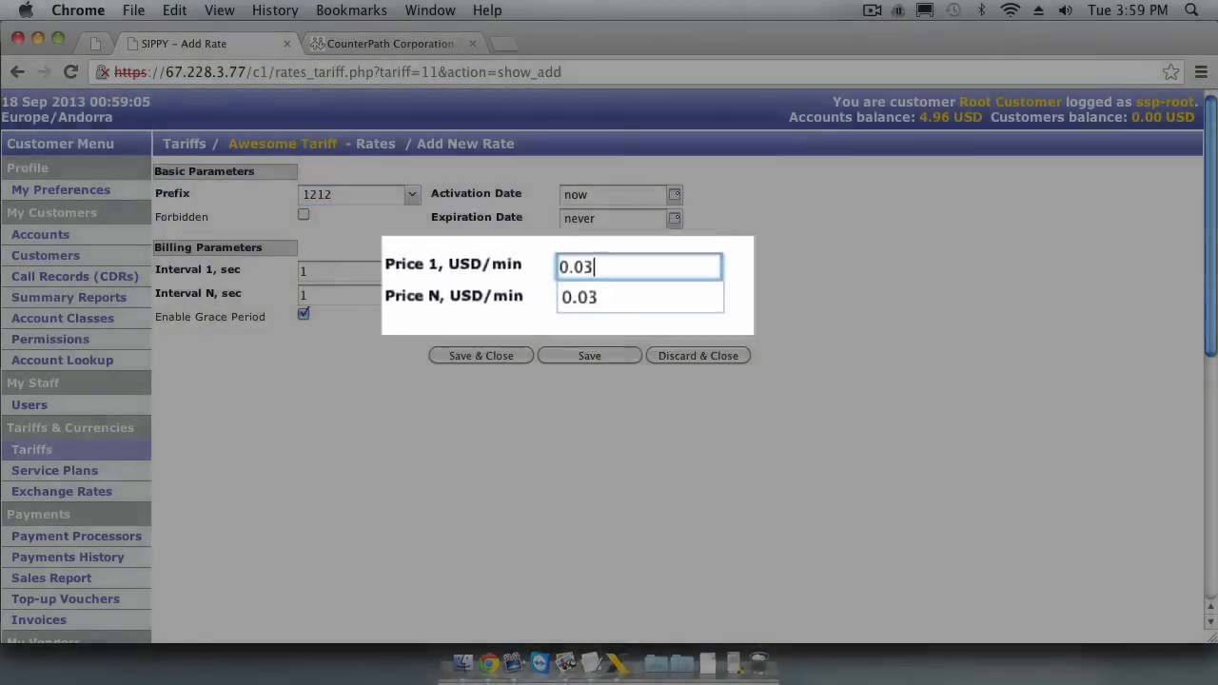
click(481, 355)
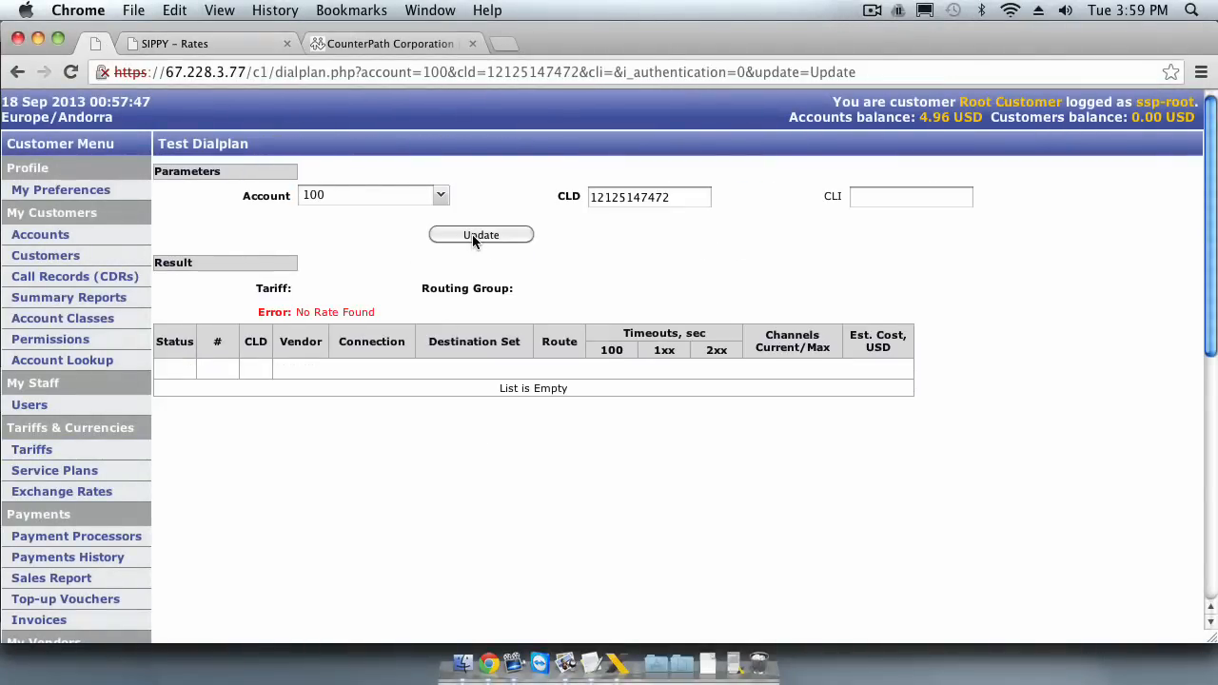
click(481, 235)
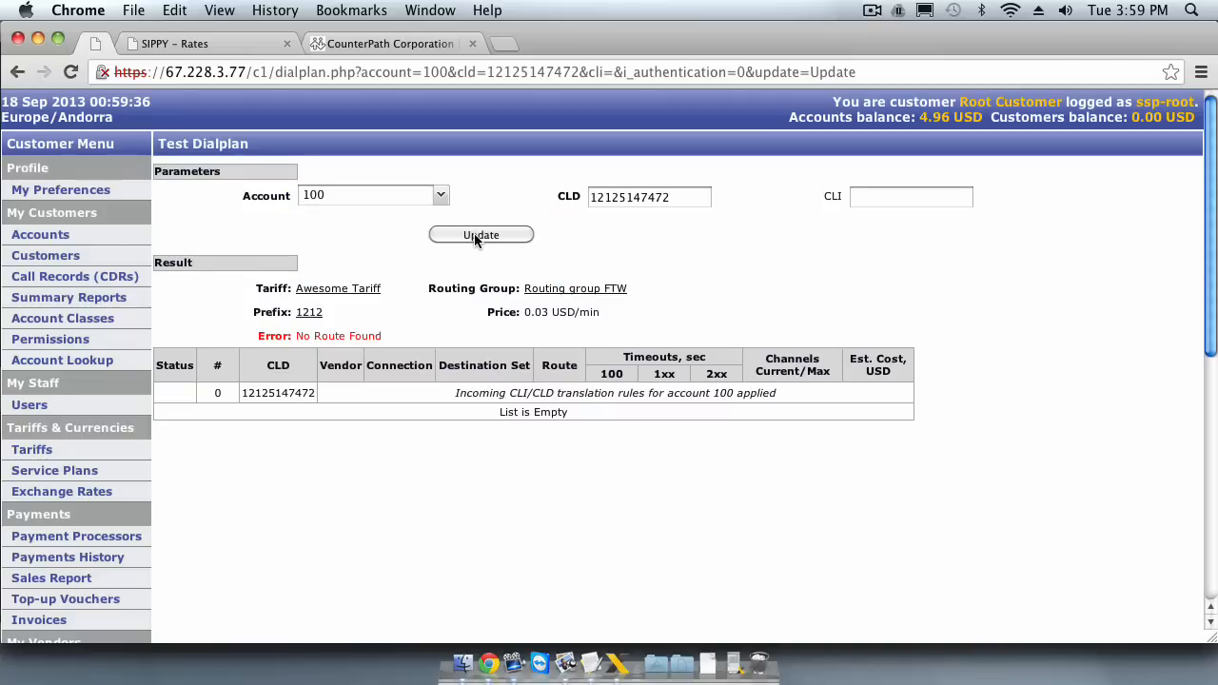
mouse_move(476, 244)
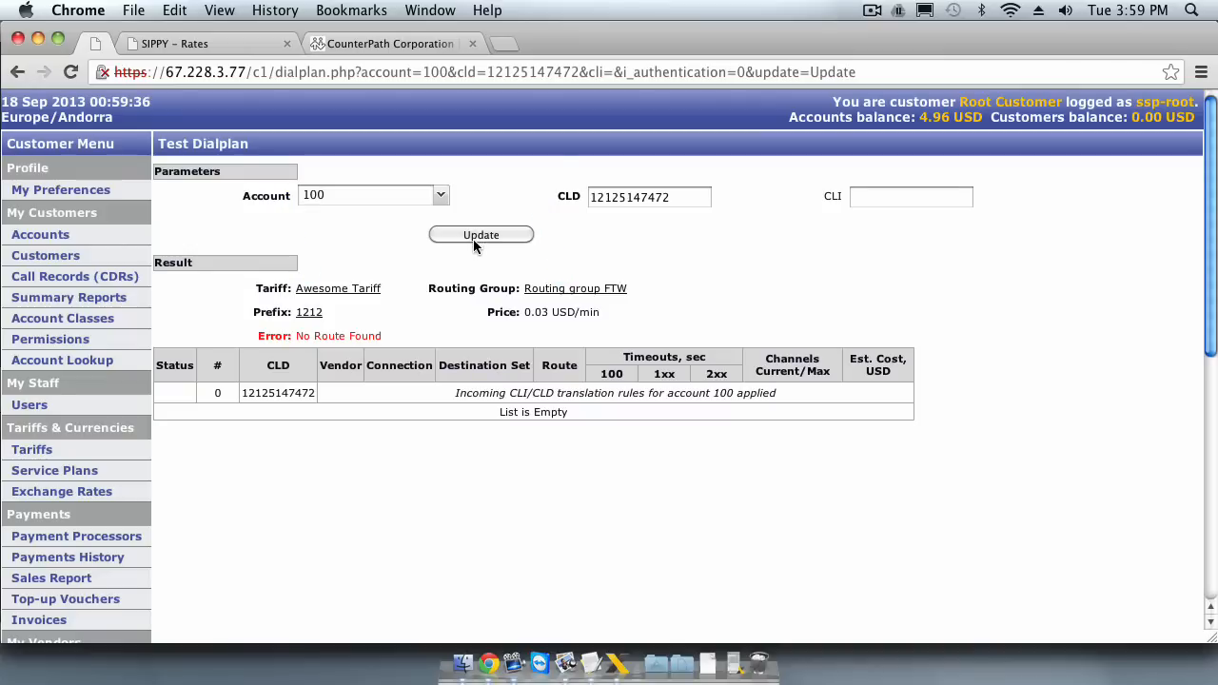
scroll(down, 3)
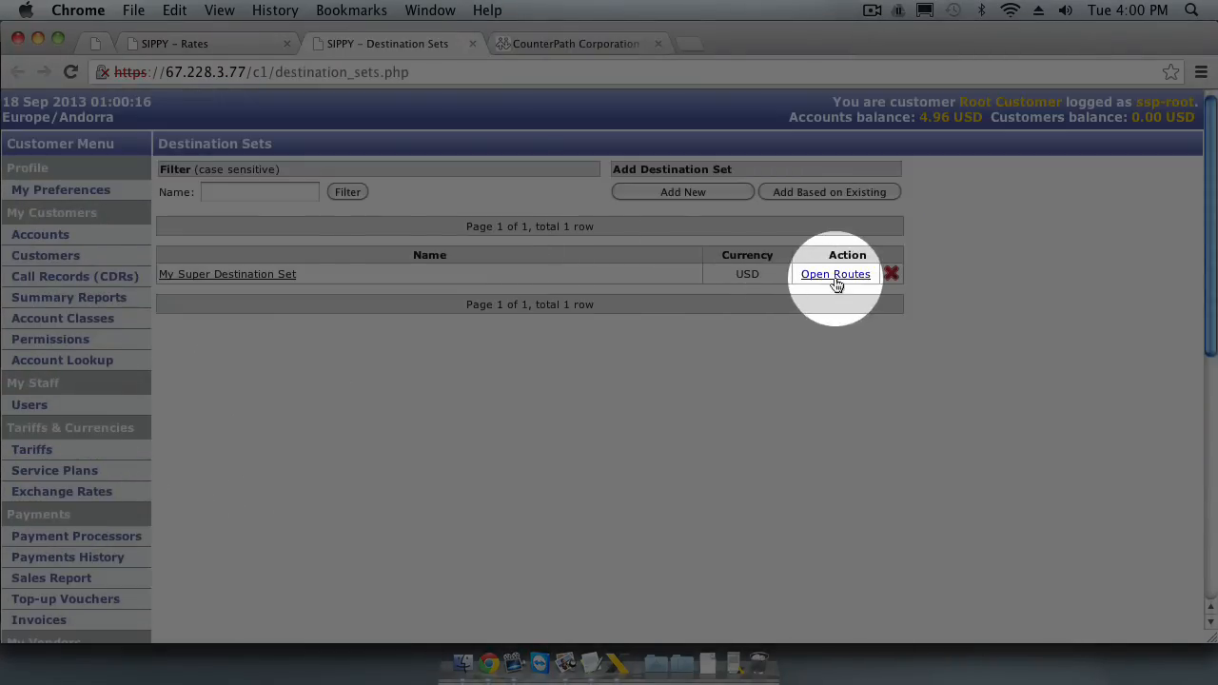
click(835, 274)
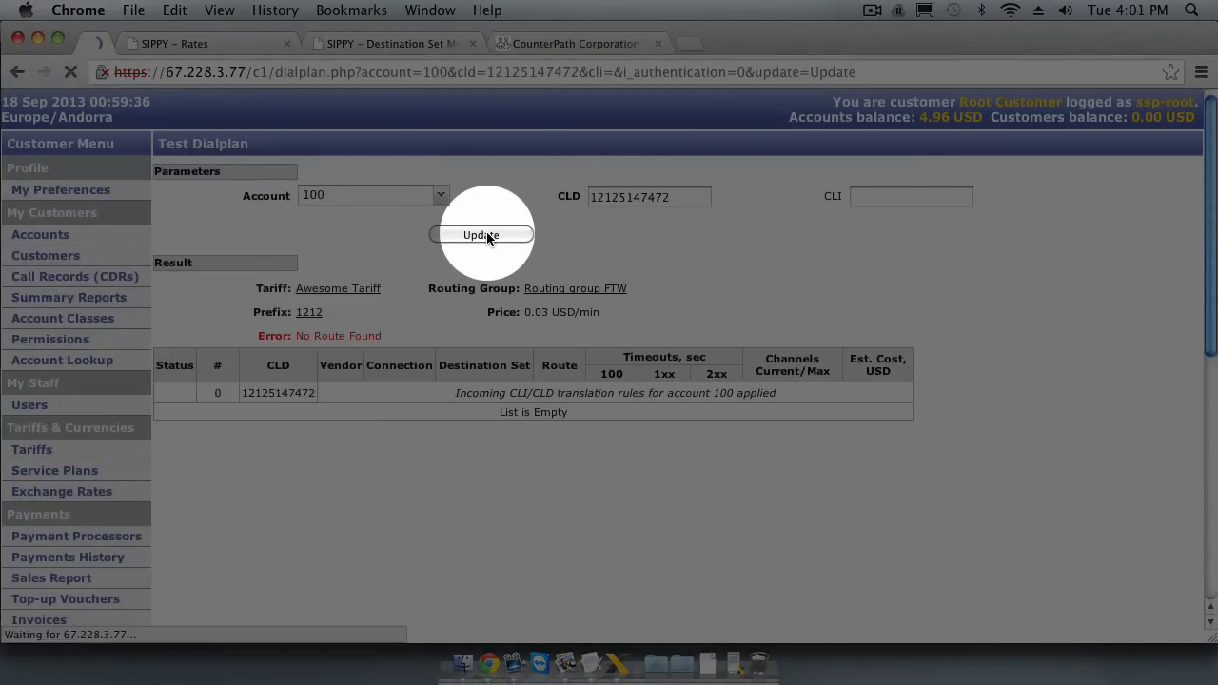
click(481, 235)
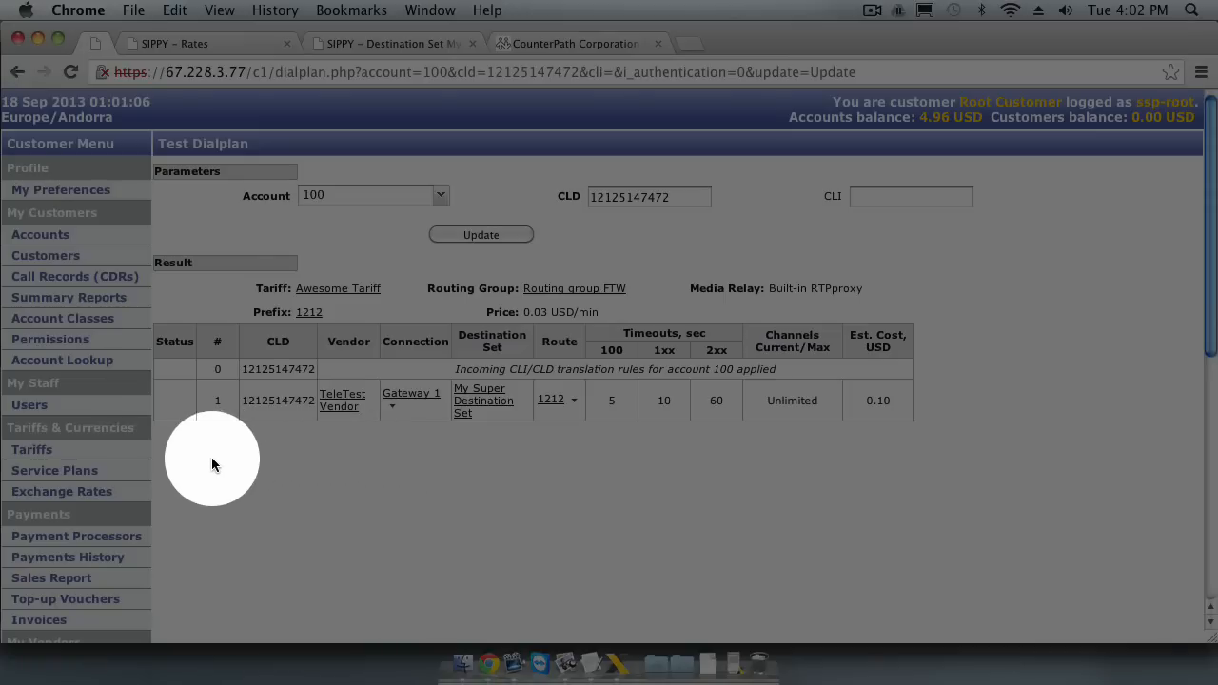
scroll(down, 3)
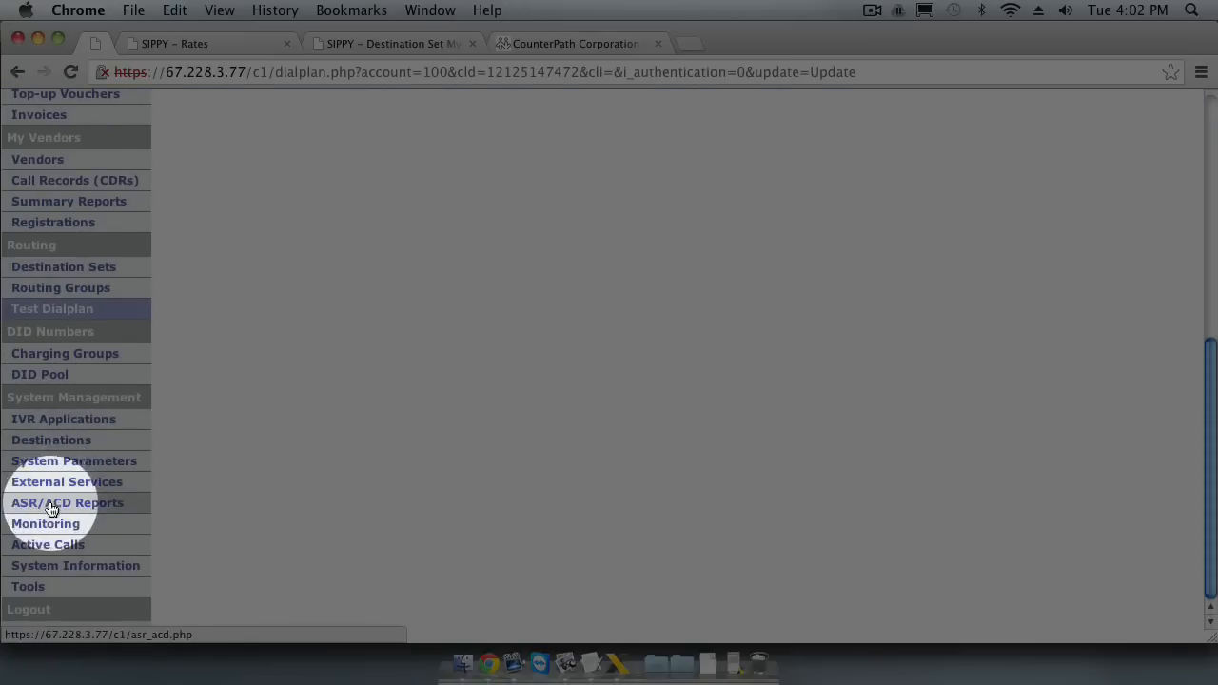
View the Monitoring graphs, then the last-hour ASR/ACD report.
click(67, 503)
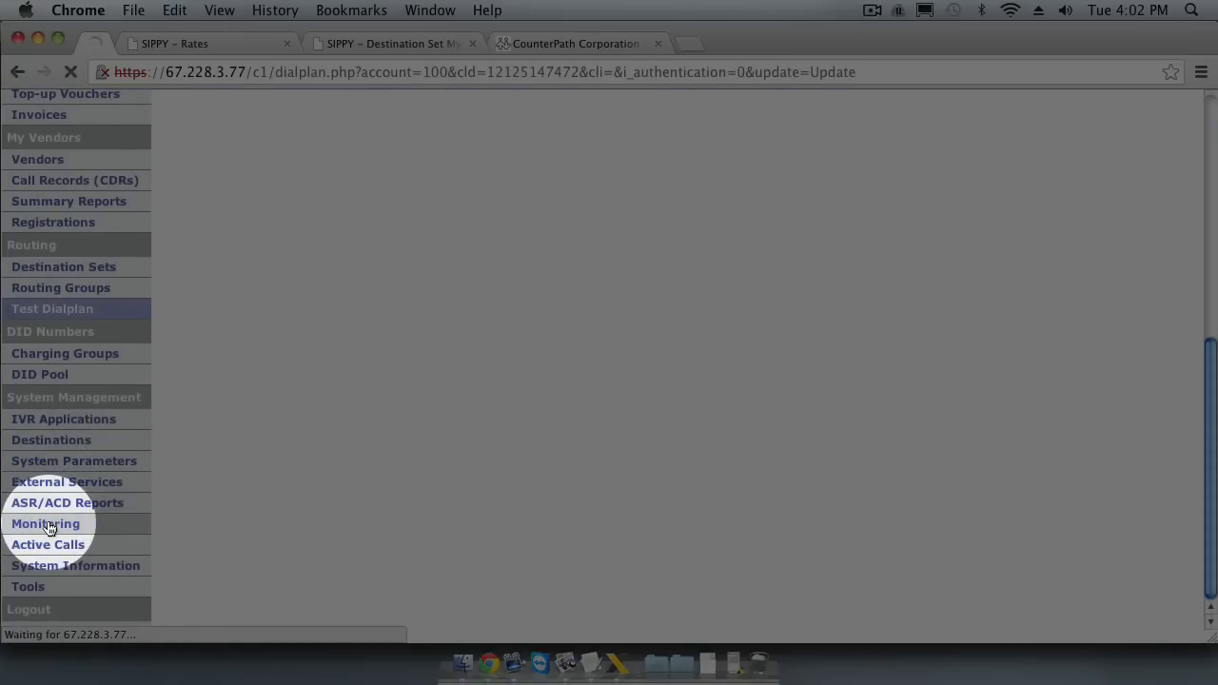
click(46, 523)
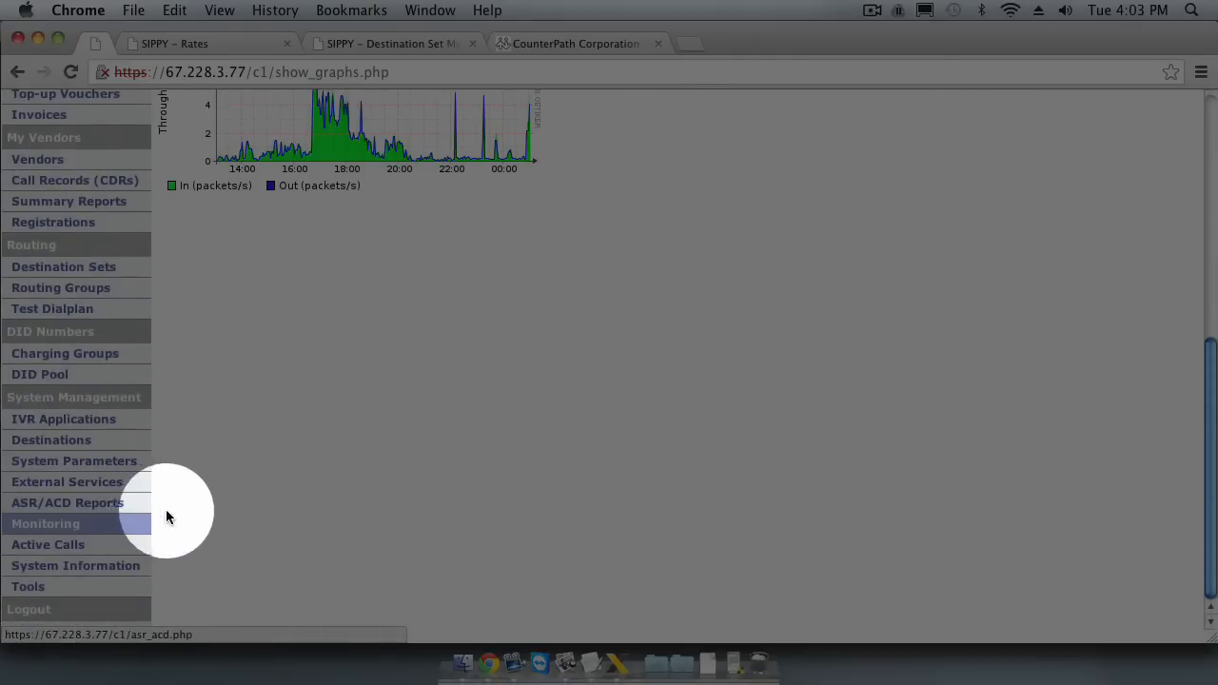
click(67, 503)
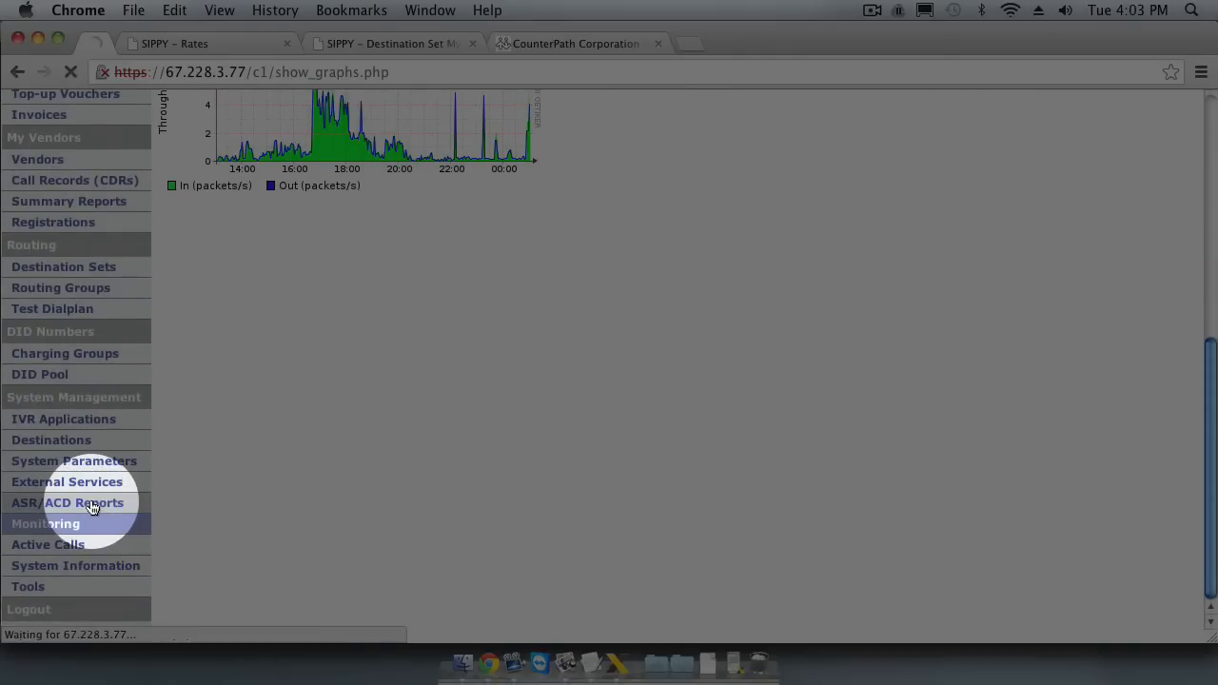
click(67, 503)
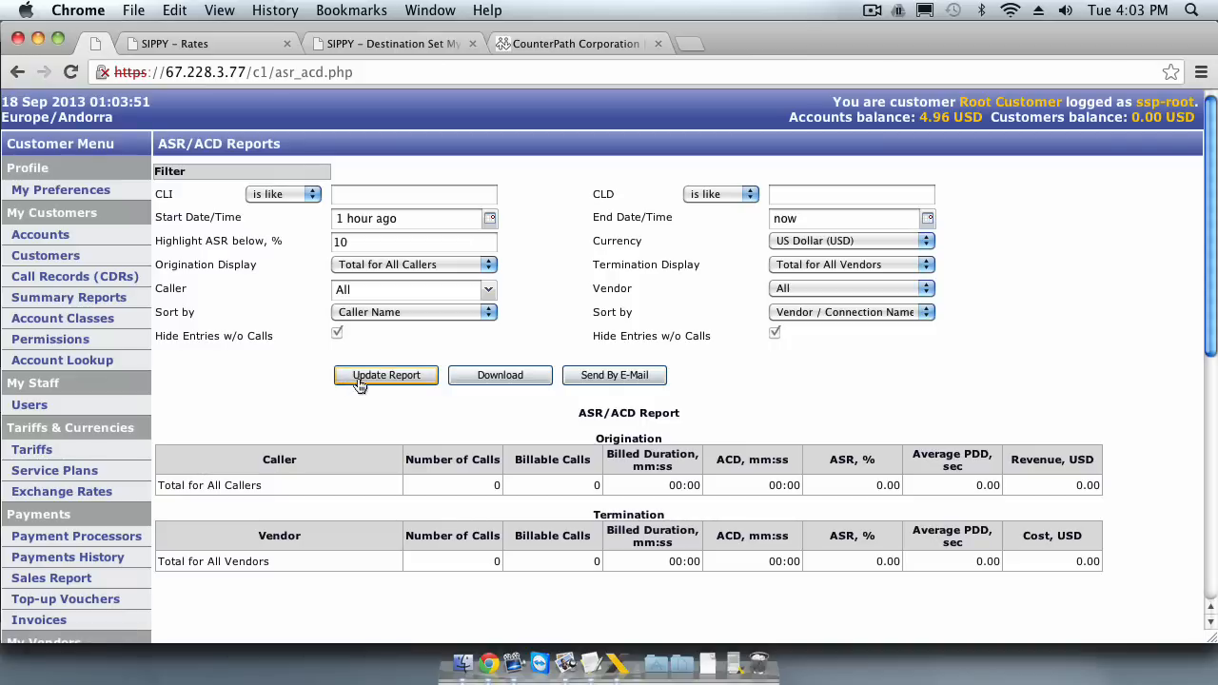
Refresh the ASR/ACD report, then go to the Tools page.
click(385, 375)
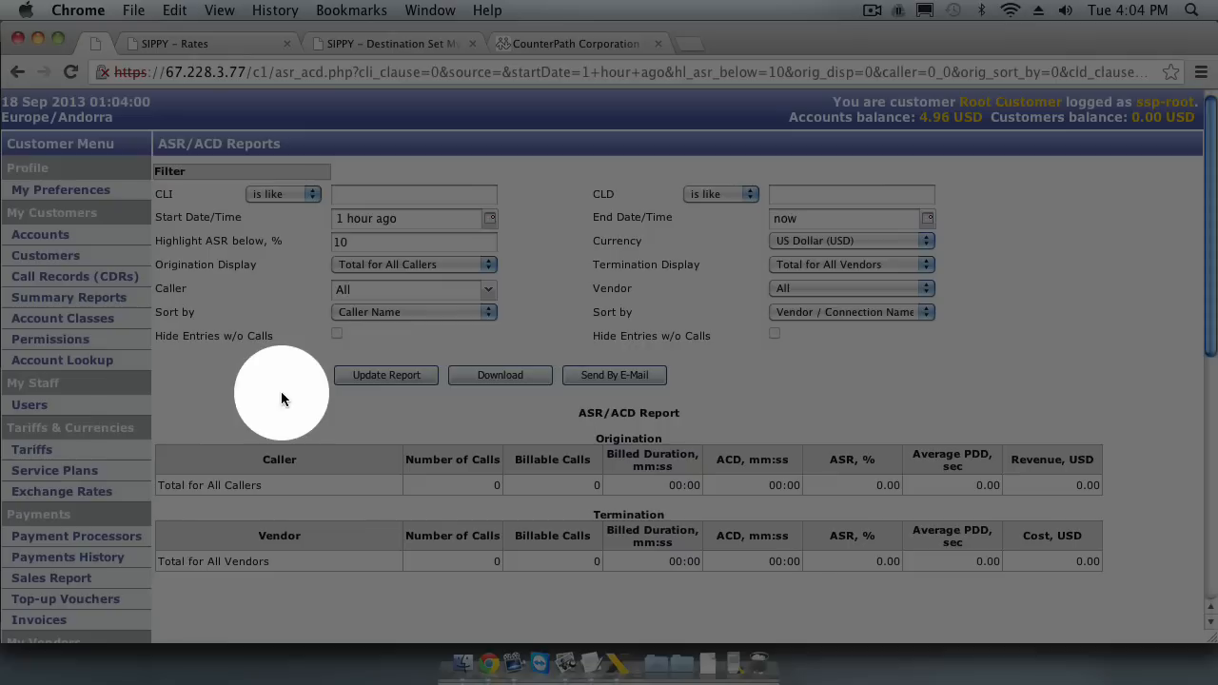
scroll(down, 3)
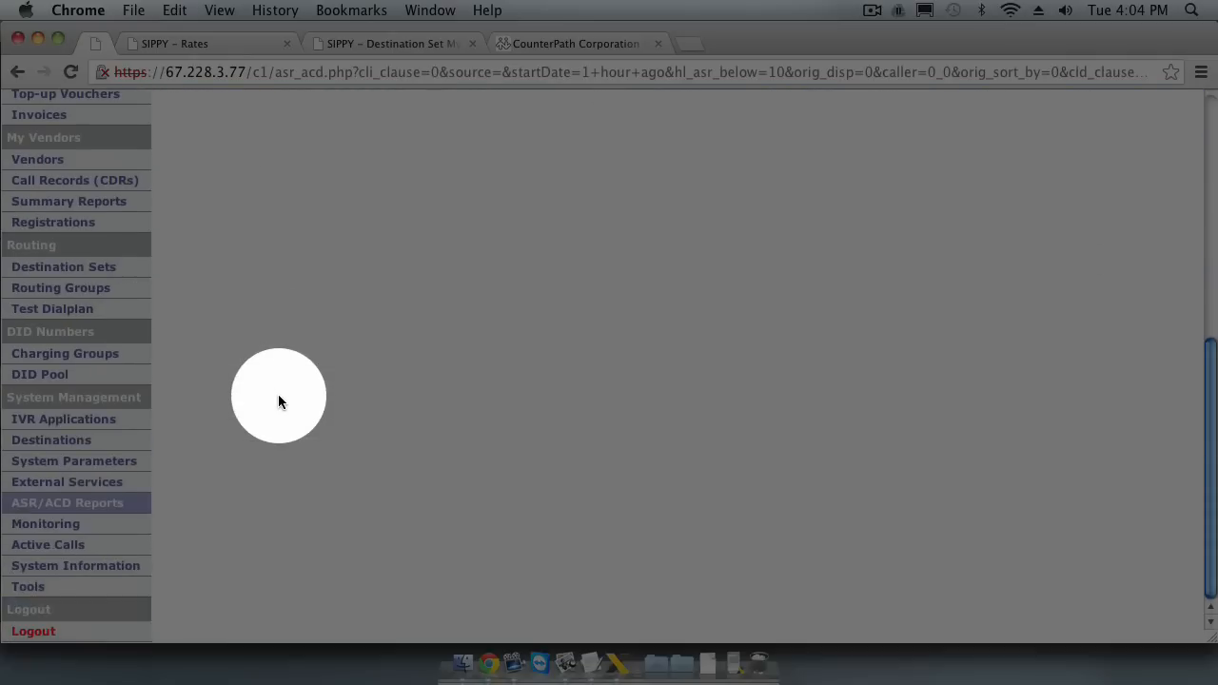
mouse_move(67, 482)
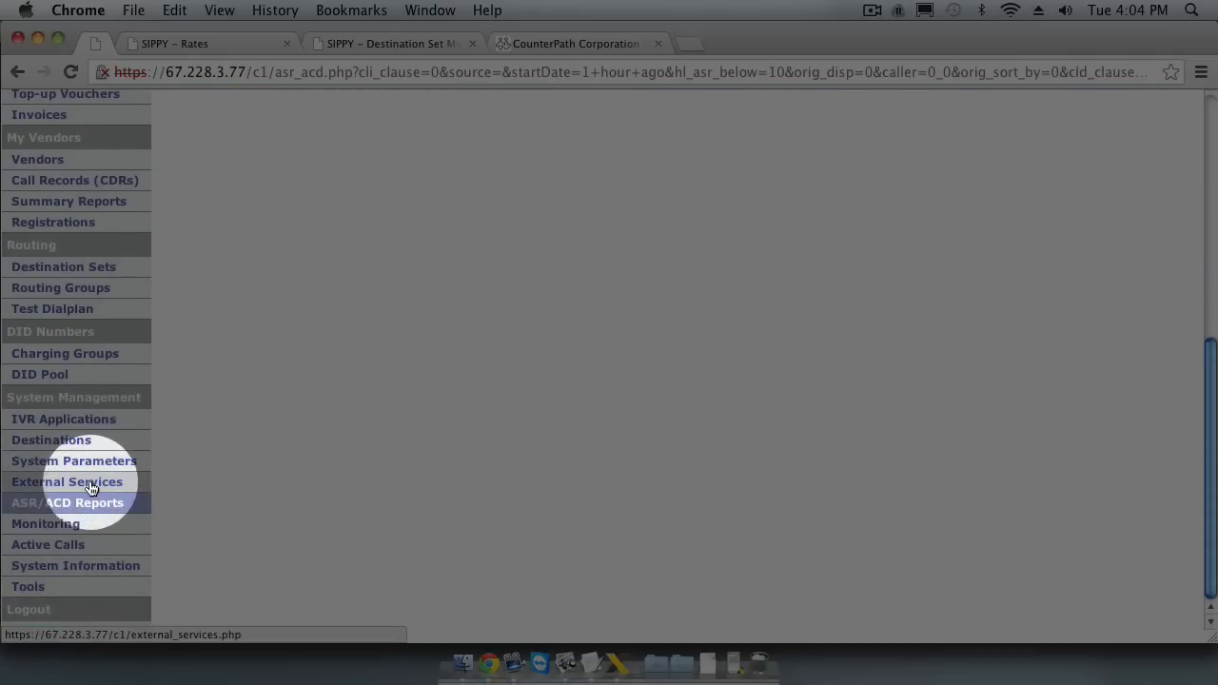
click(27, 586)
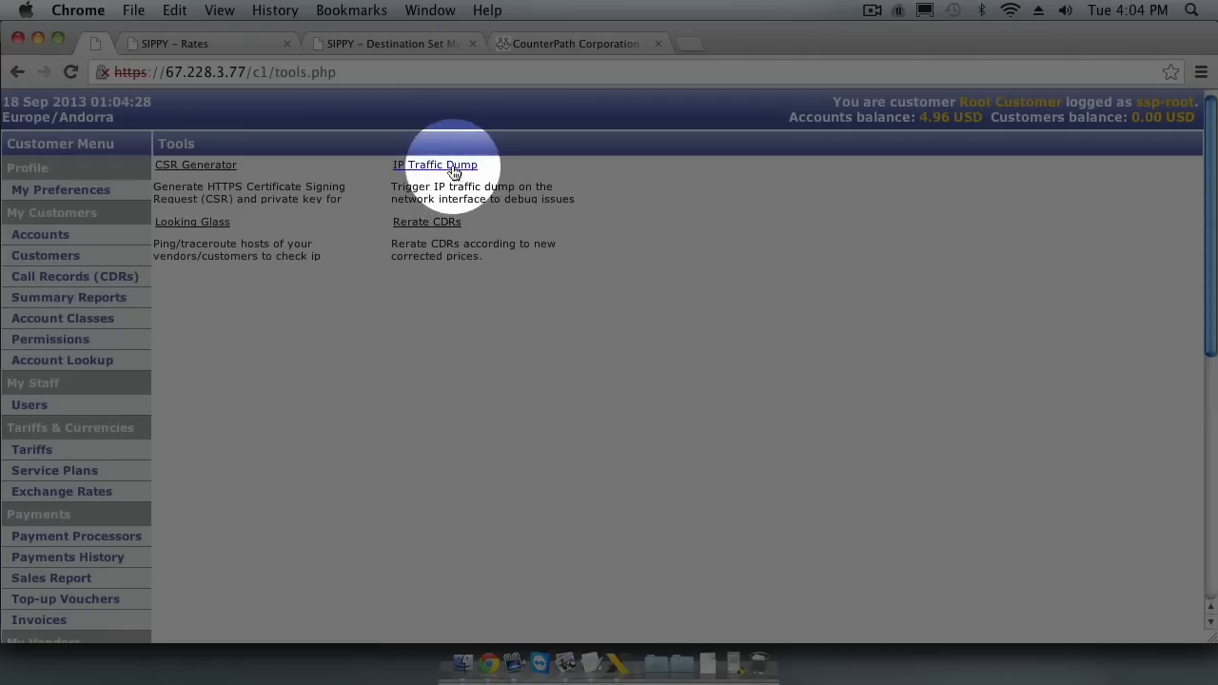
Open the IP Traffic Dump tool and enter support.sippysoft.com in a new window.
click(439, 165)
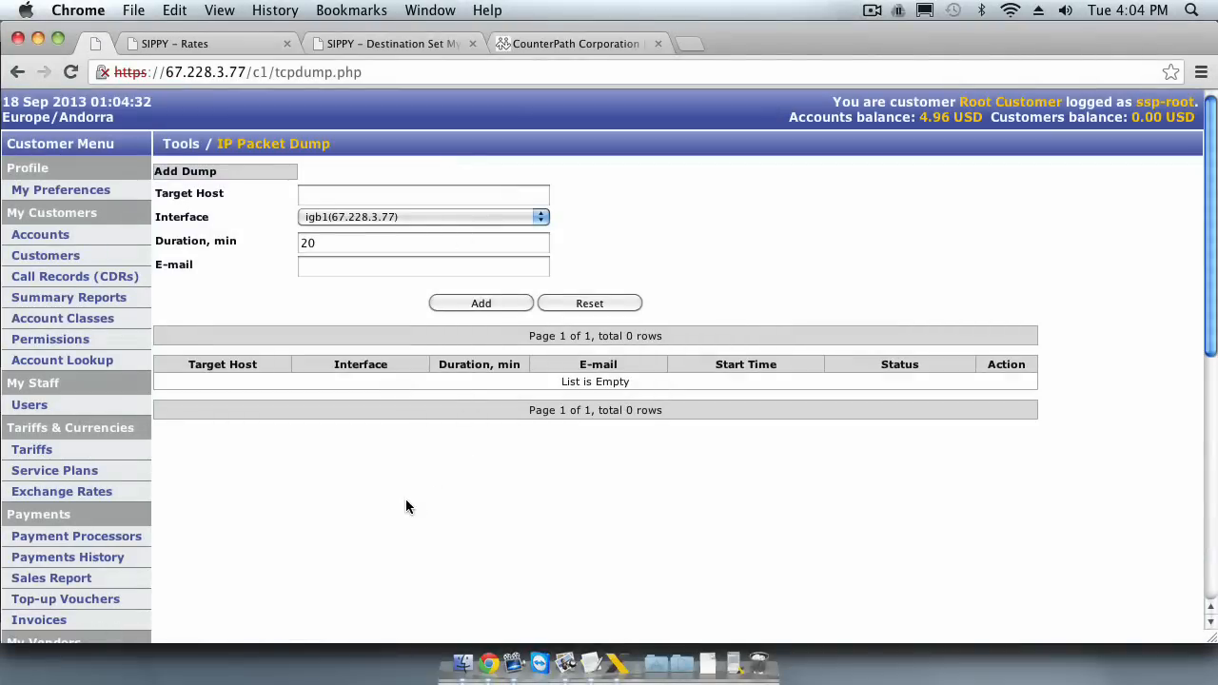
mouse_move(397, 505)
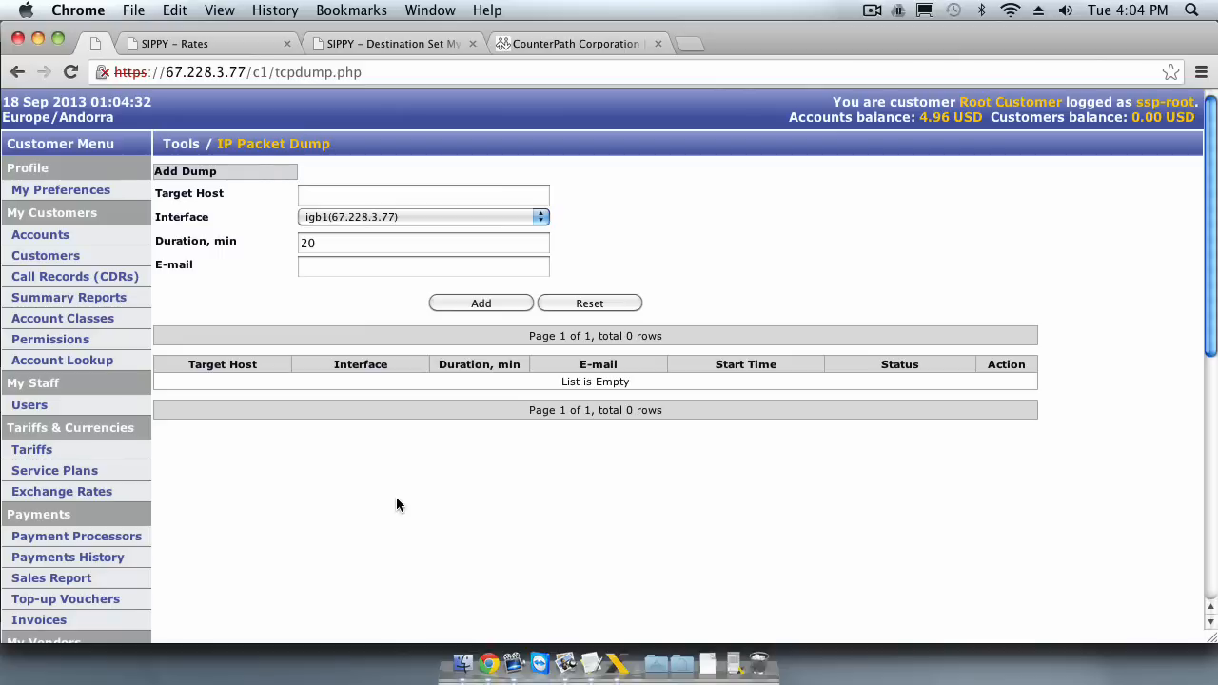
text(support.sippysoft.com)
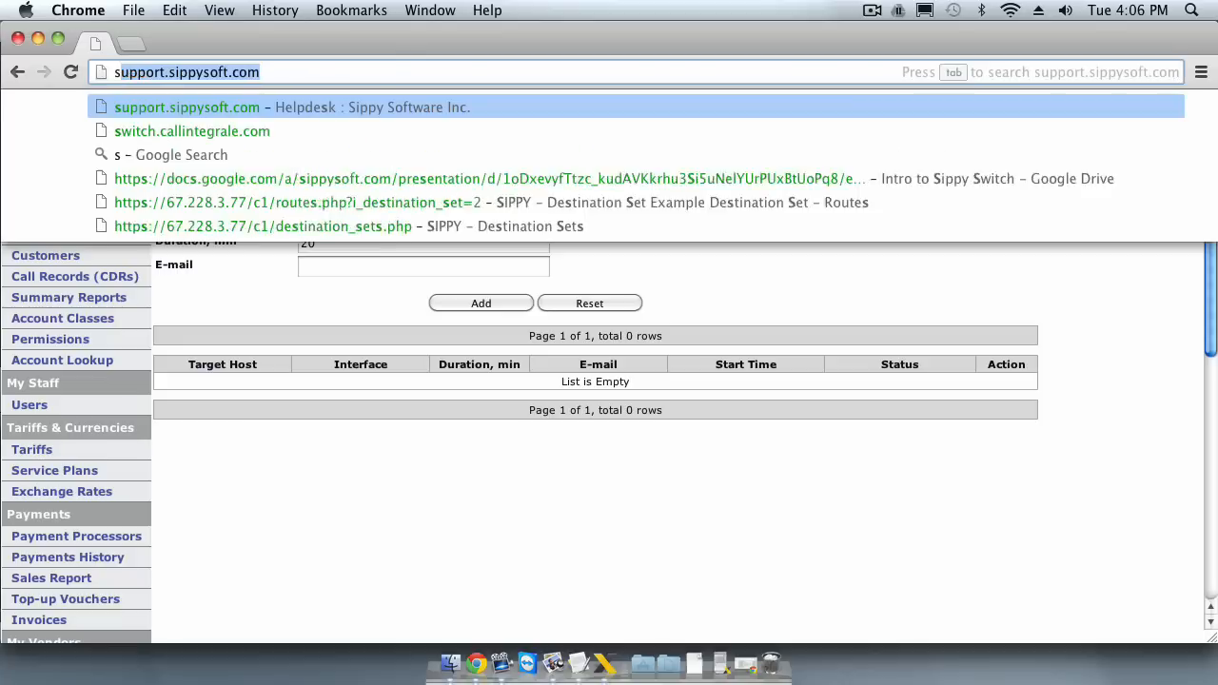